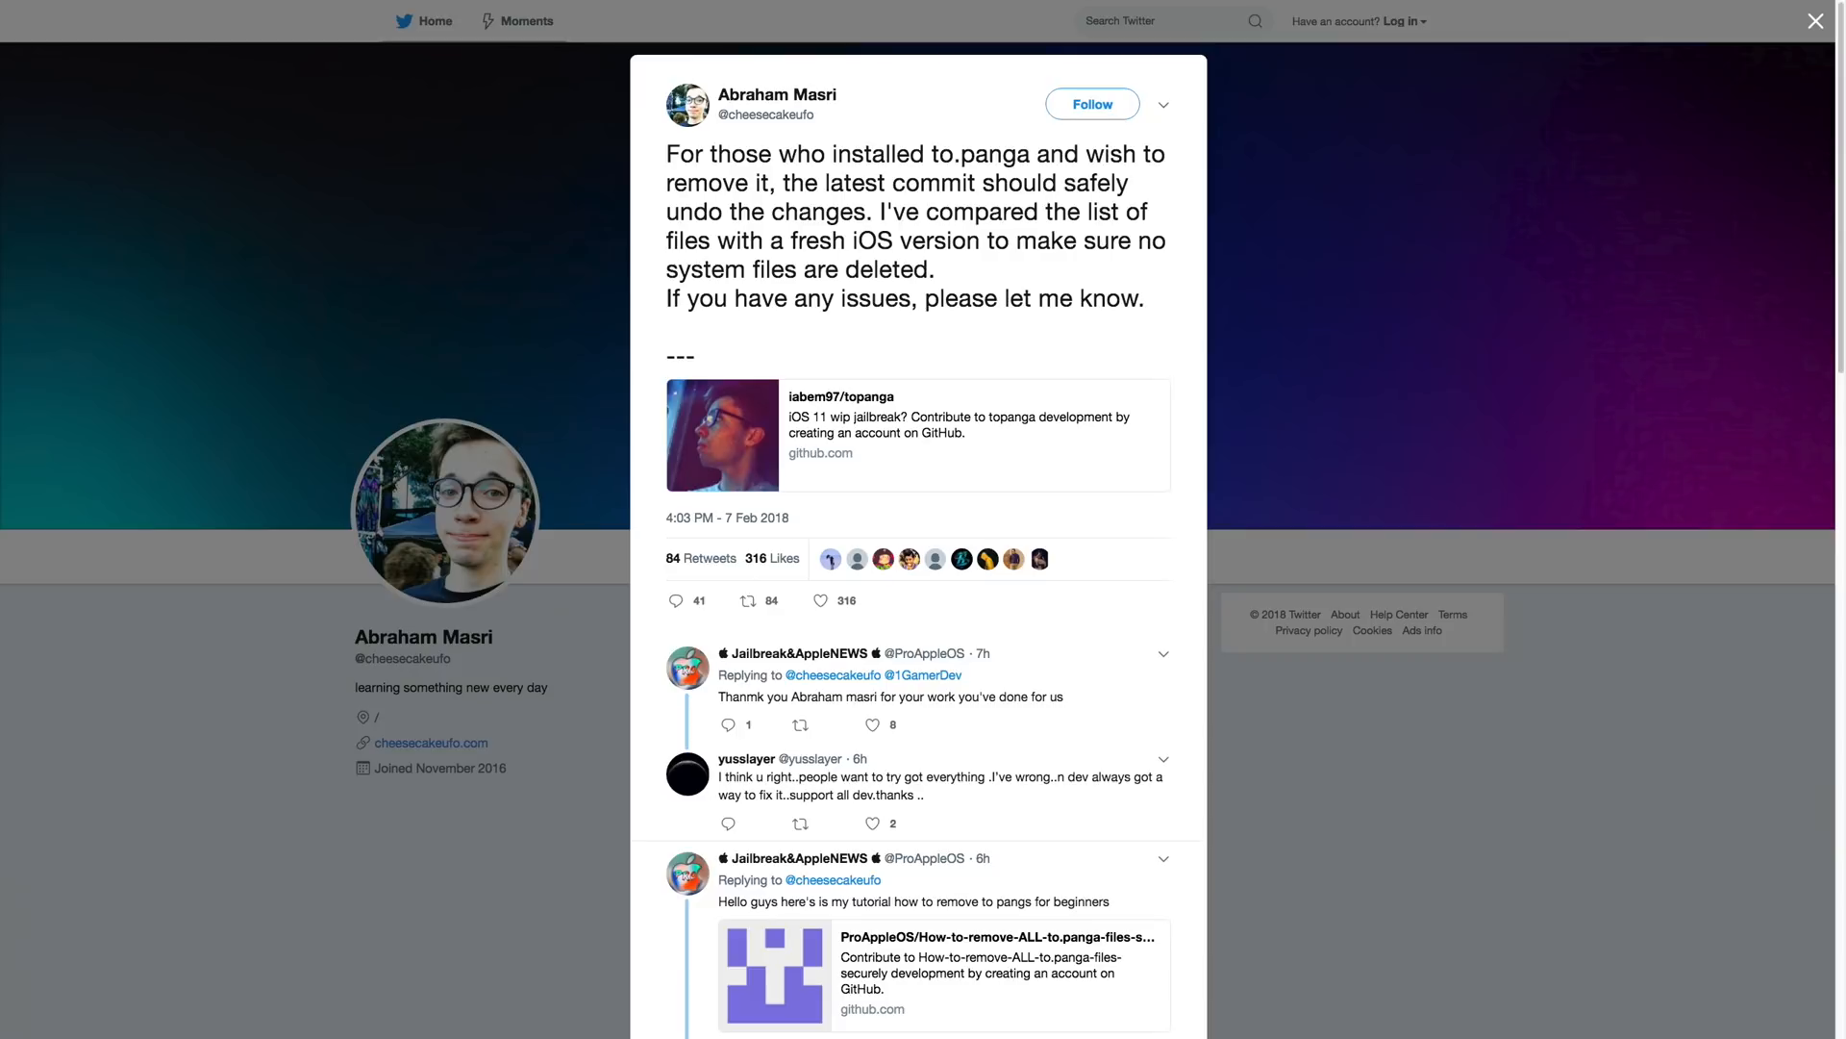
Follow the iabem97/topanga link card in the tweet to the GitHub repository in Safari.
click(840, 396)
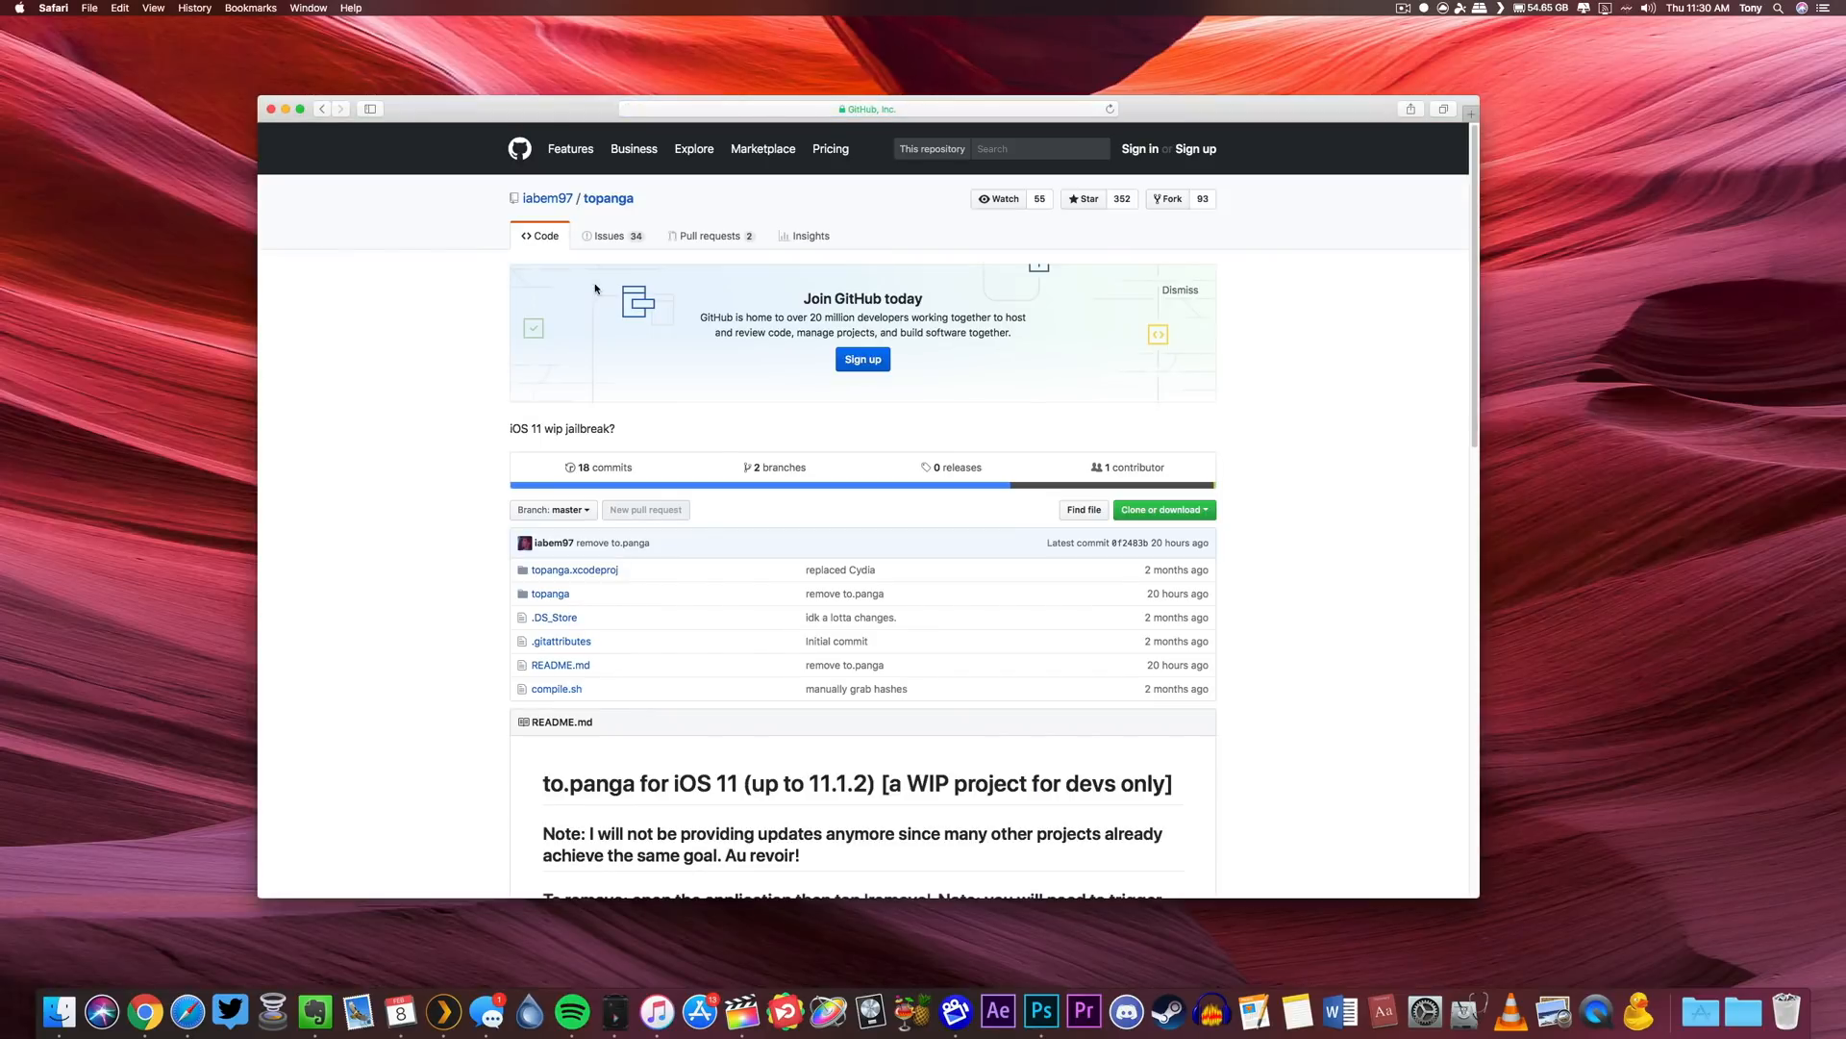
Download the repository ZIP and launch topanga.xcodeproj from the topanga-master folder.
click(1160, 508)
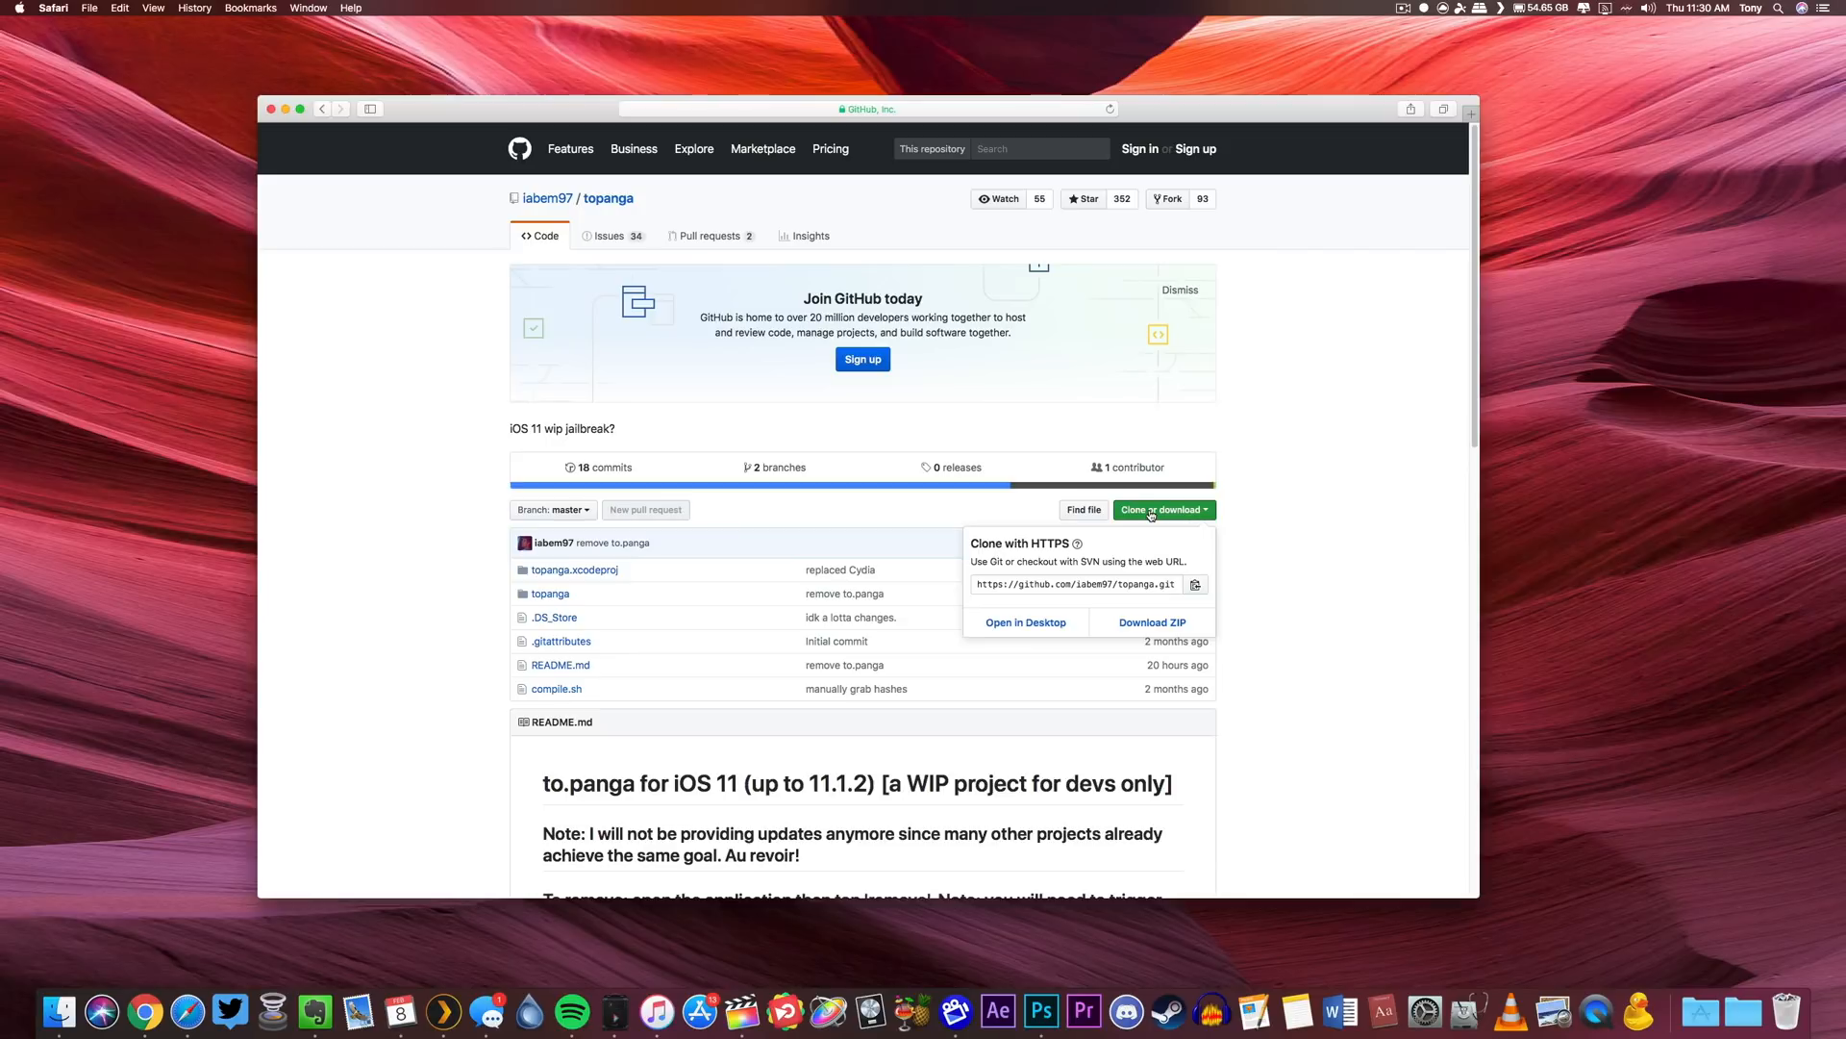
mouse_move(1152, 621)
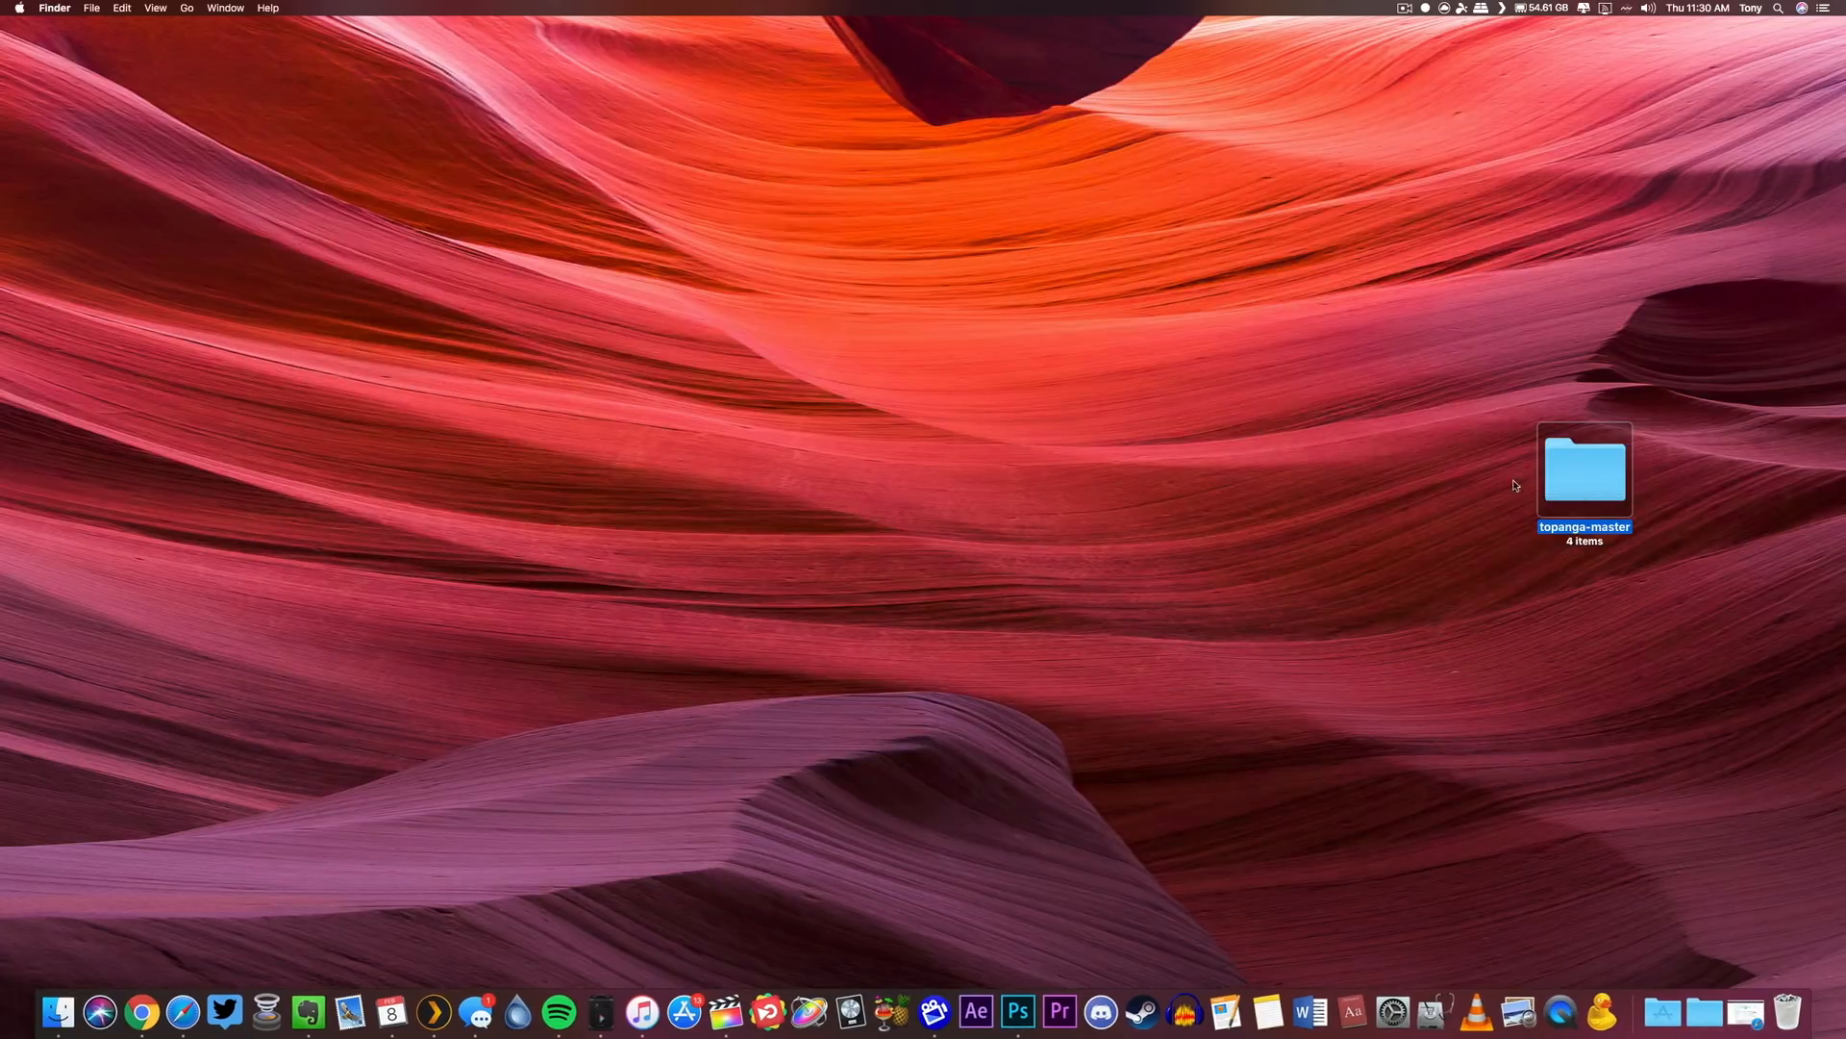
double_click(1583, 473)
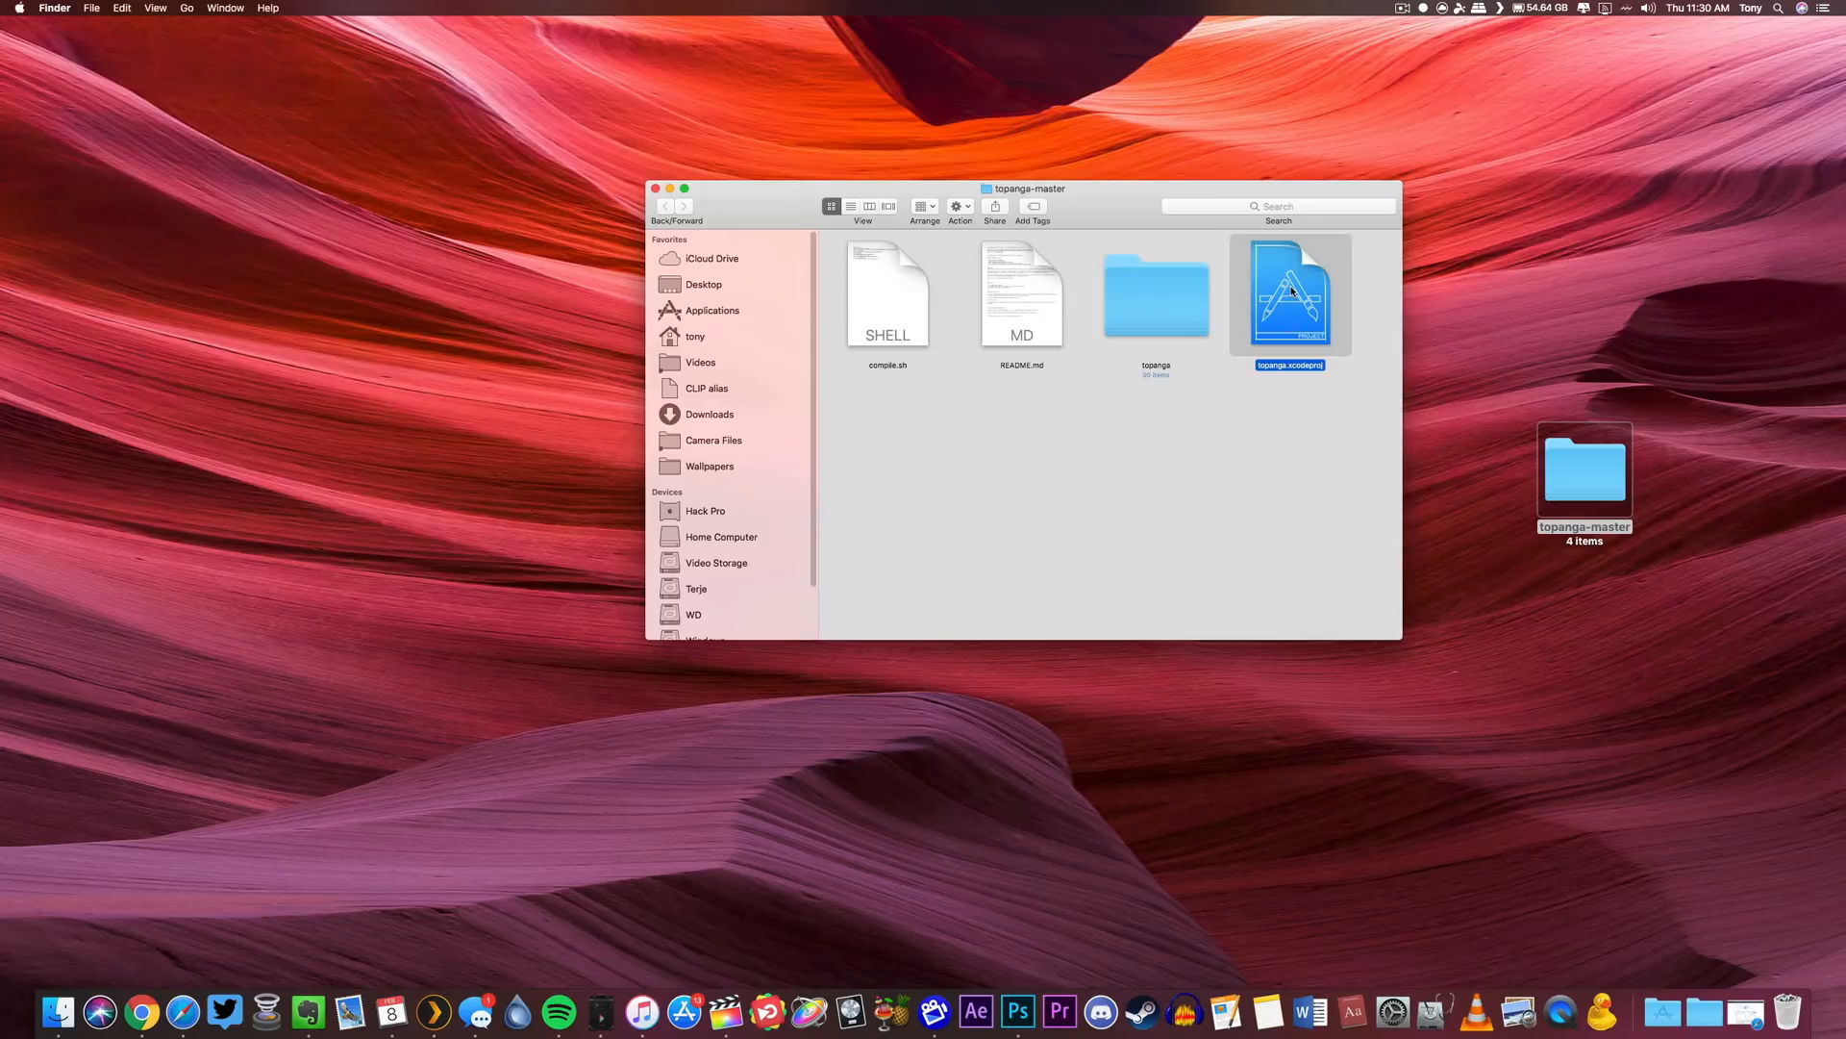
double_click(1288, 294)
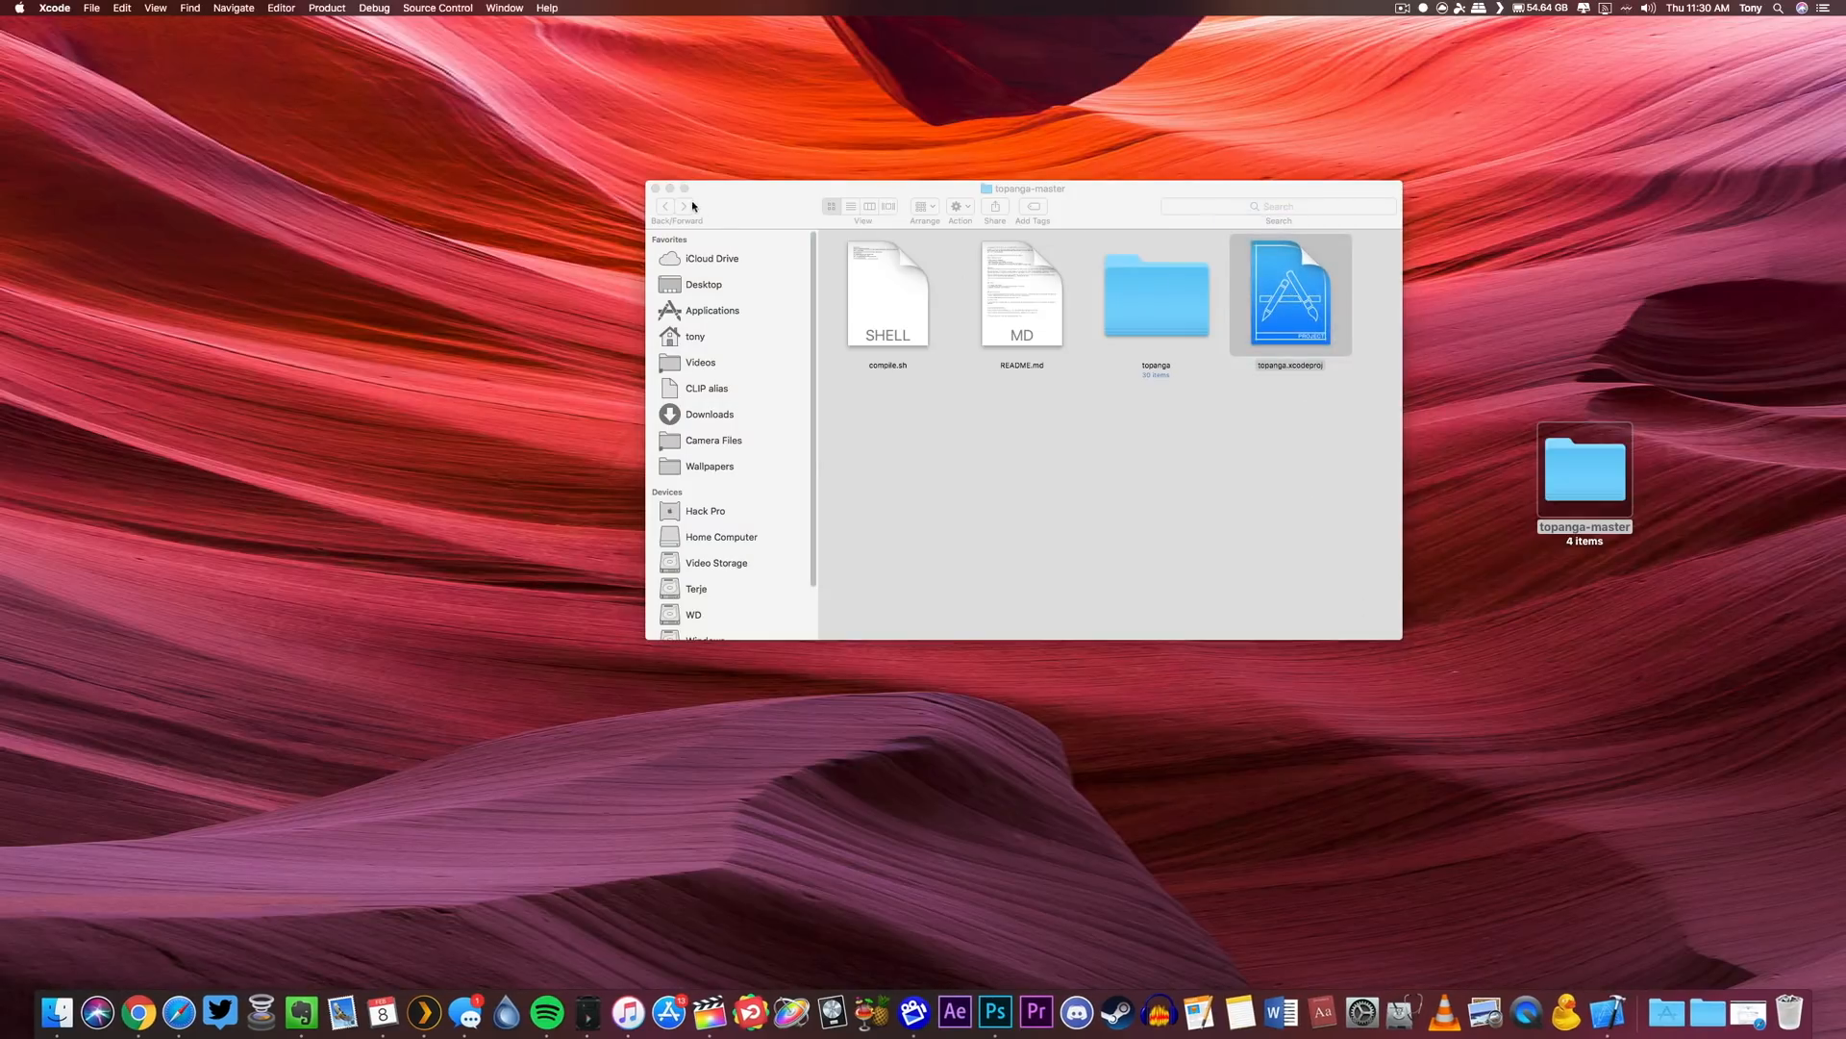
double_click(1288, 295)
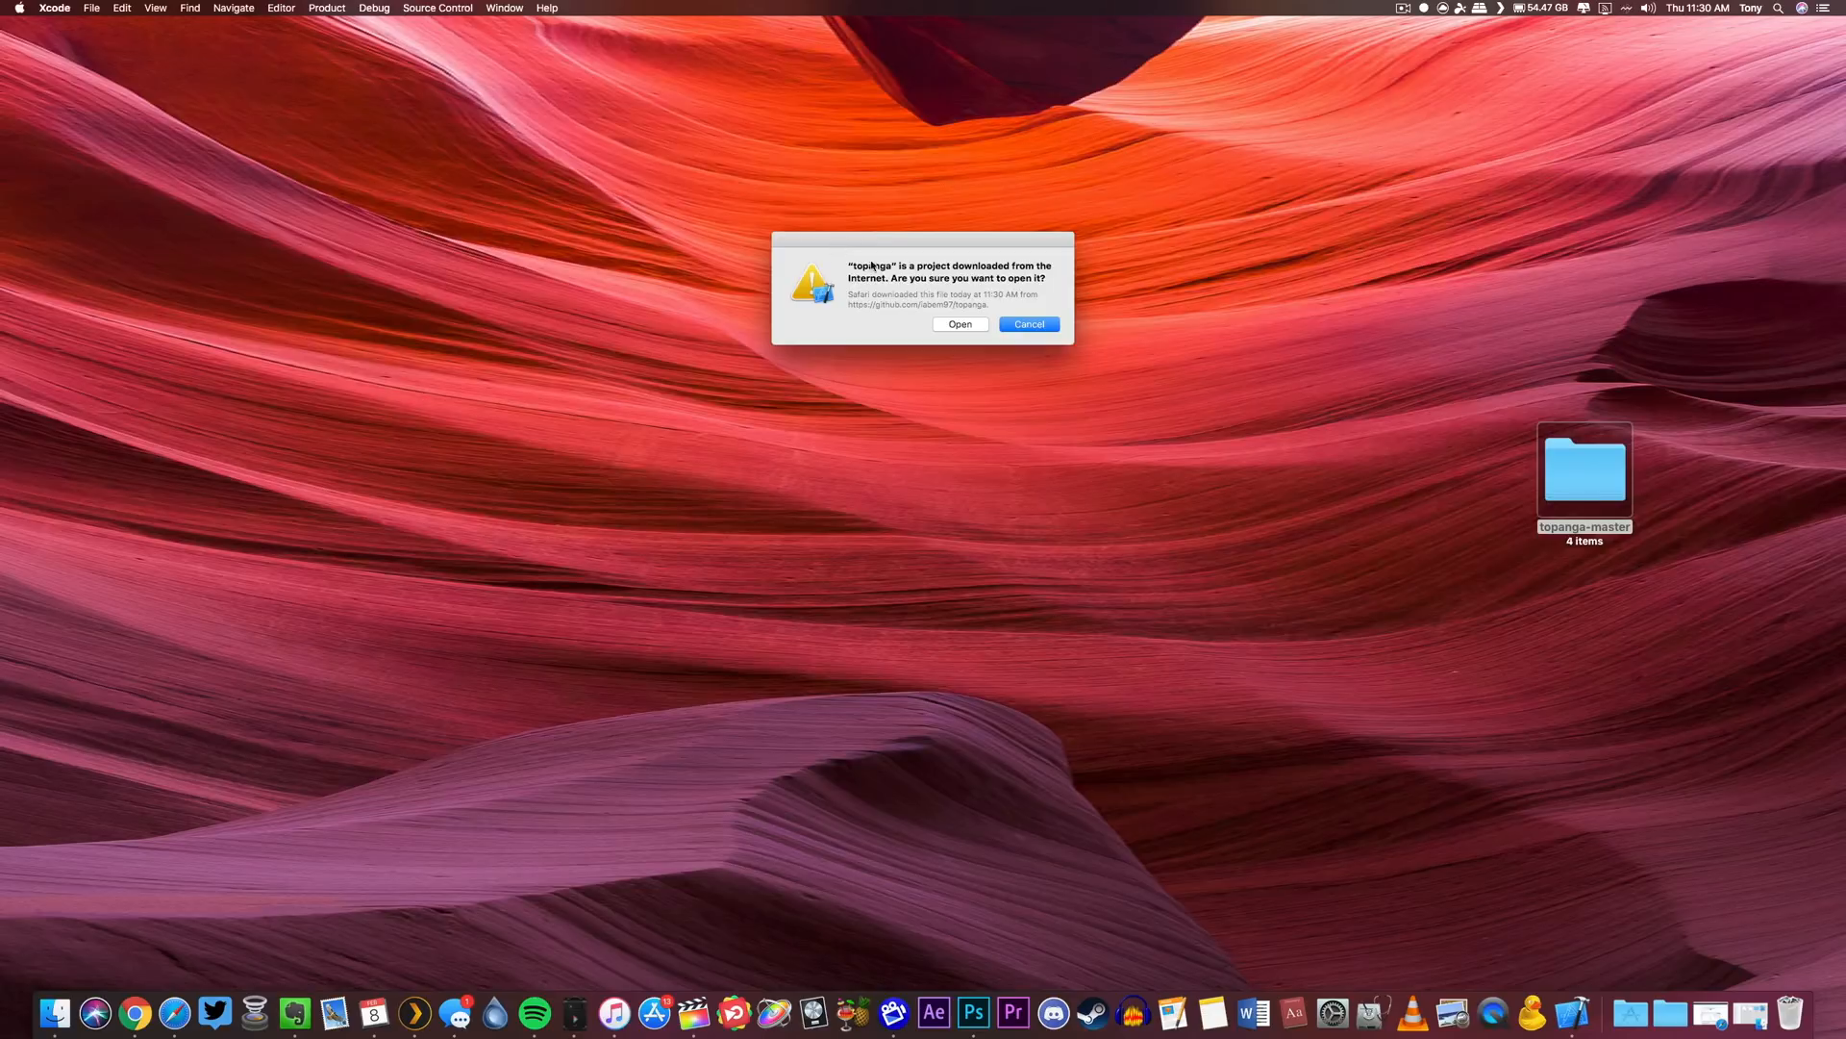
click(959, 323)
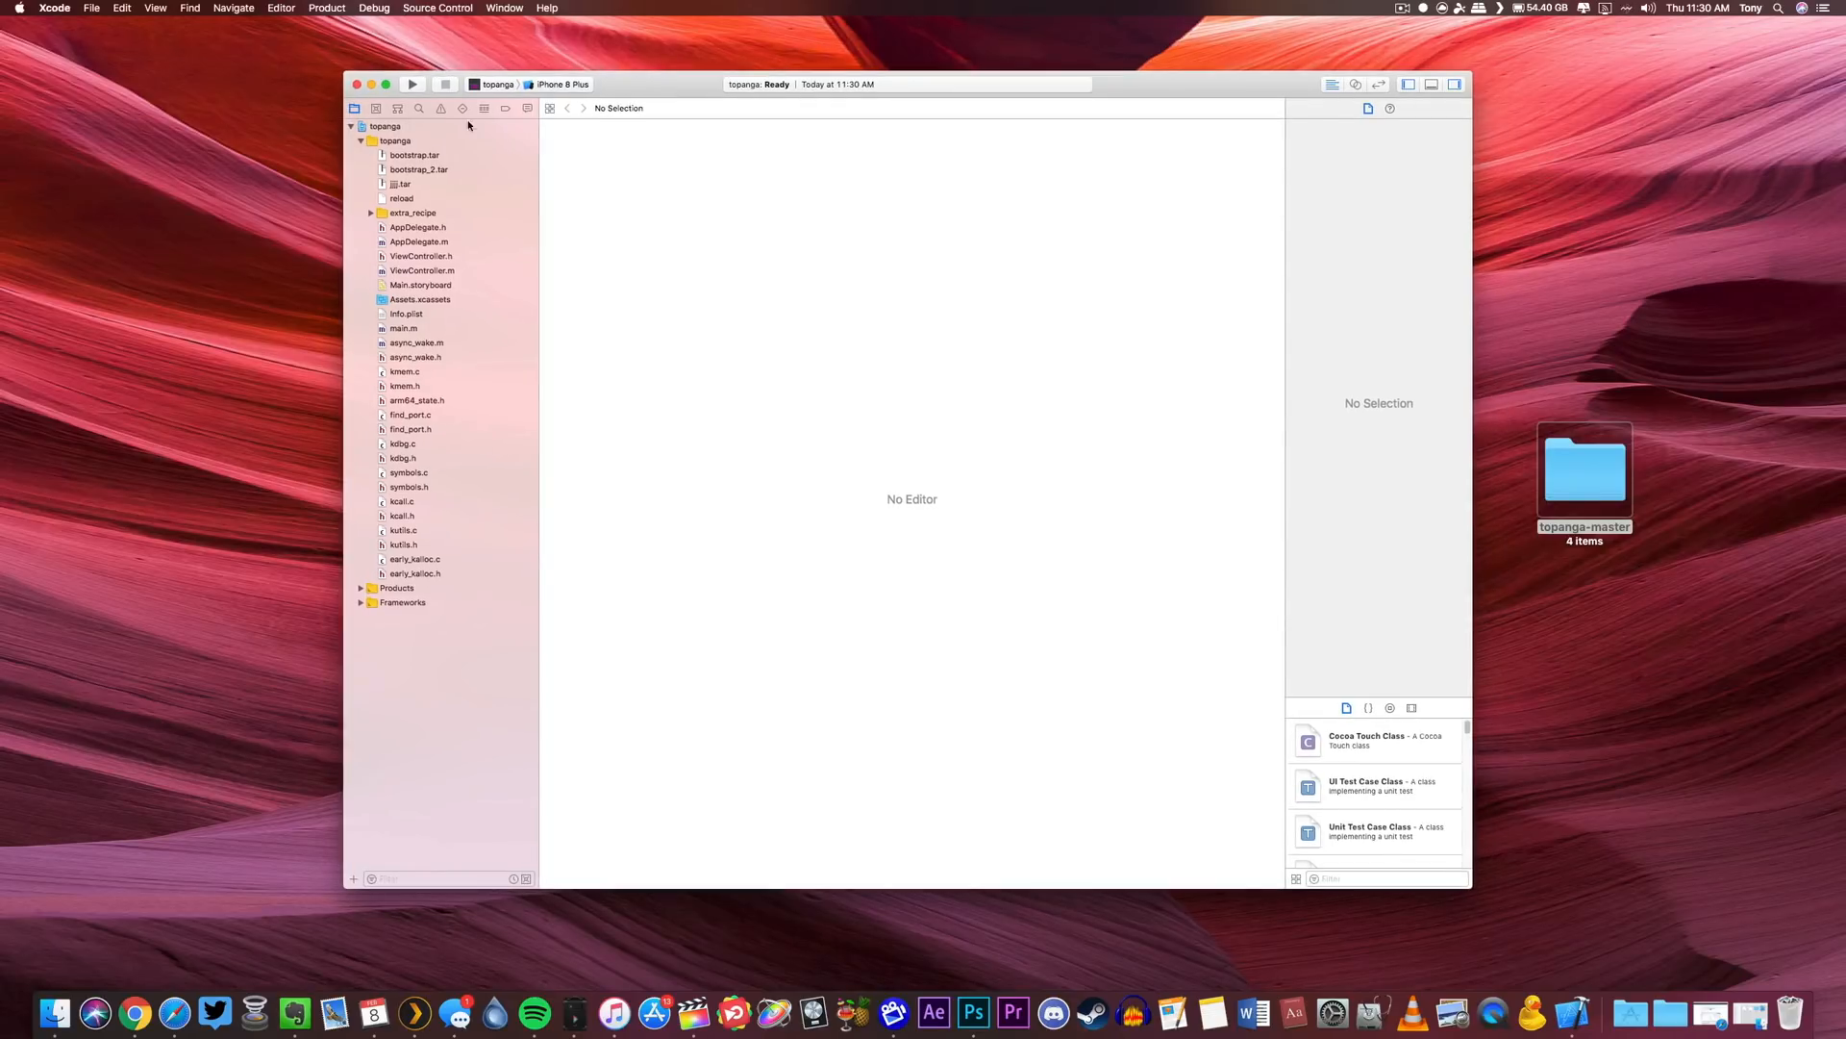
click(385, 127)
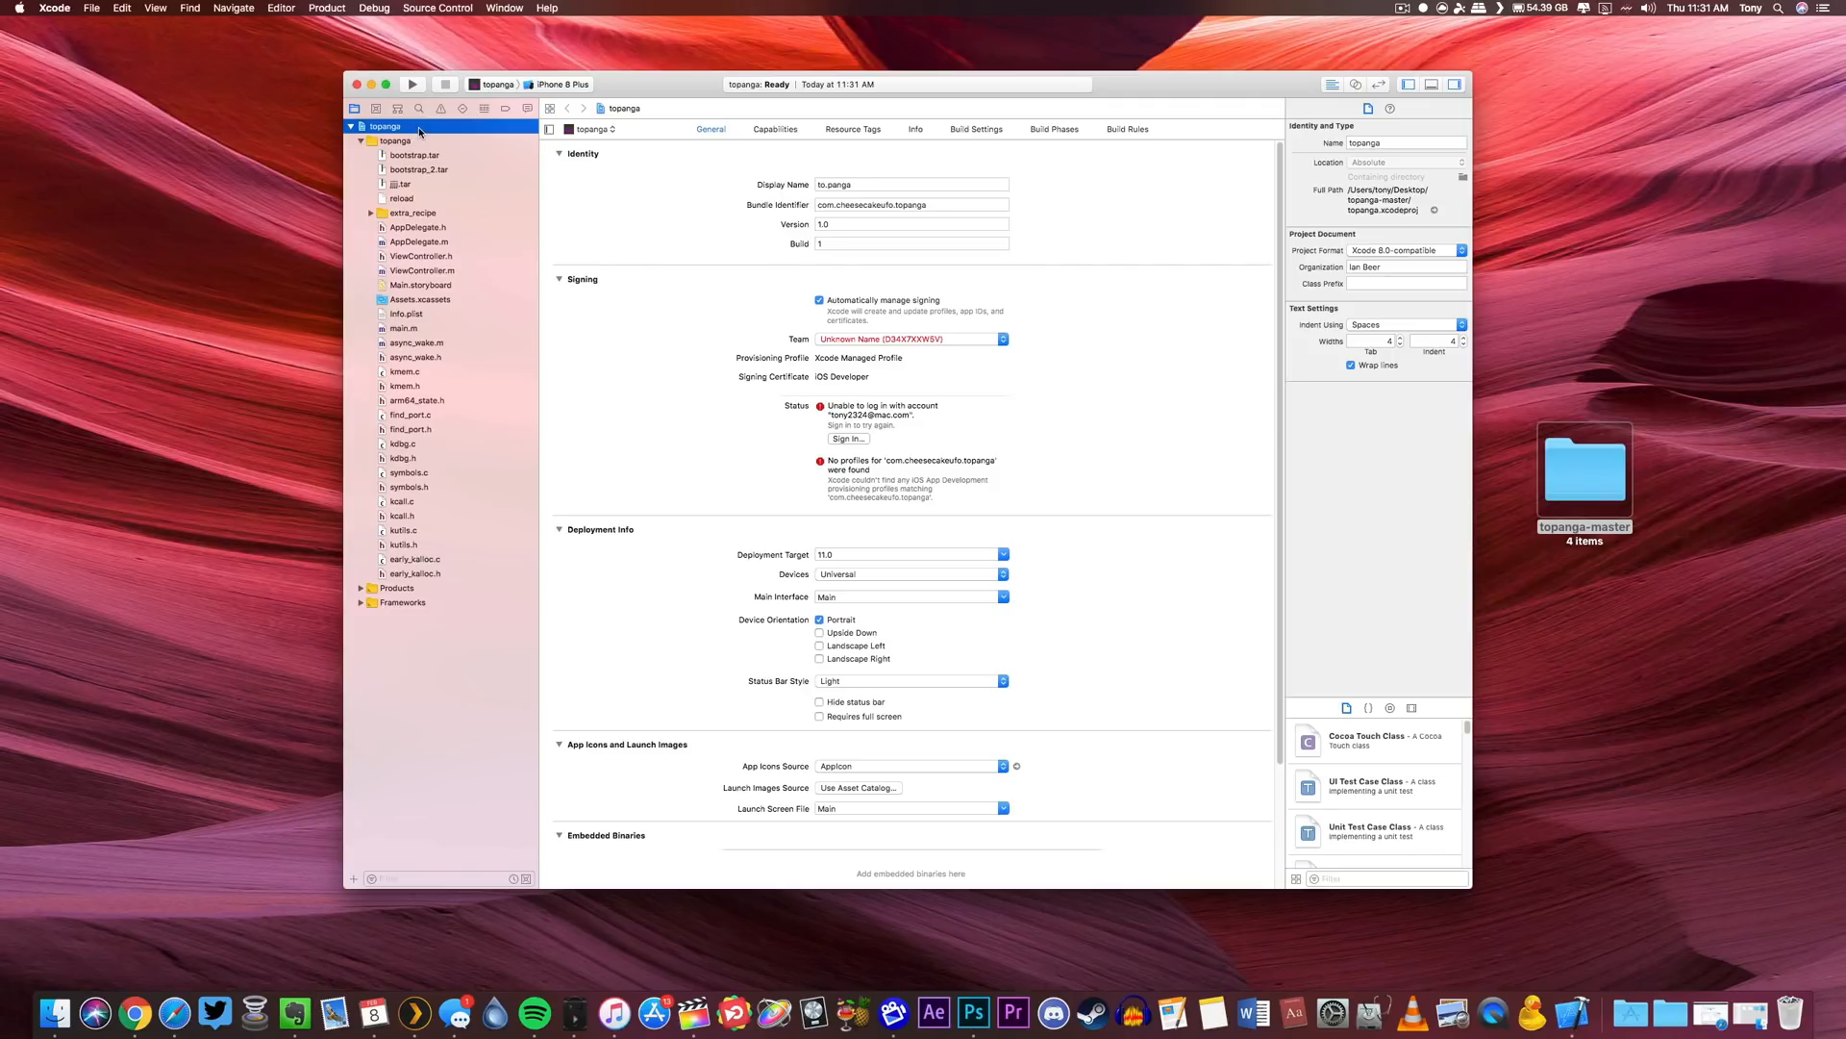
mouse_move(633, 169)
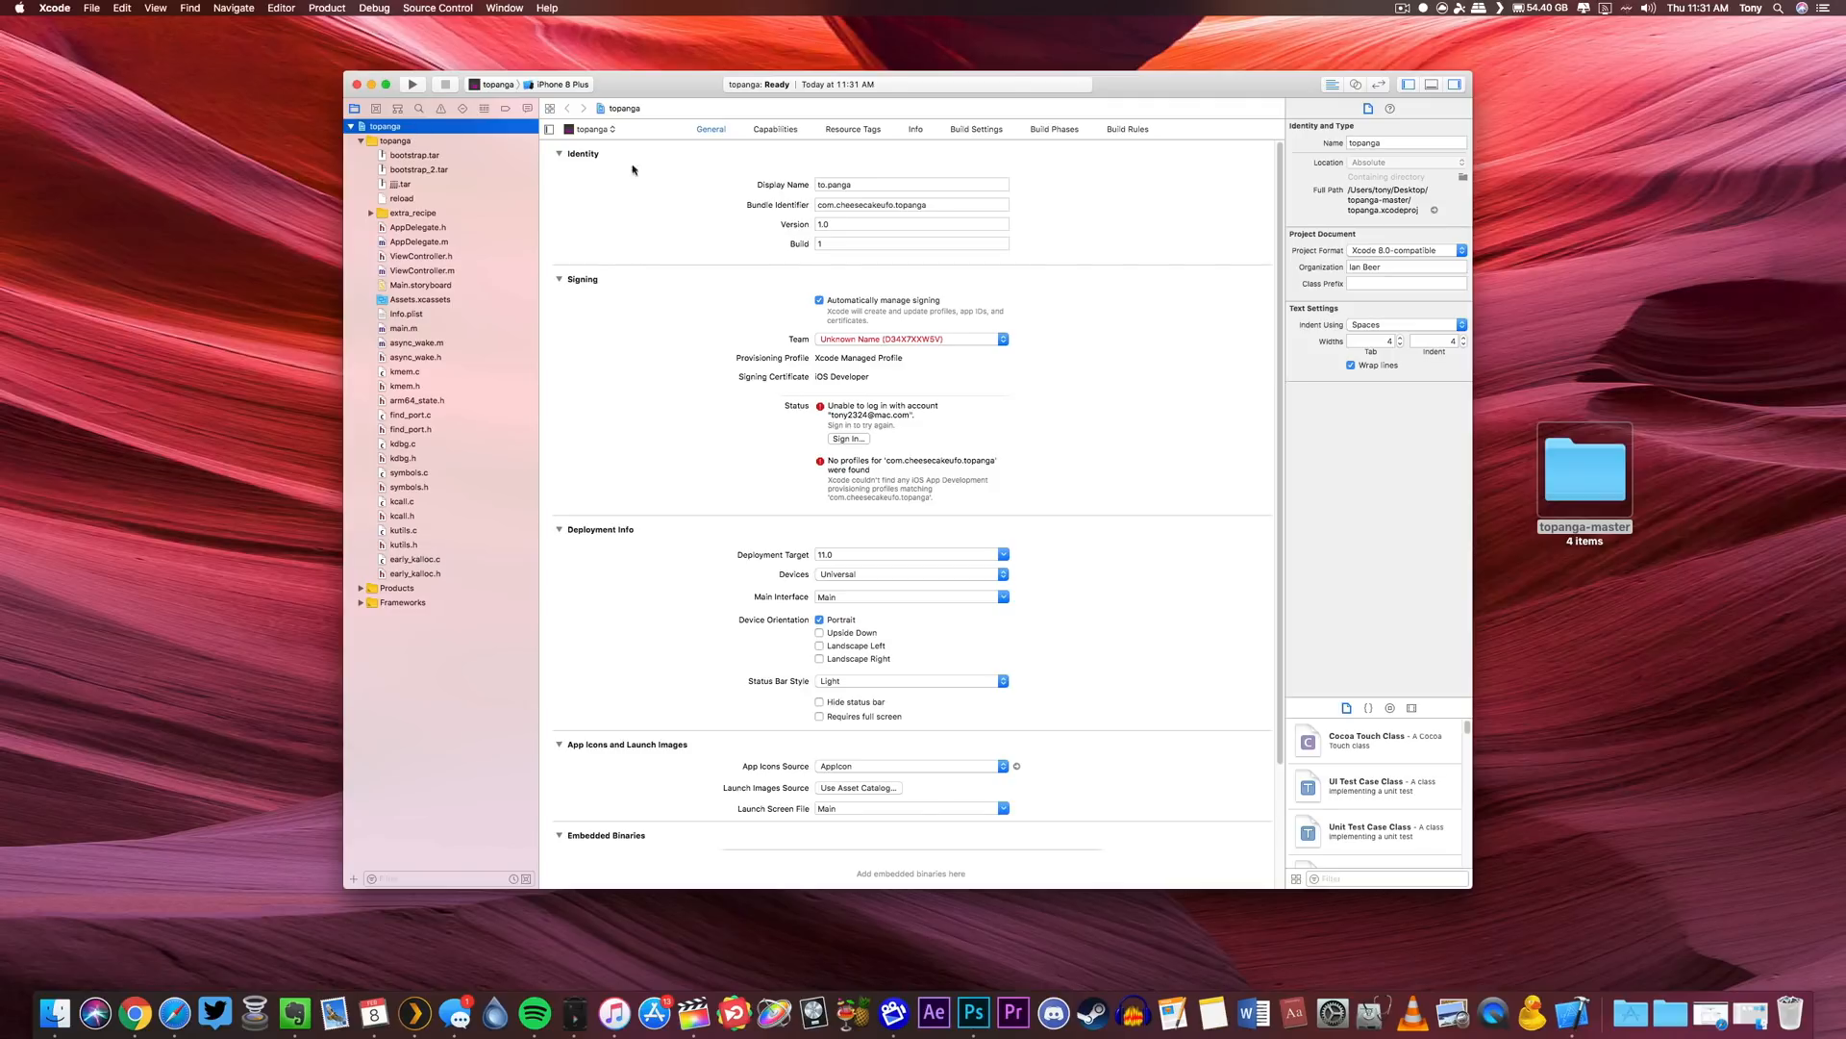
click(910, 204)
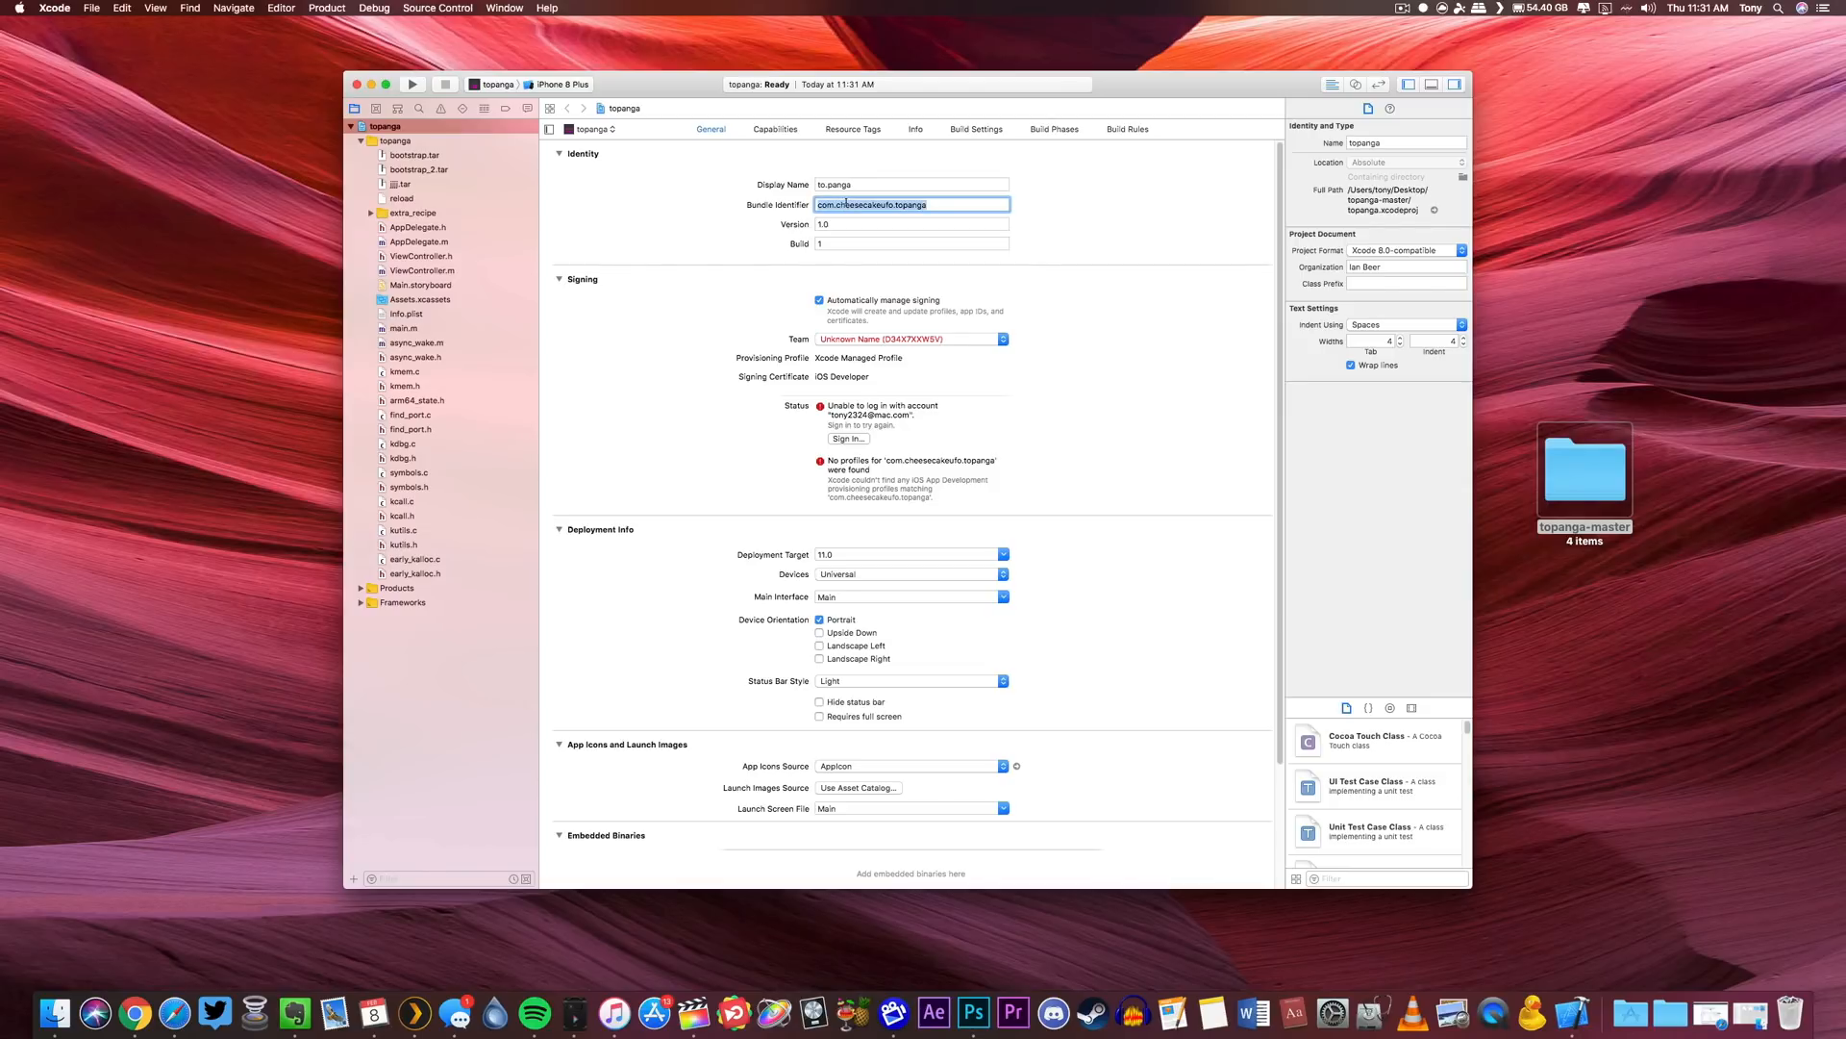
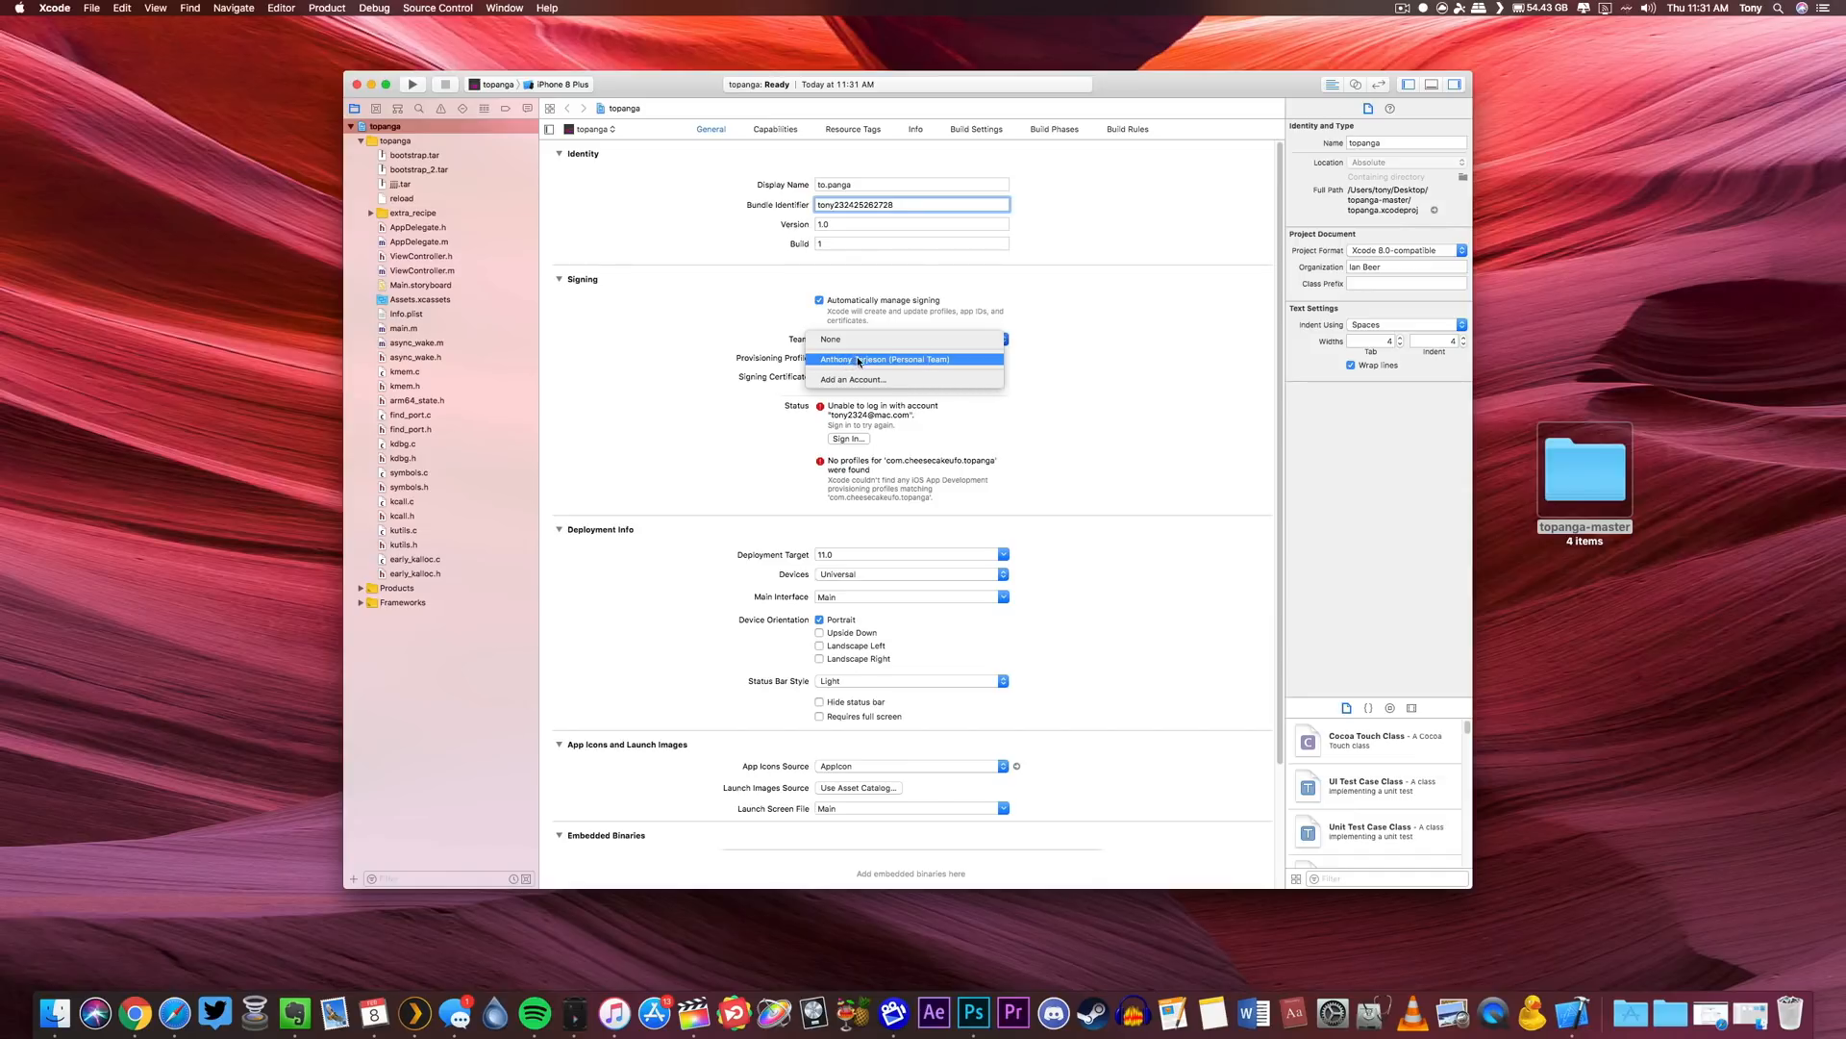
Sign with the Personal Team, choose iPhone X as destination and run the build.
click(885, 360)
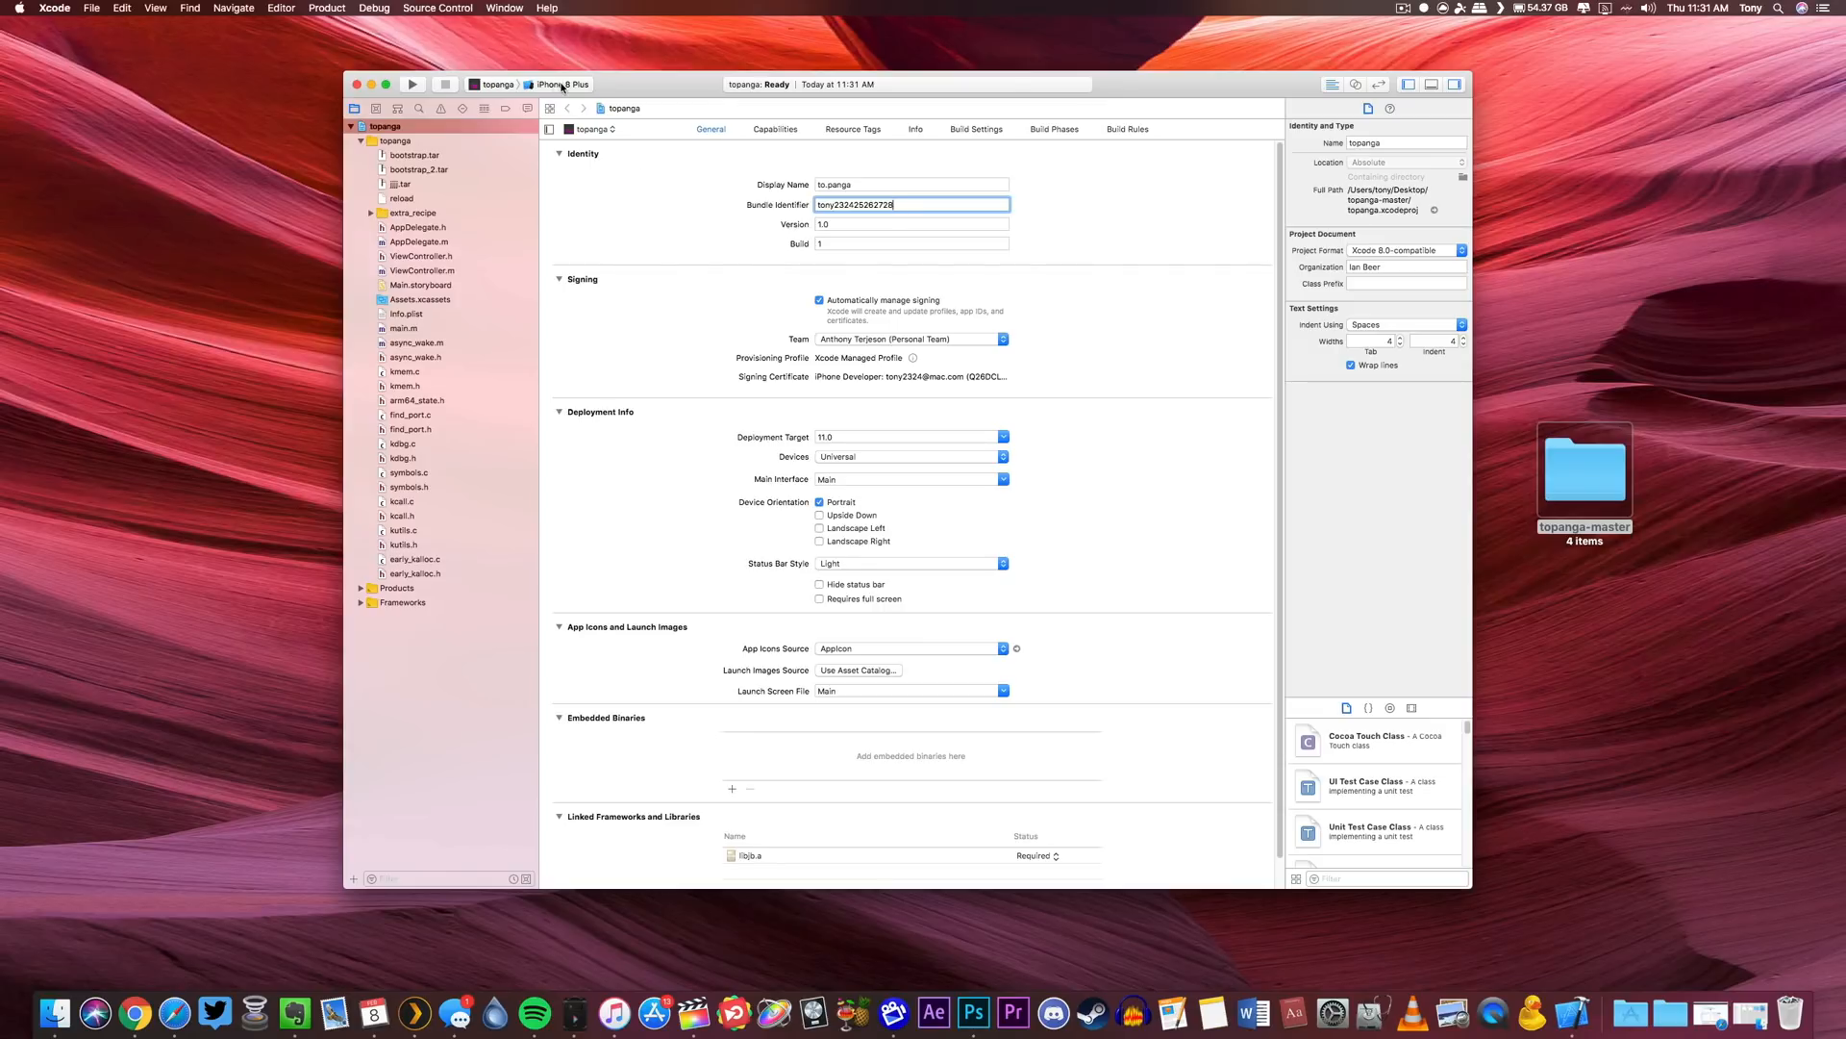
click(564, 82)
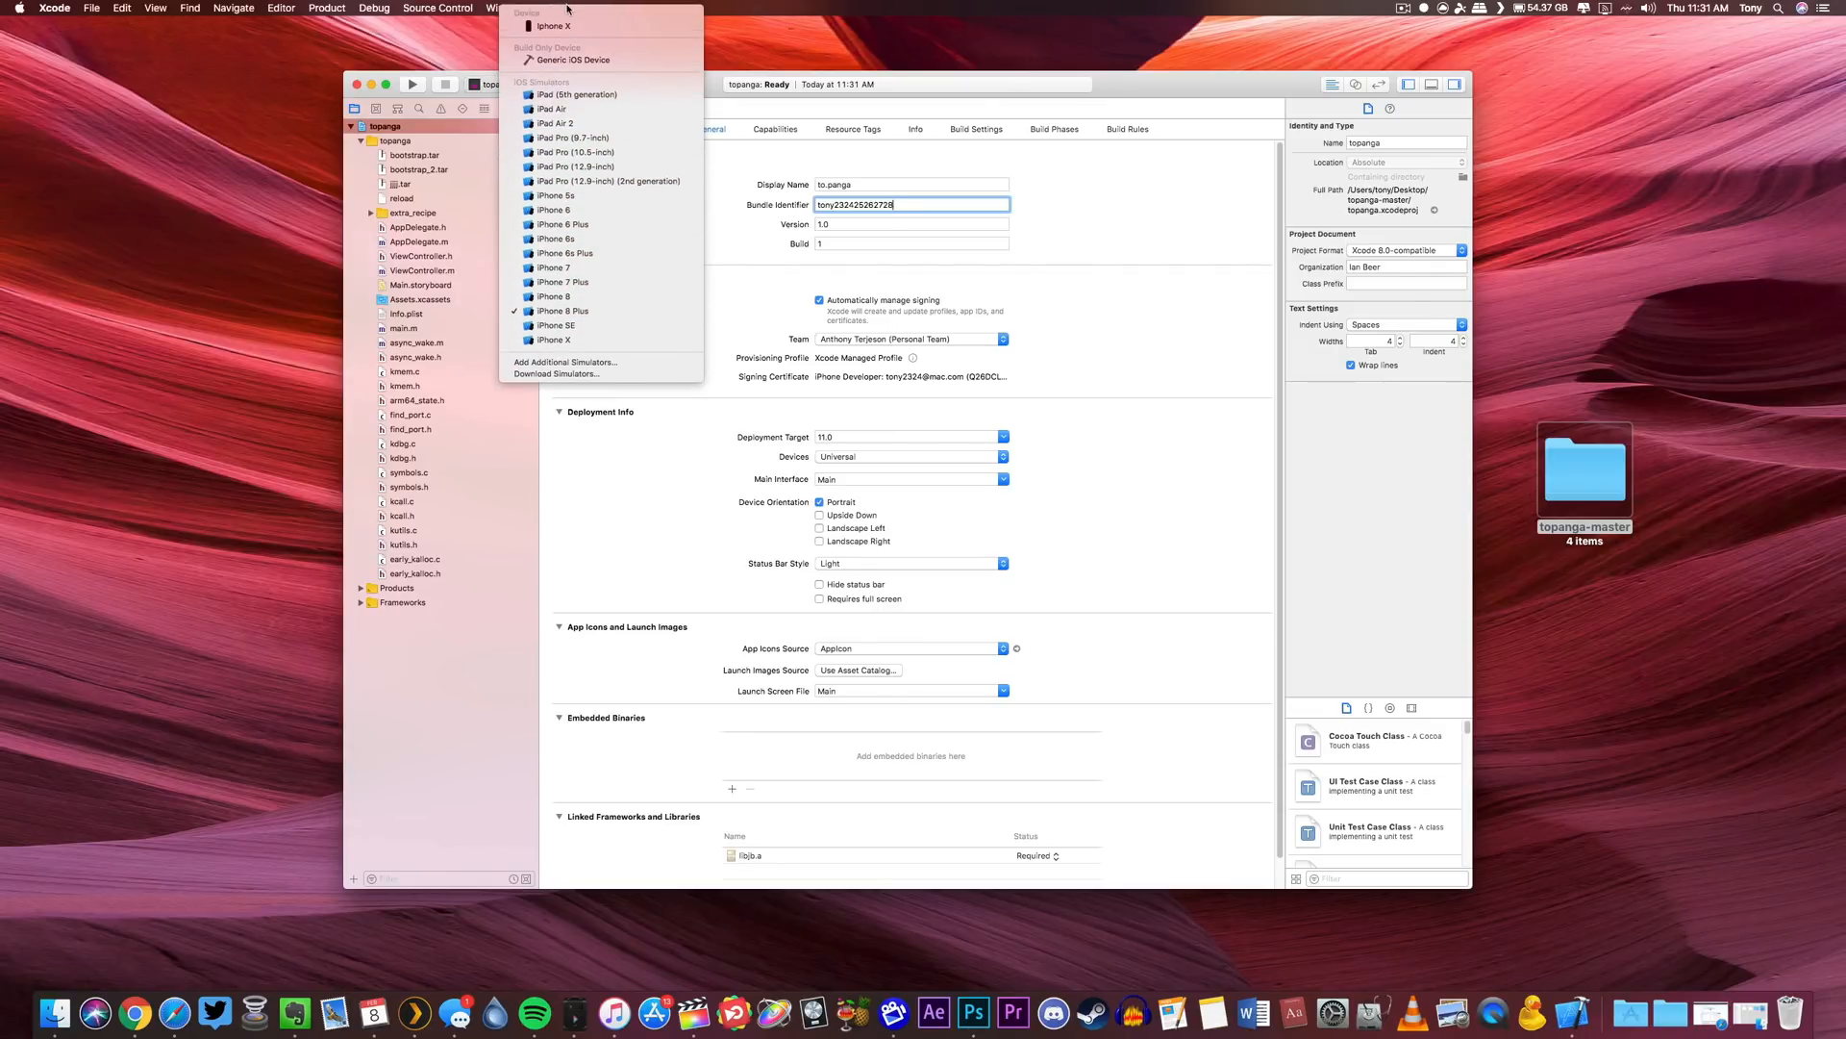
click(554, 338)
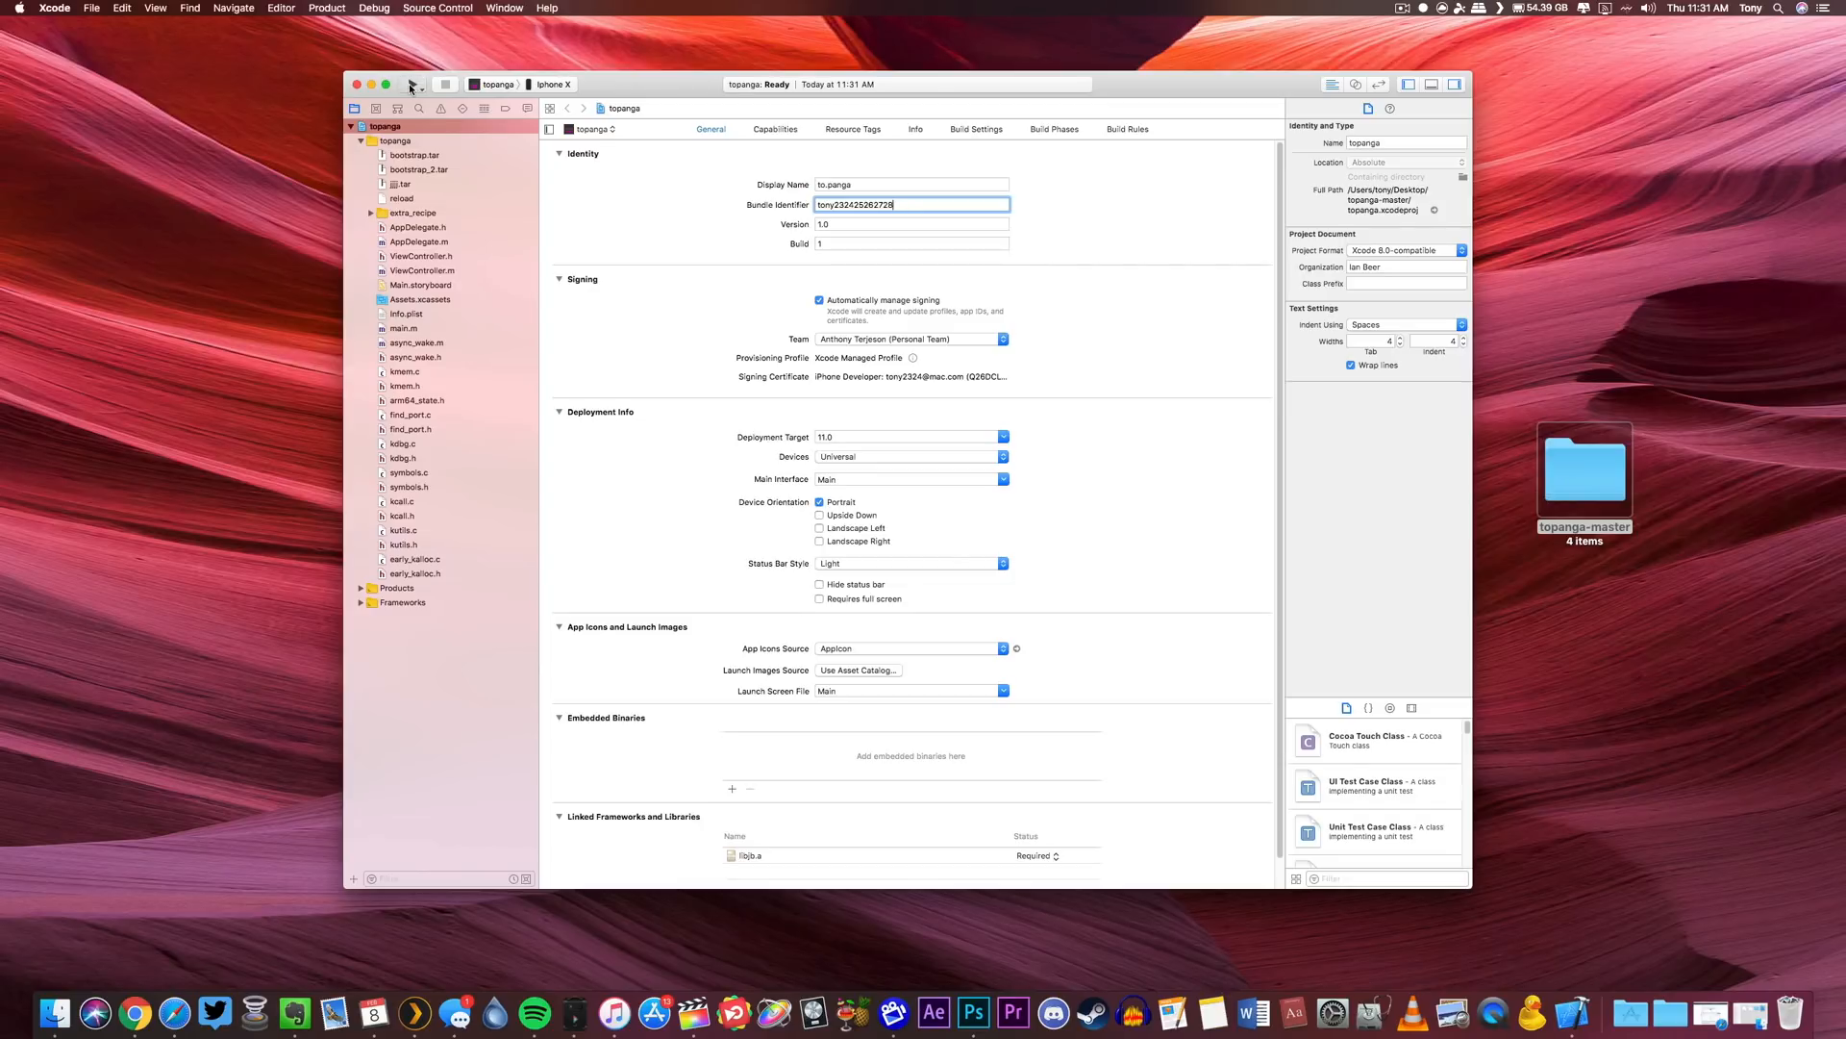
click(429, 83)
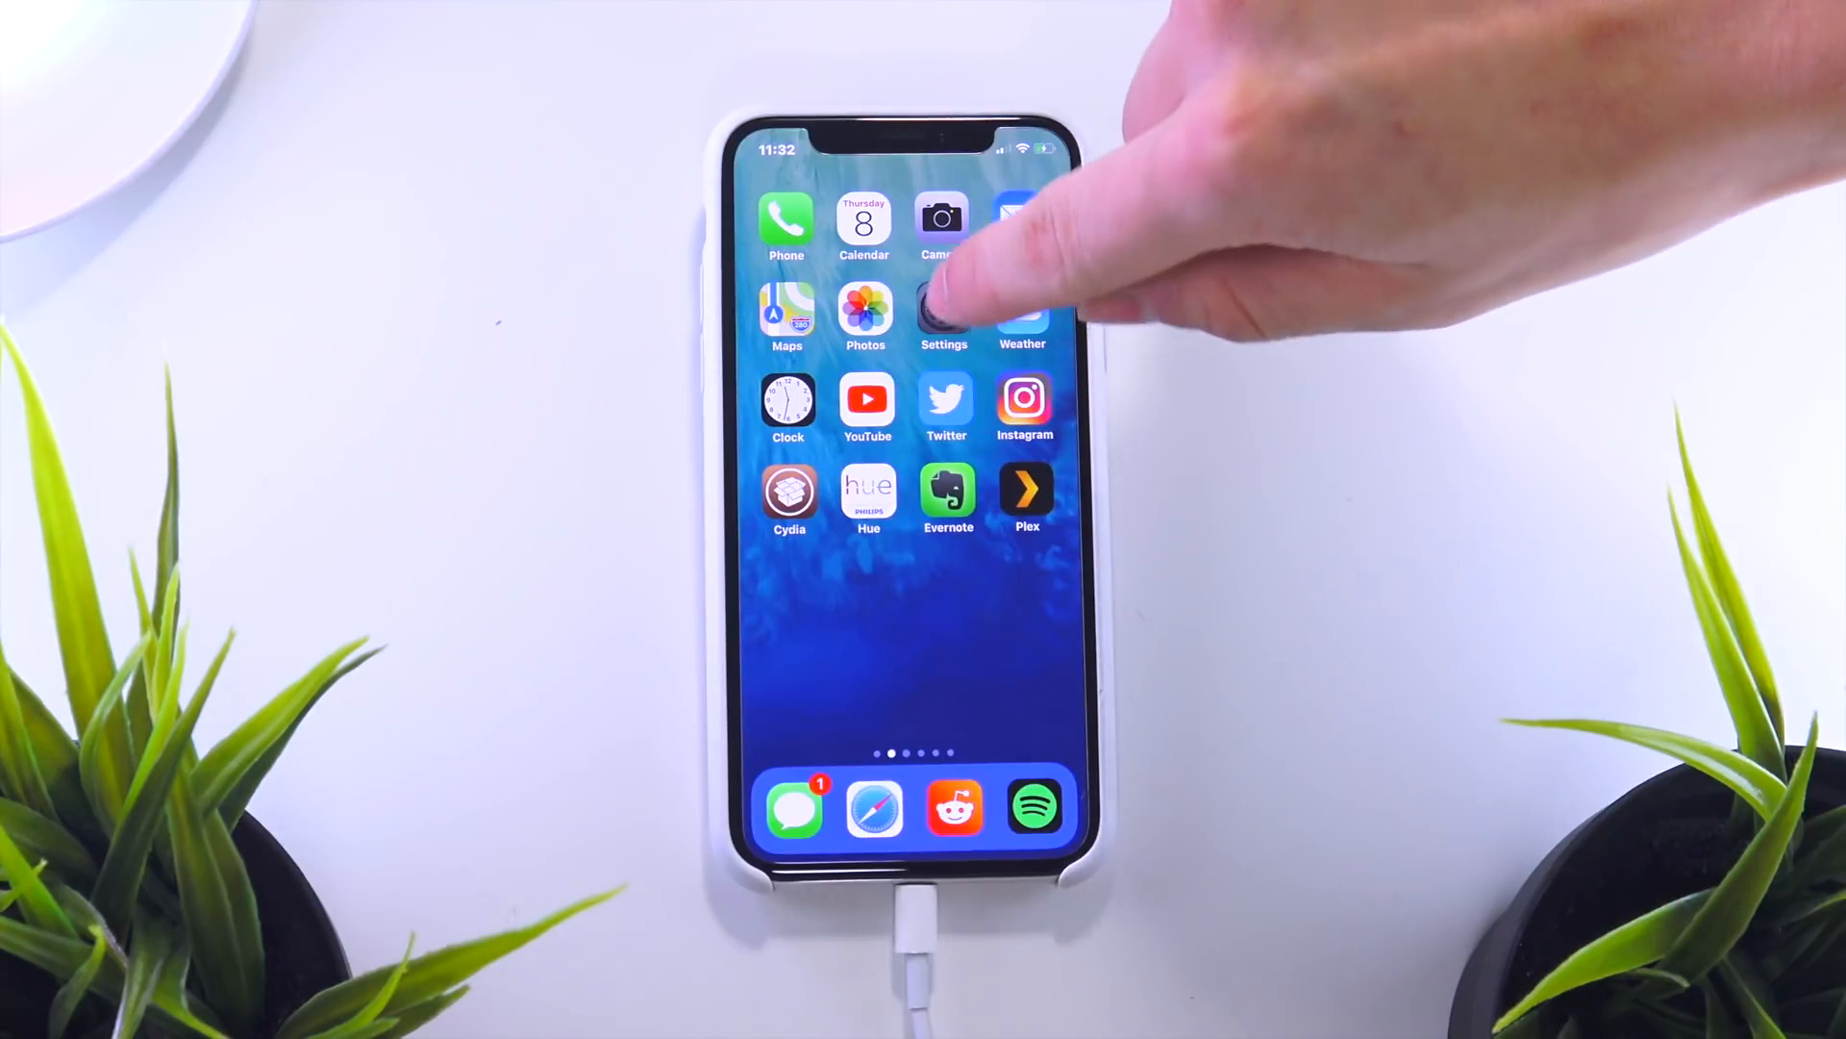
Trust the to.panga developer profile under Settings > General > Device Management.
click(942, 315)
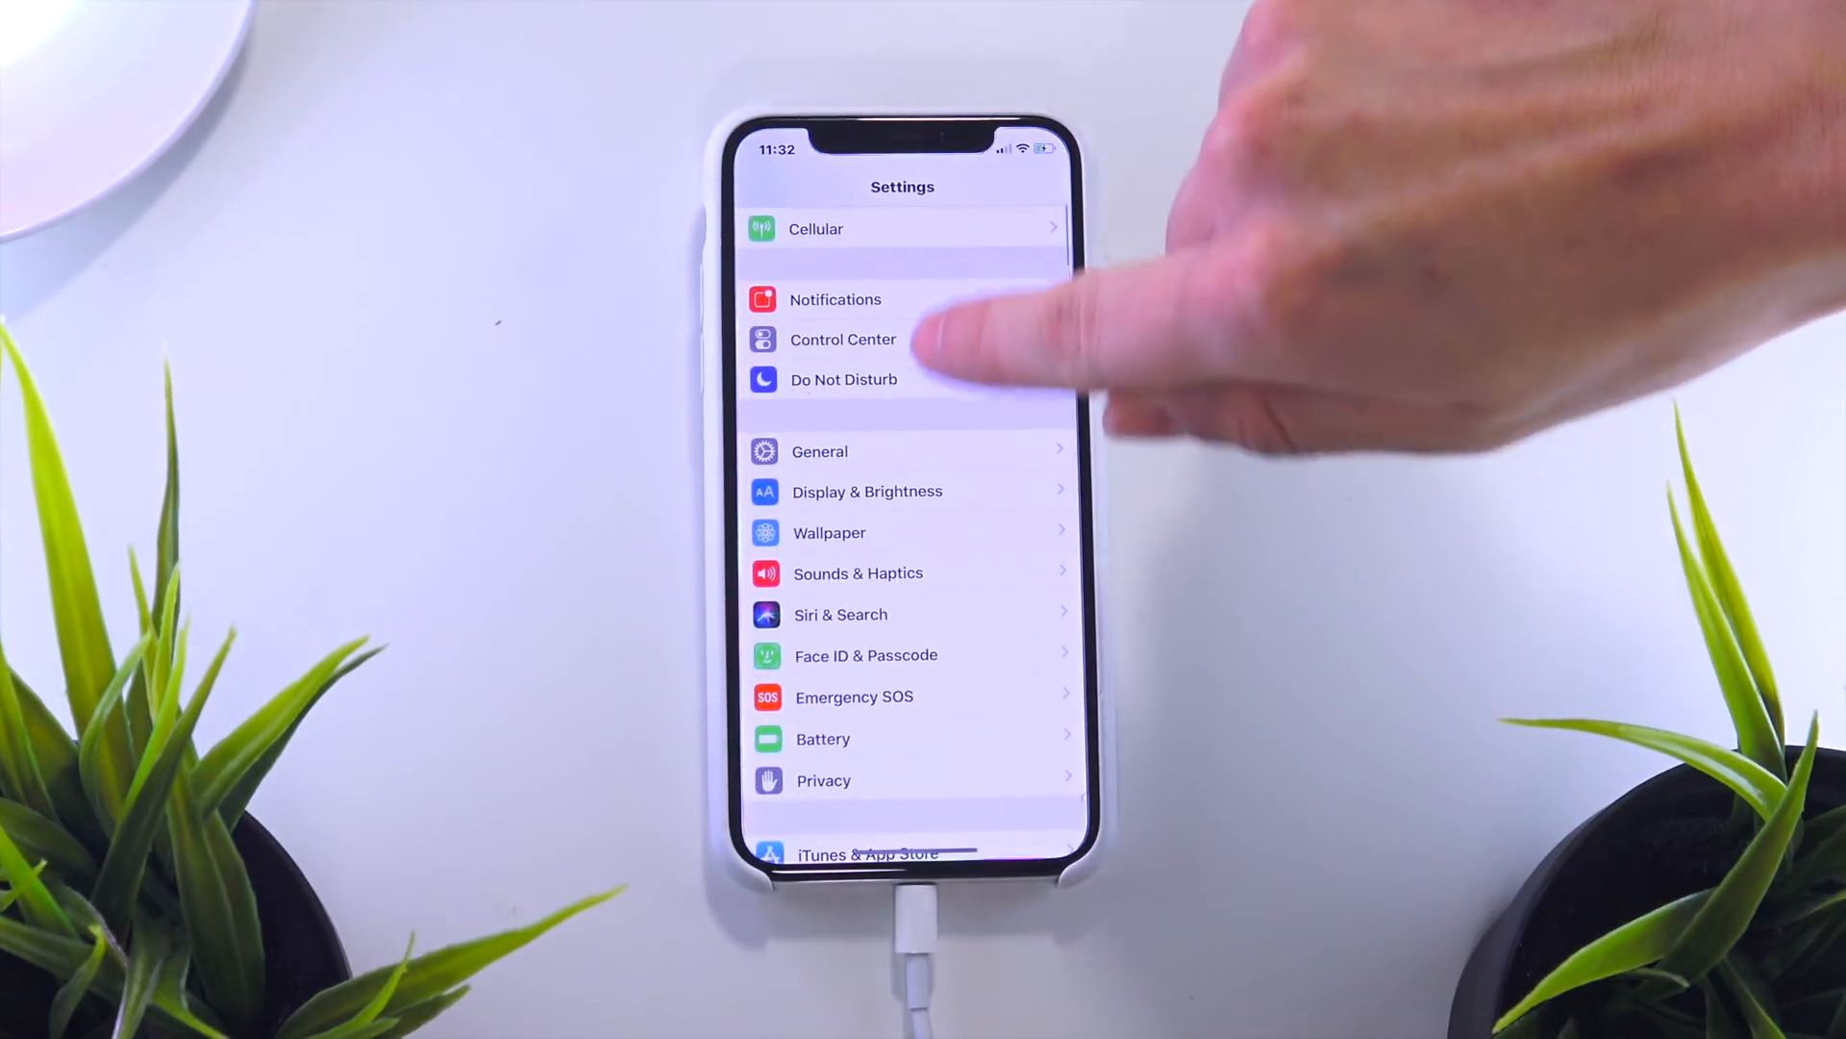
click(819, 450)
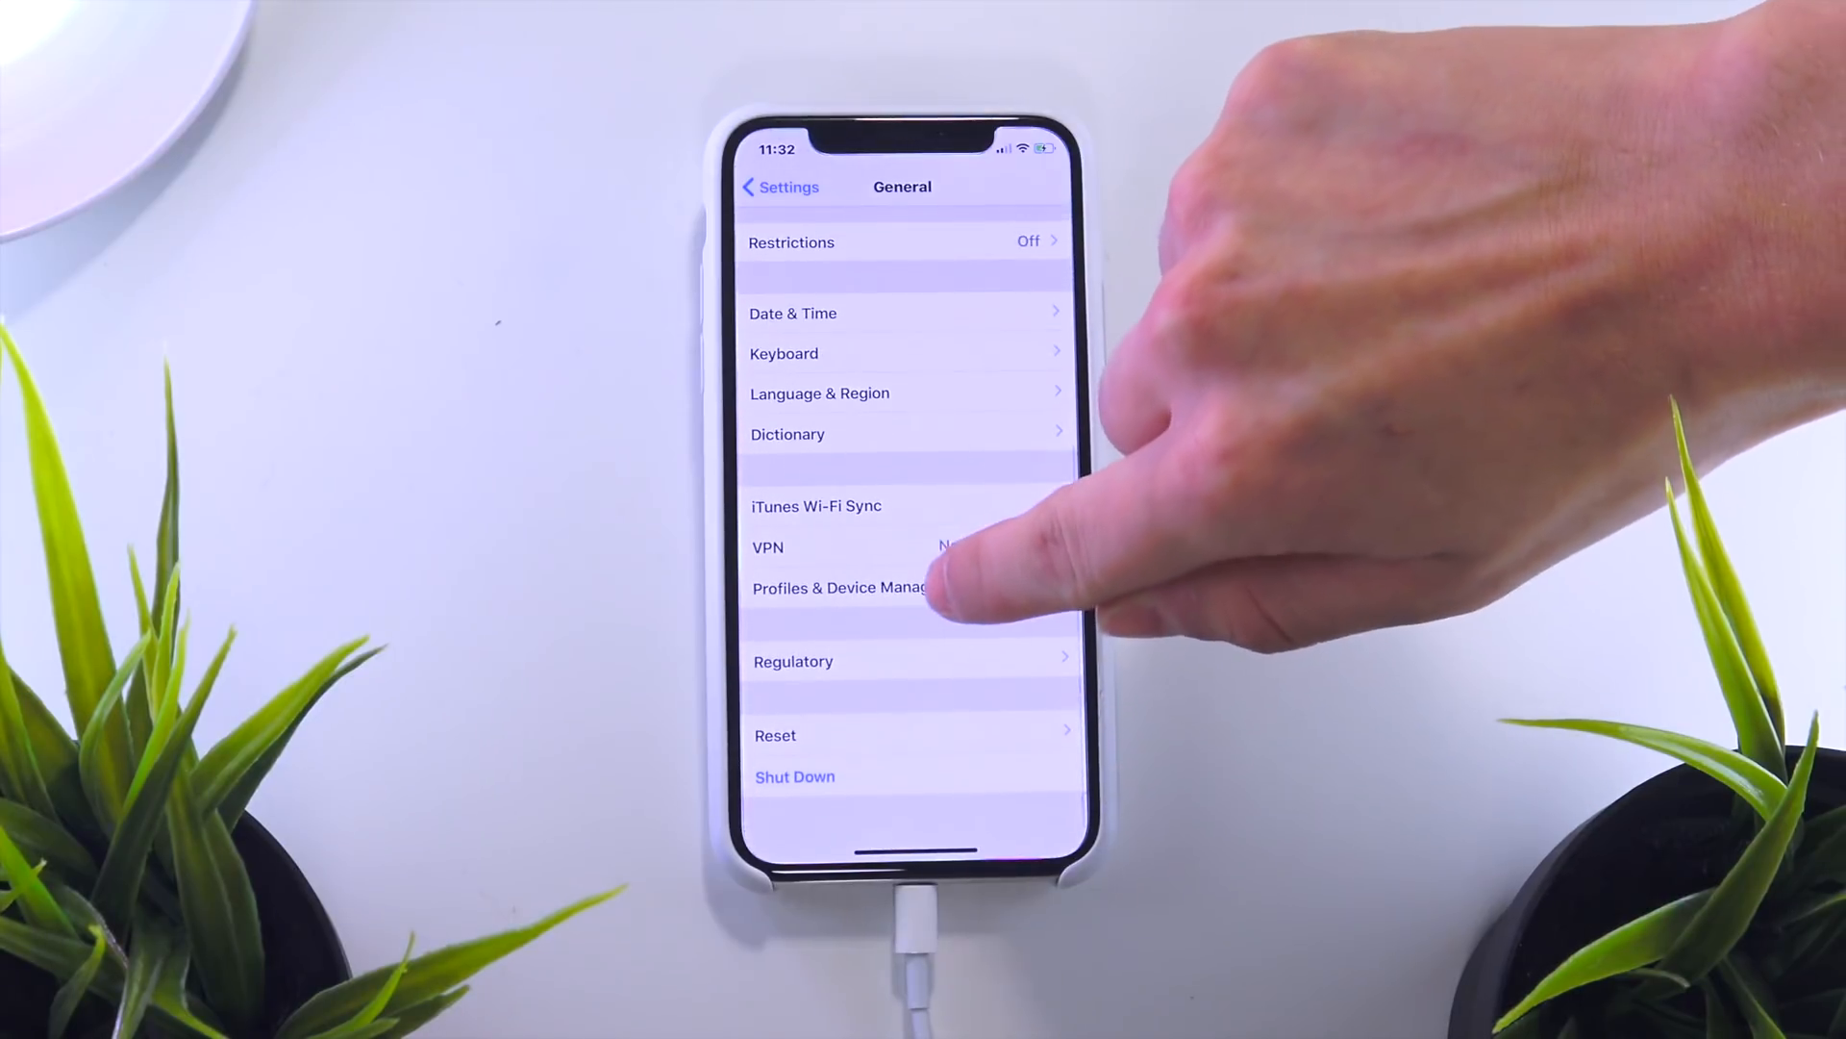
click(841, 588)
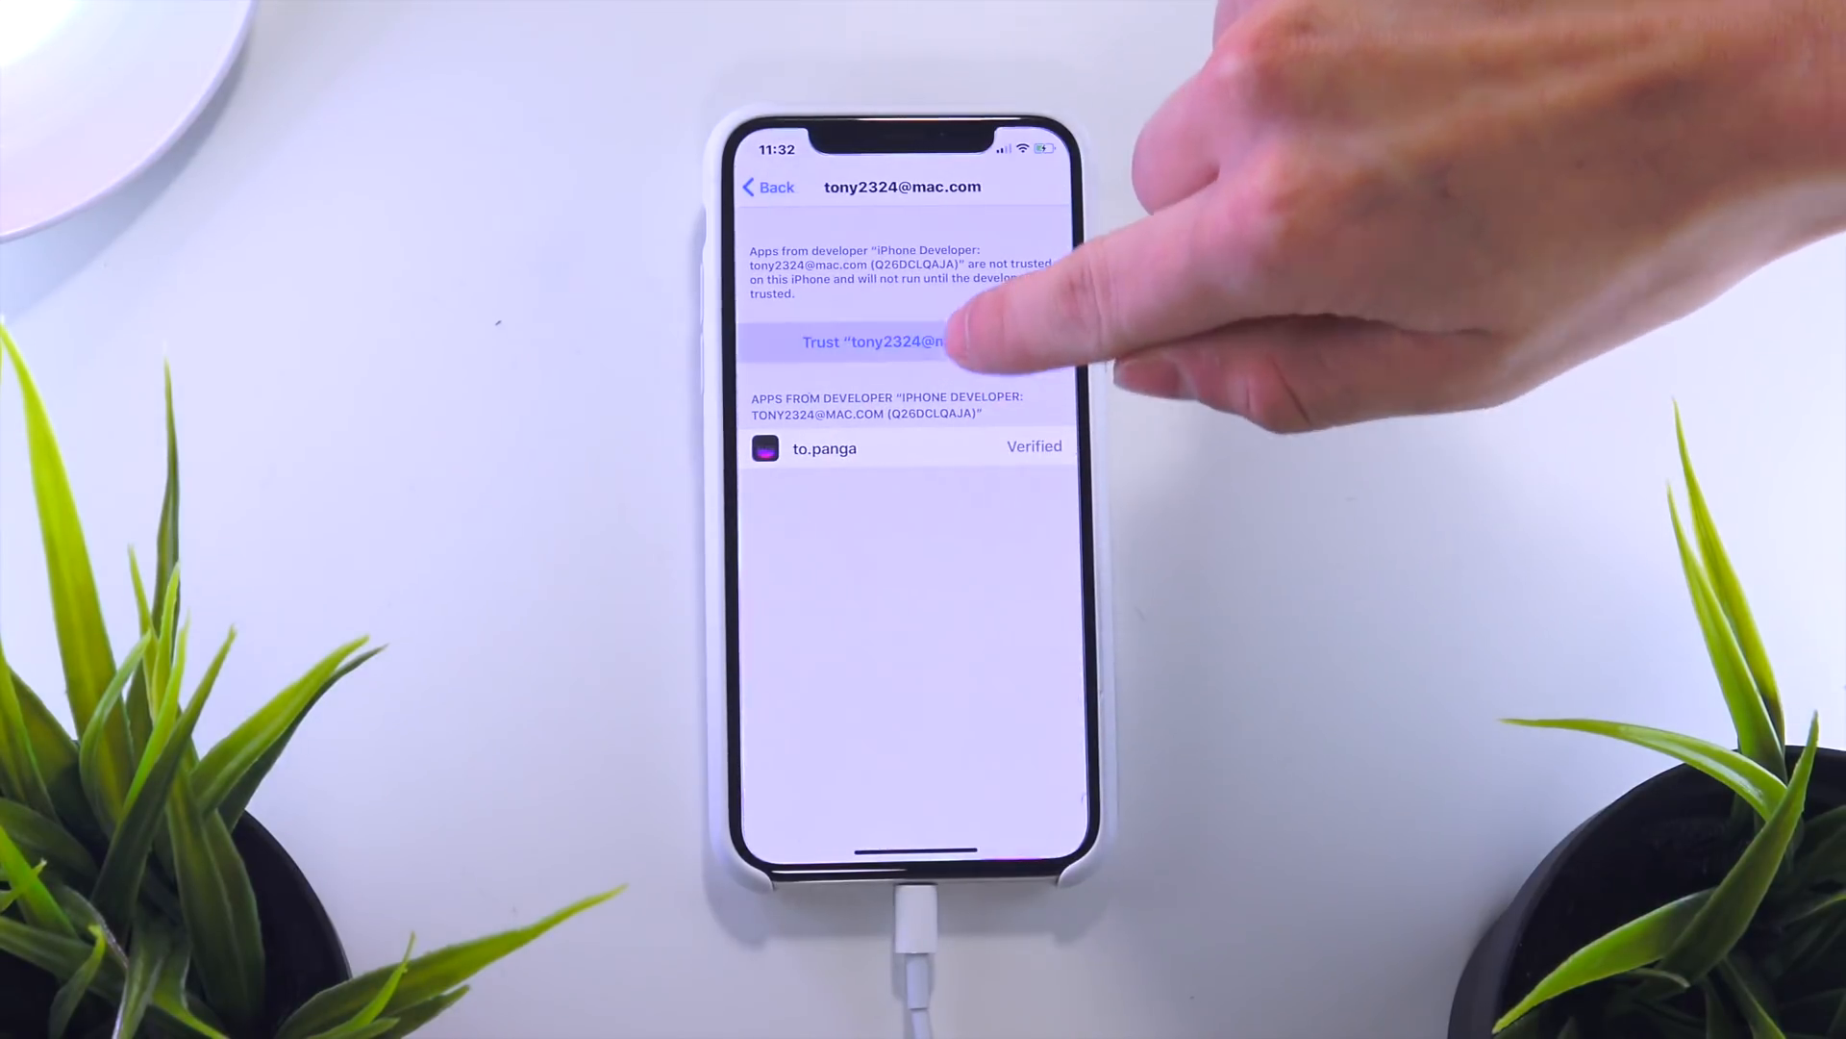
click(904, 343)
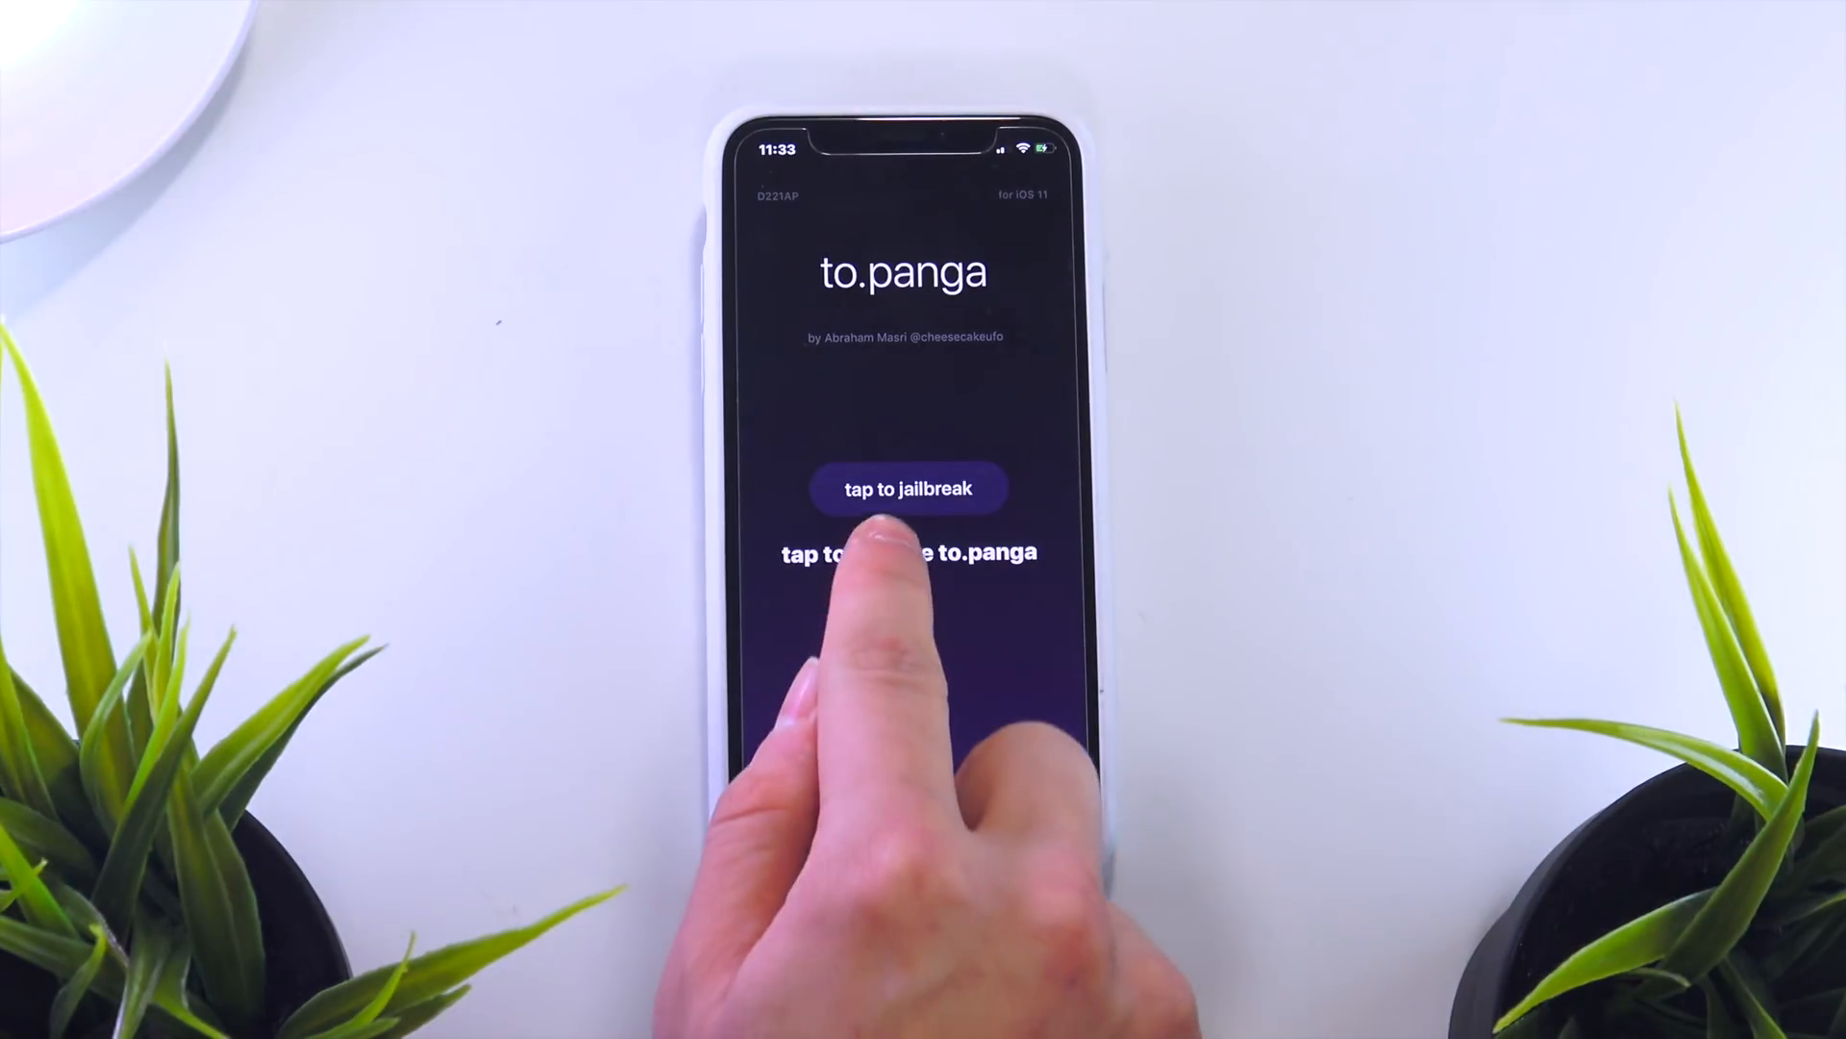
Remove the jailbreak with the 'tap to remove to.panga' button.
click(906, 486)
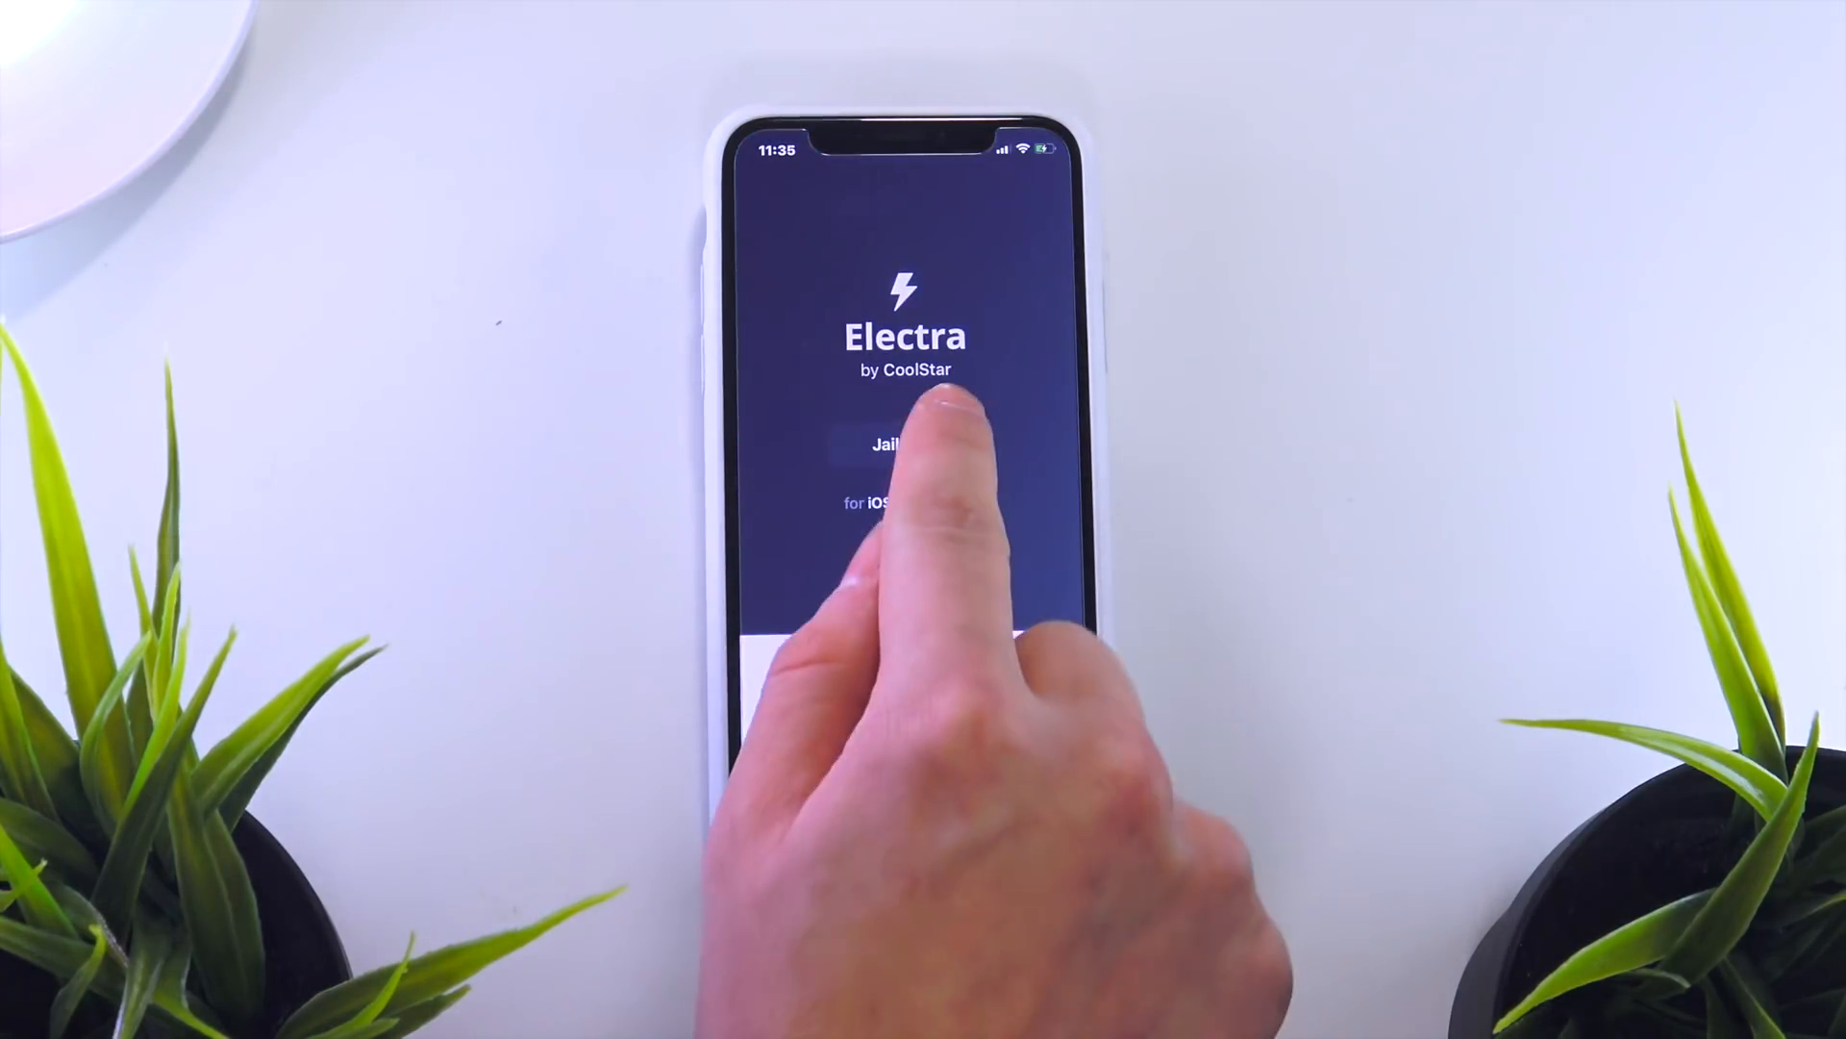
Start the jailbreak with Electra's Jailbreak button.
click(904, 445)
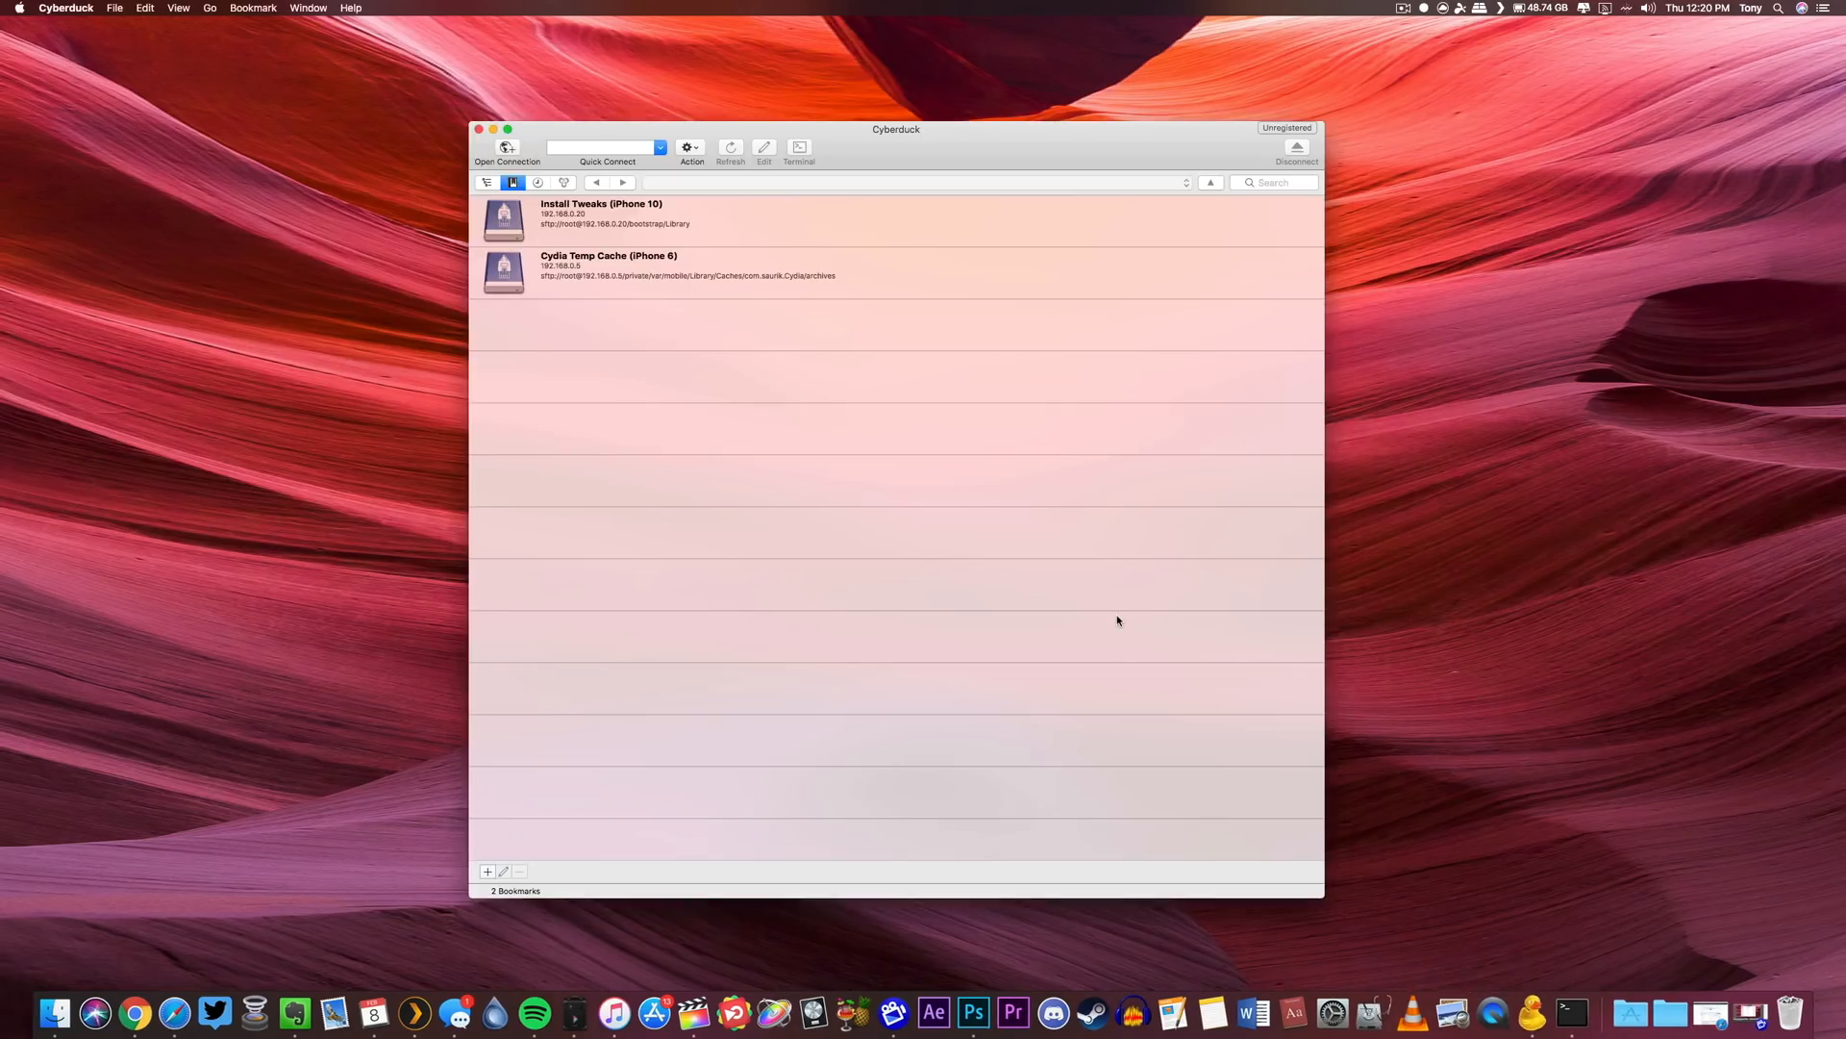
Connect to the Install Tweaks (iPhone 10) bookmark's /bootstrap/Library and start an SSH shell there.
right_click(600, 219)
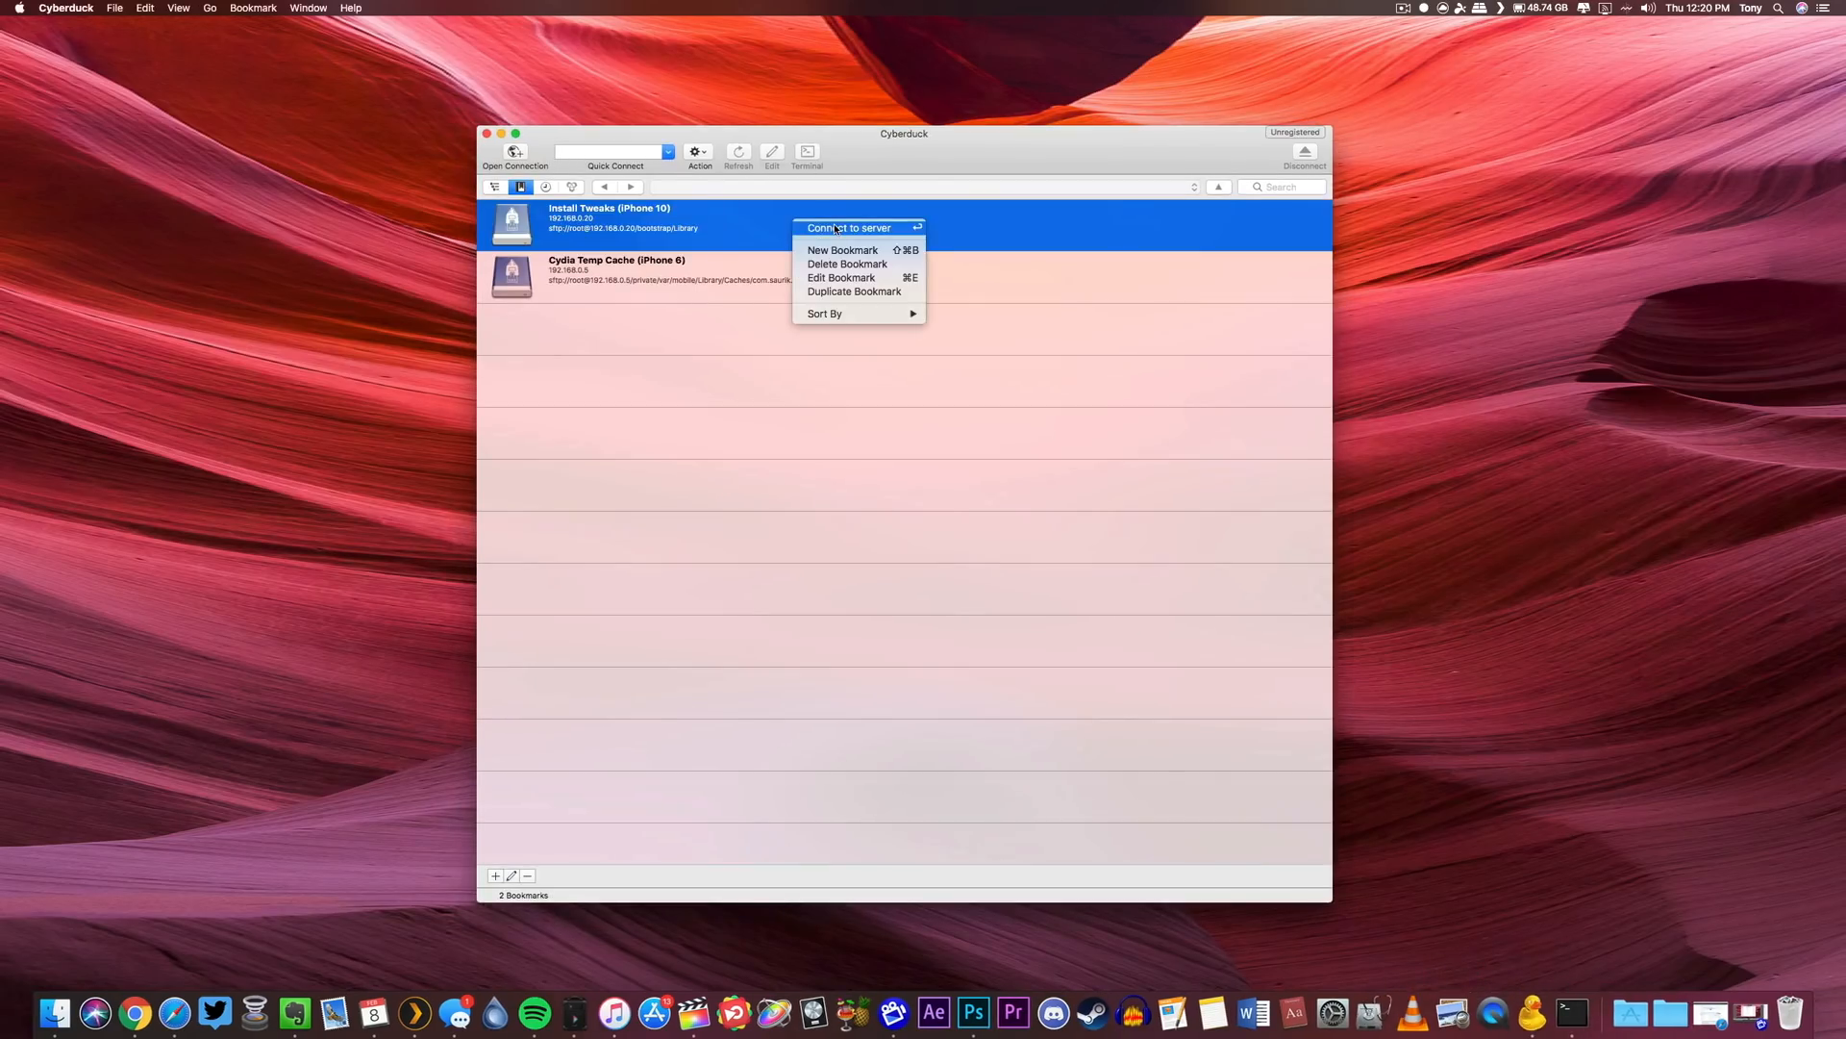
click(848, 227)
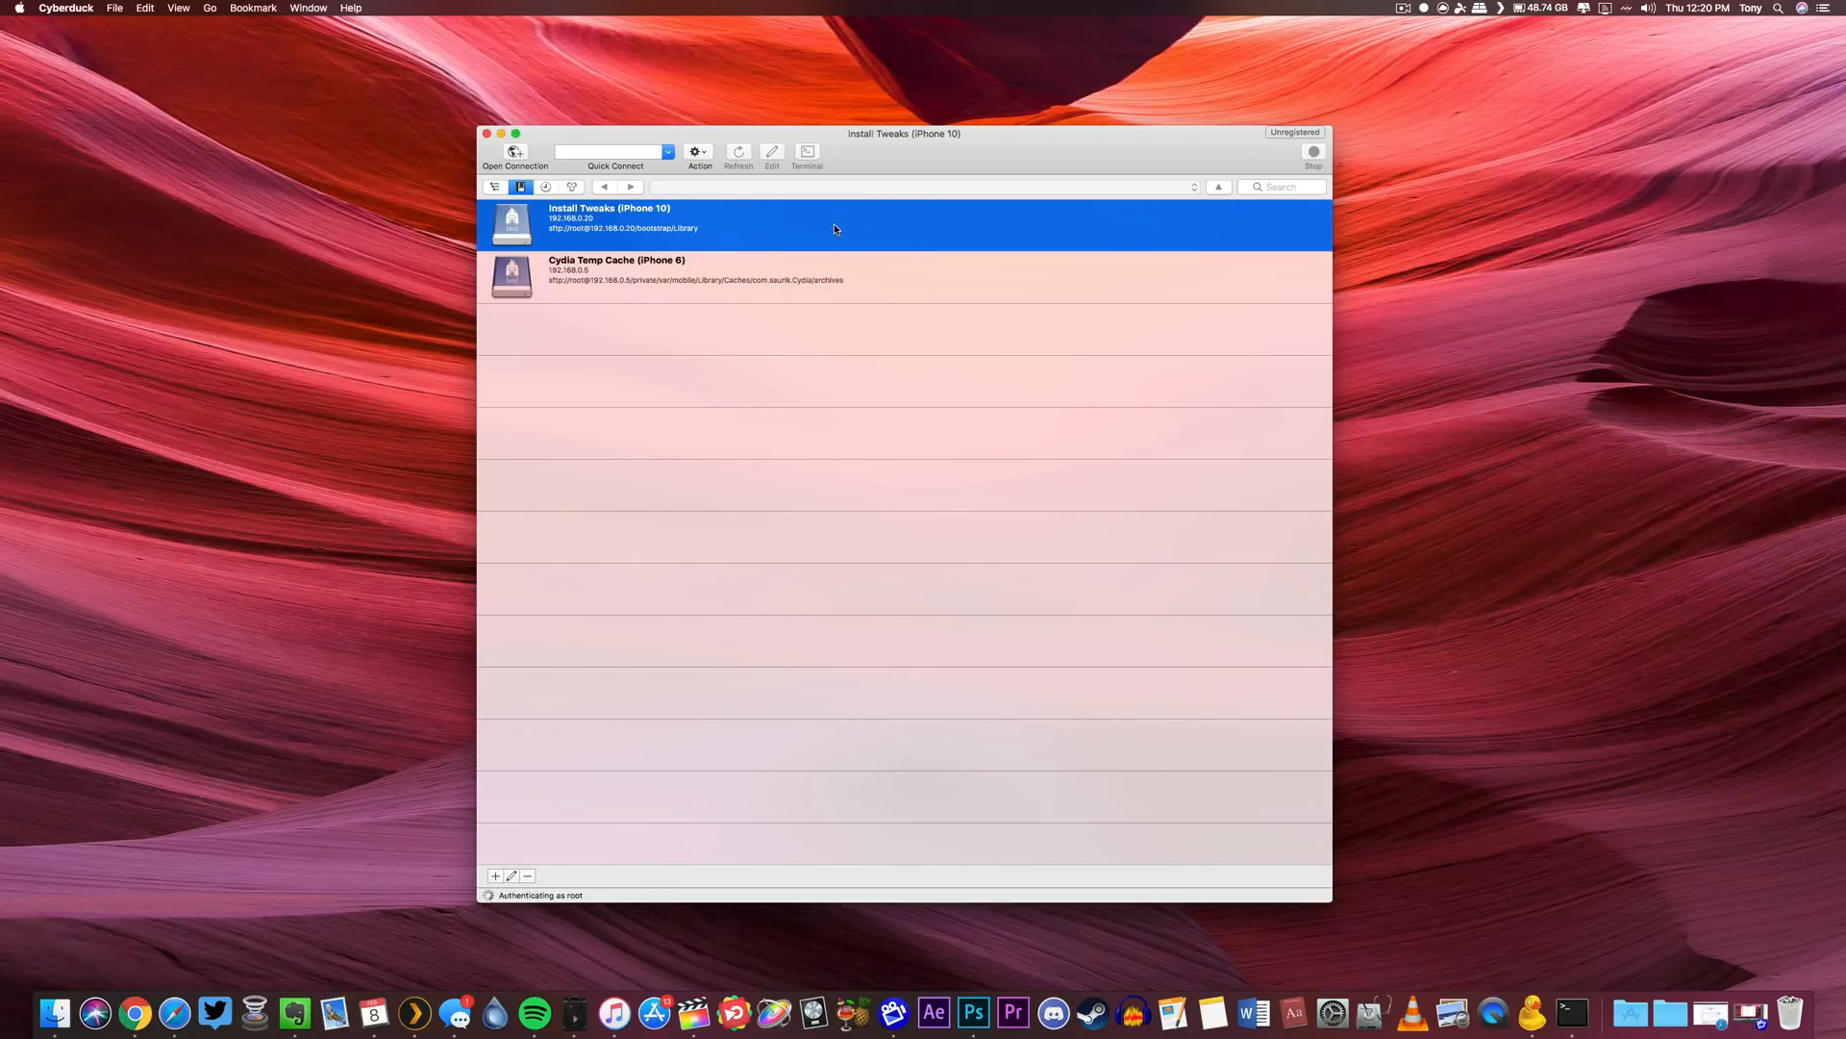
double_click(610, 217)
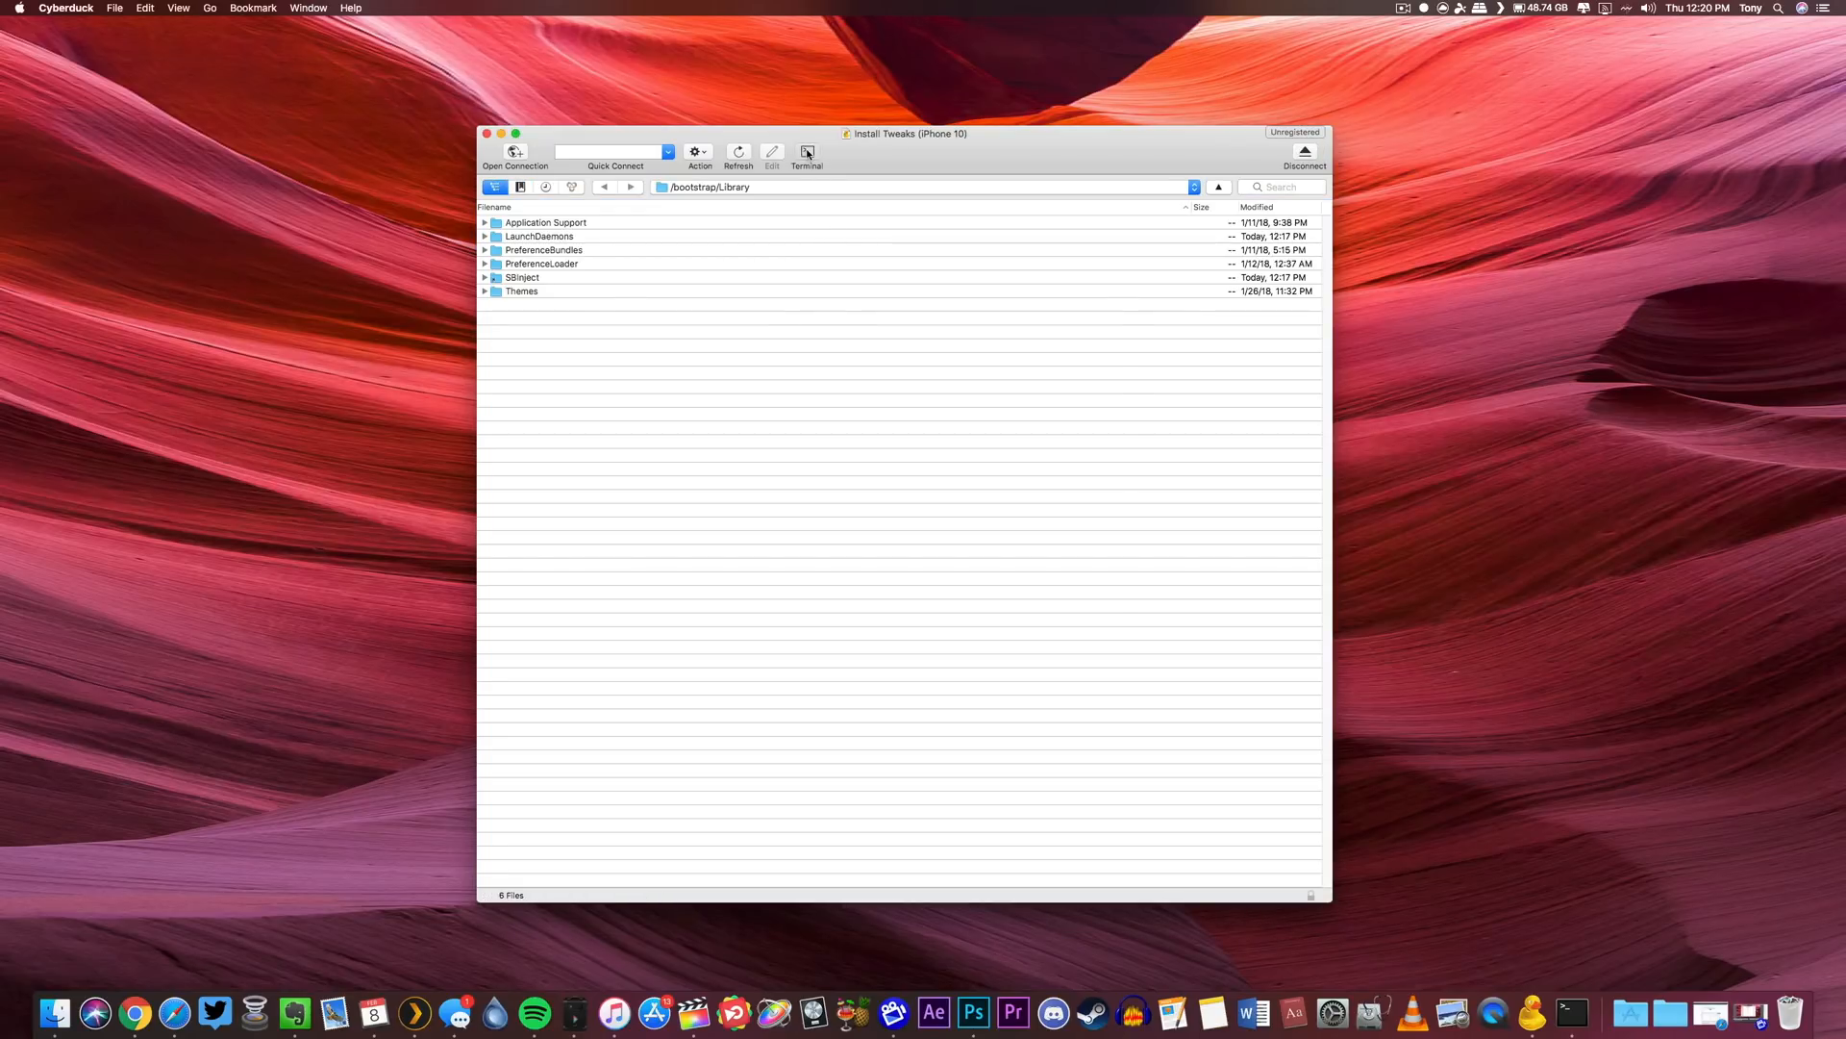
click(808, 150)
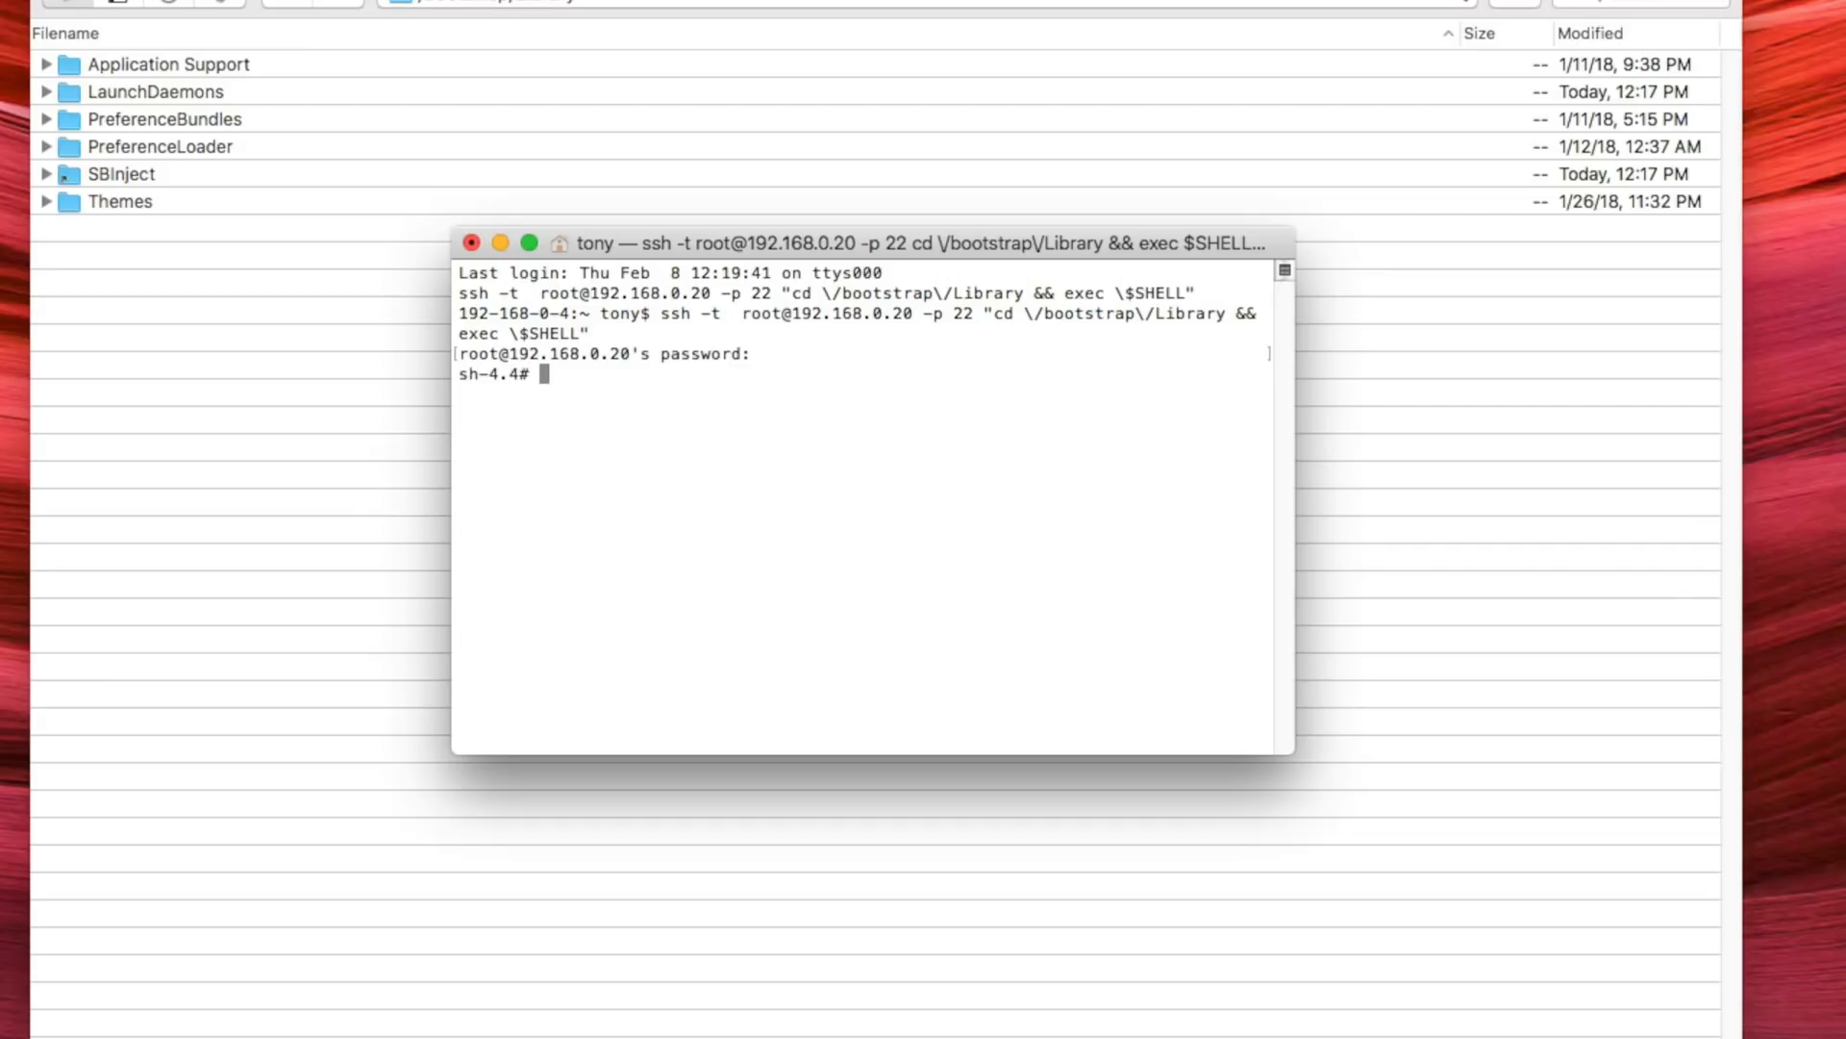
Run uicache in the root shell, terminate the session, then begin a killall command in a new login.
text(uicache)
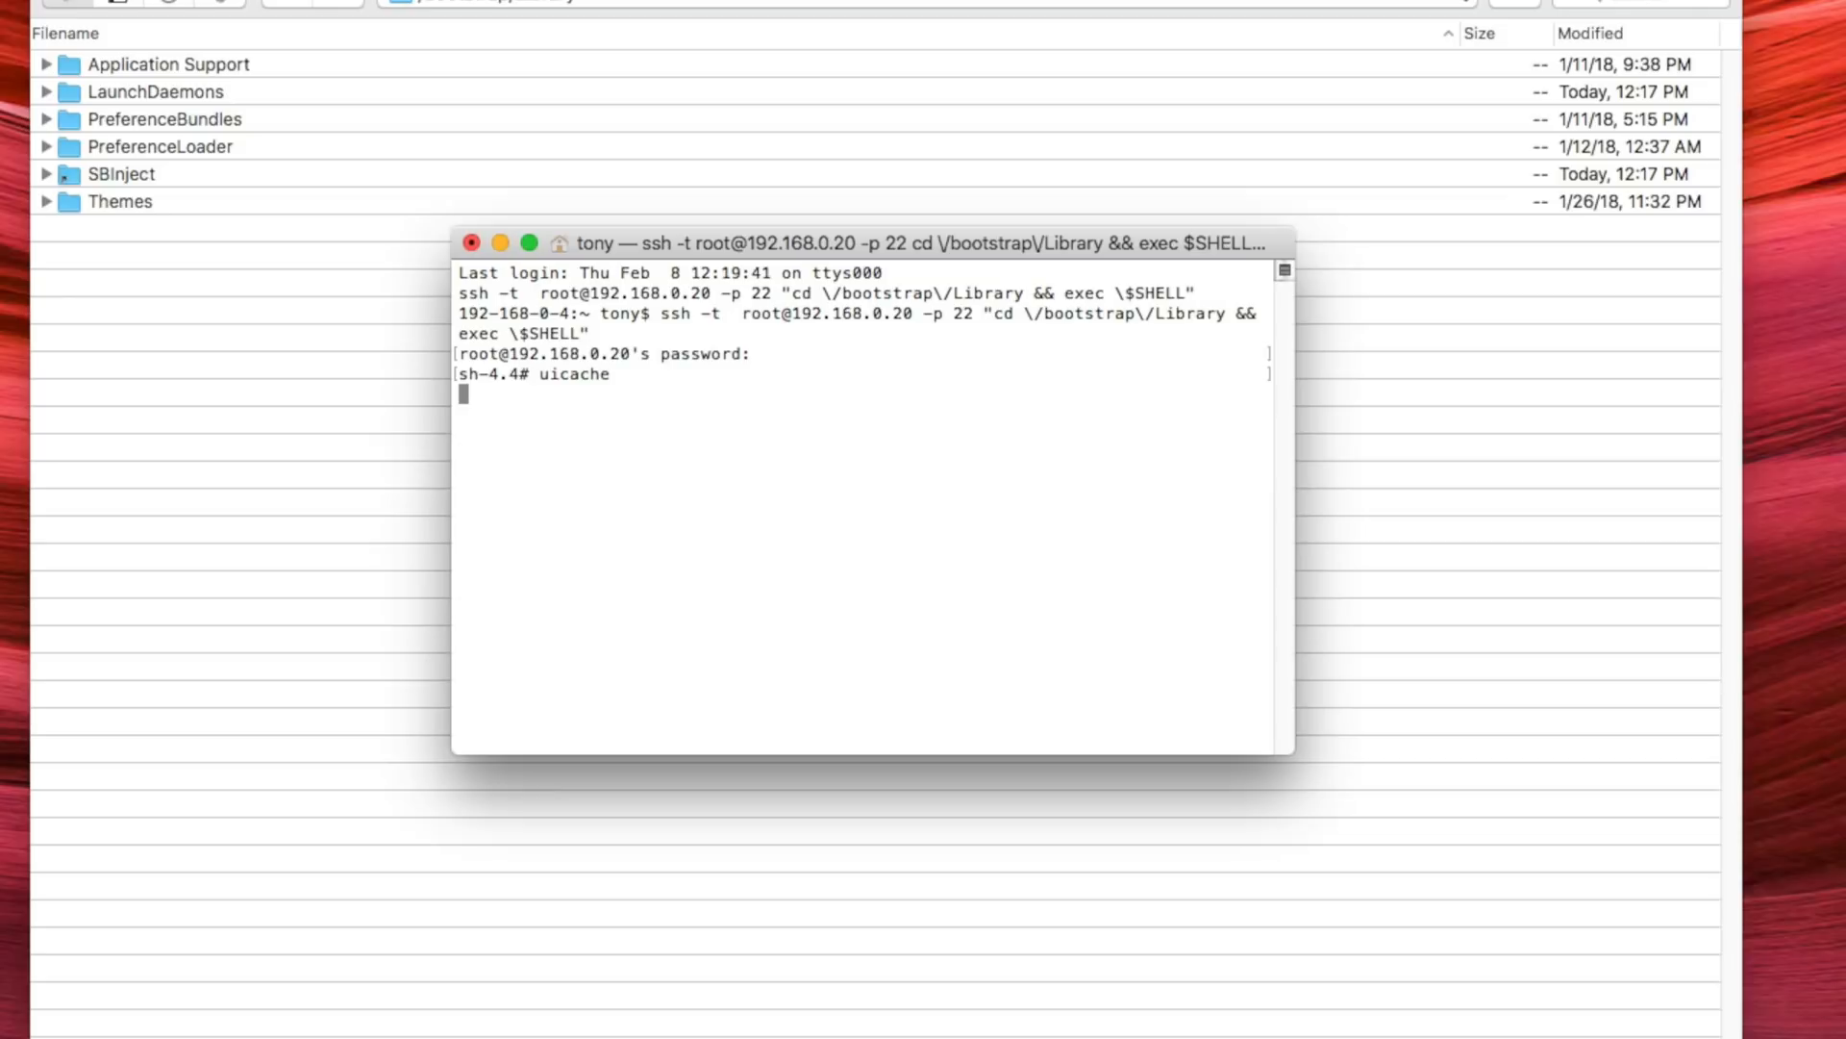
click(471, 245)
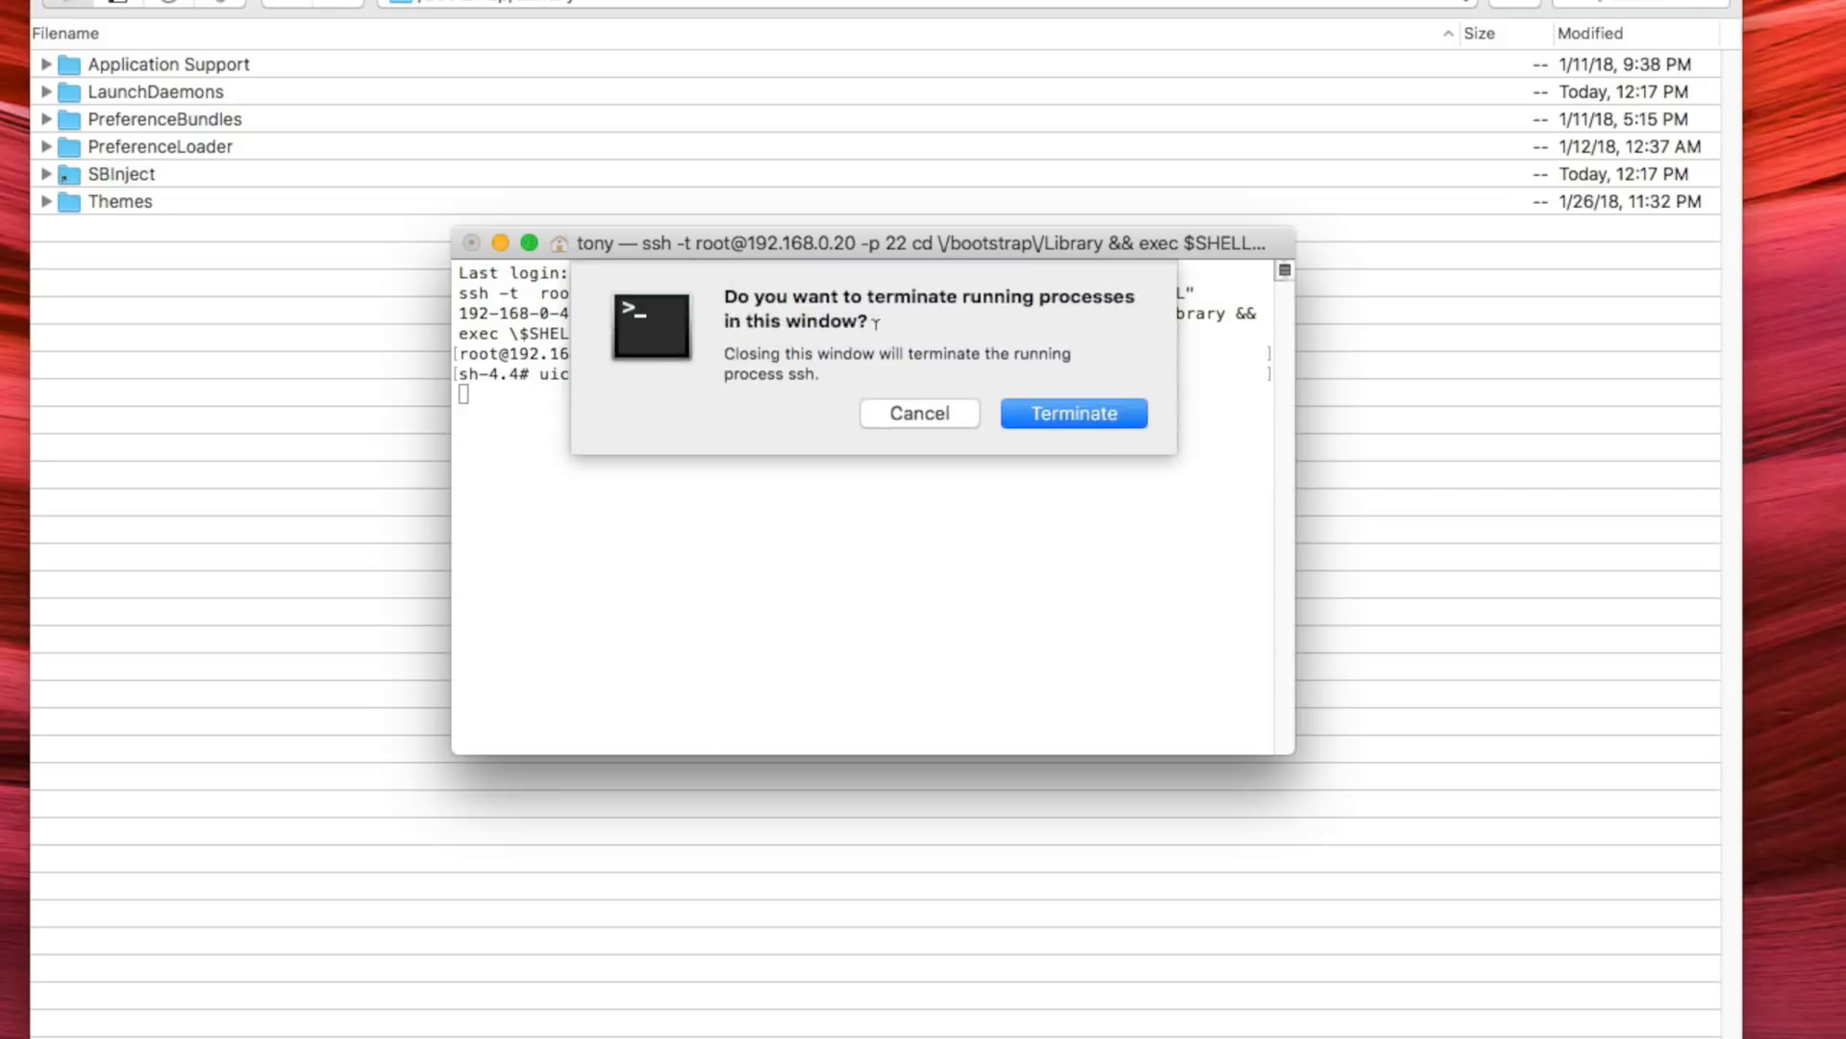
click(1072, 412)
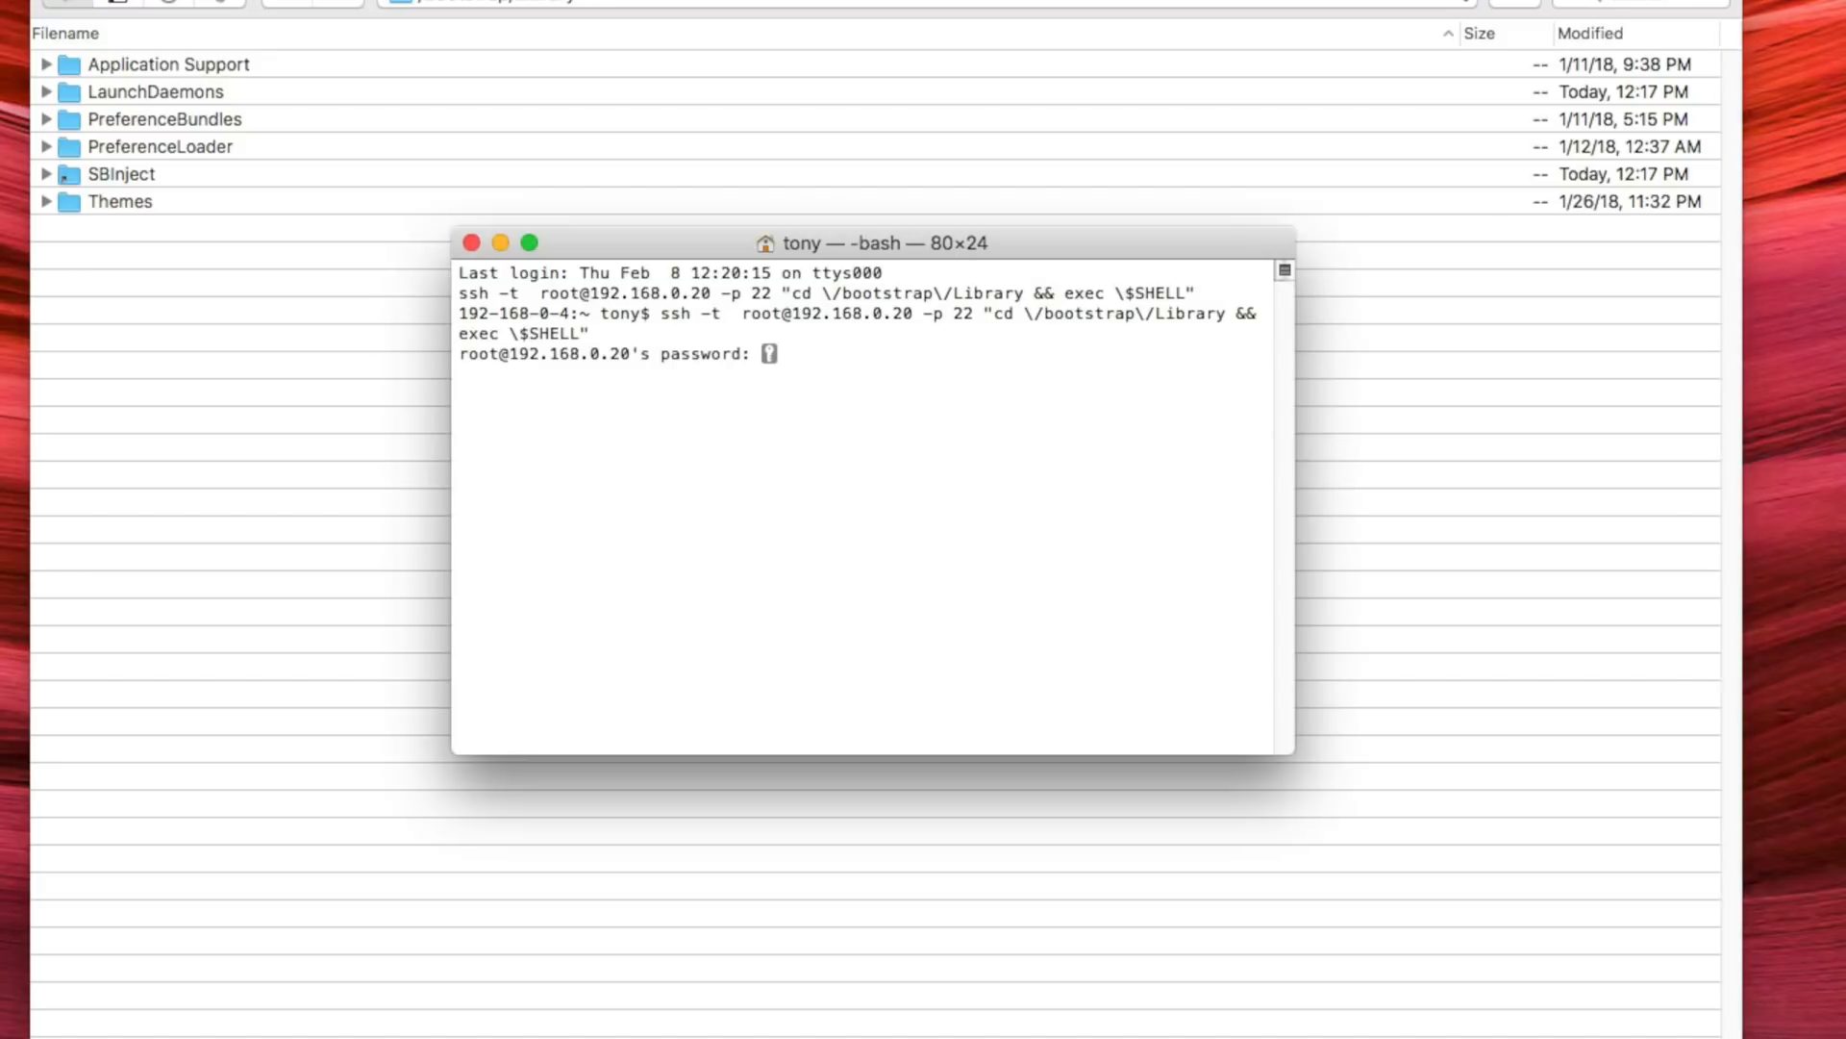
text(killa)
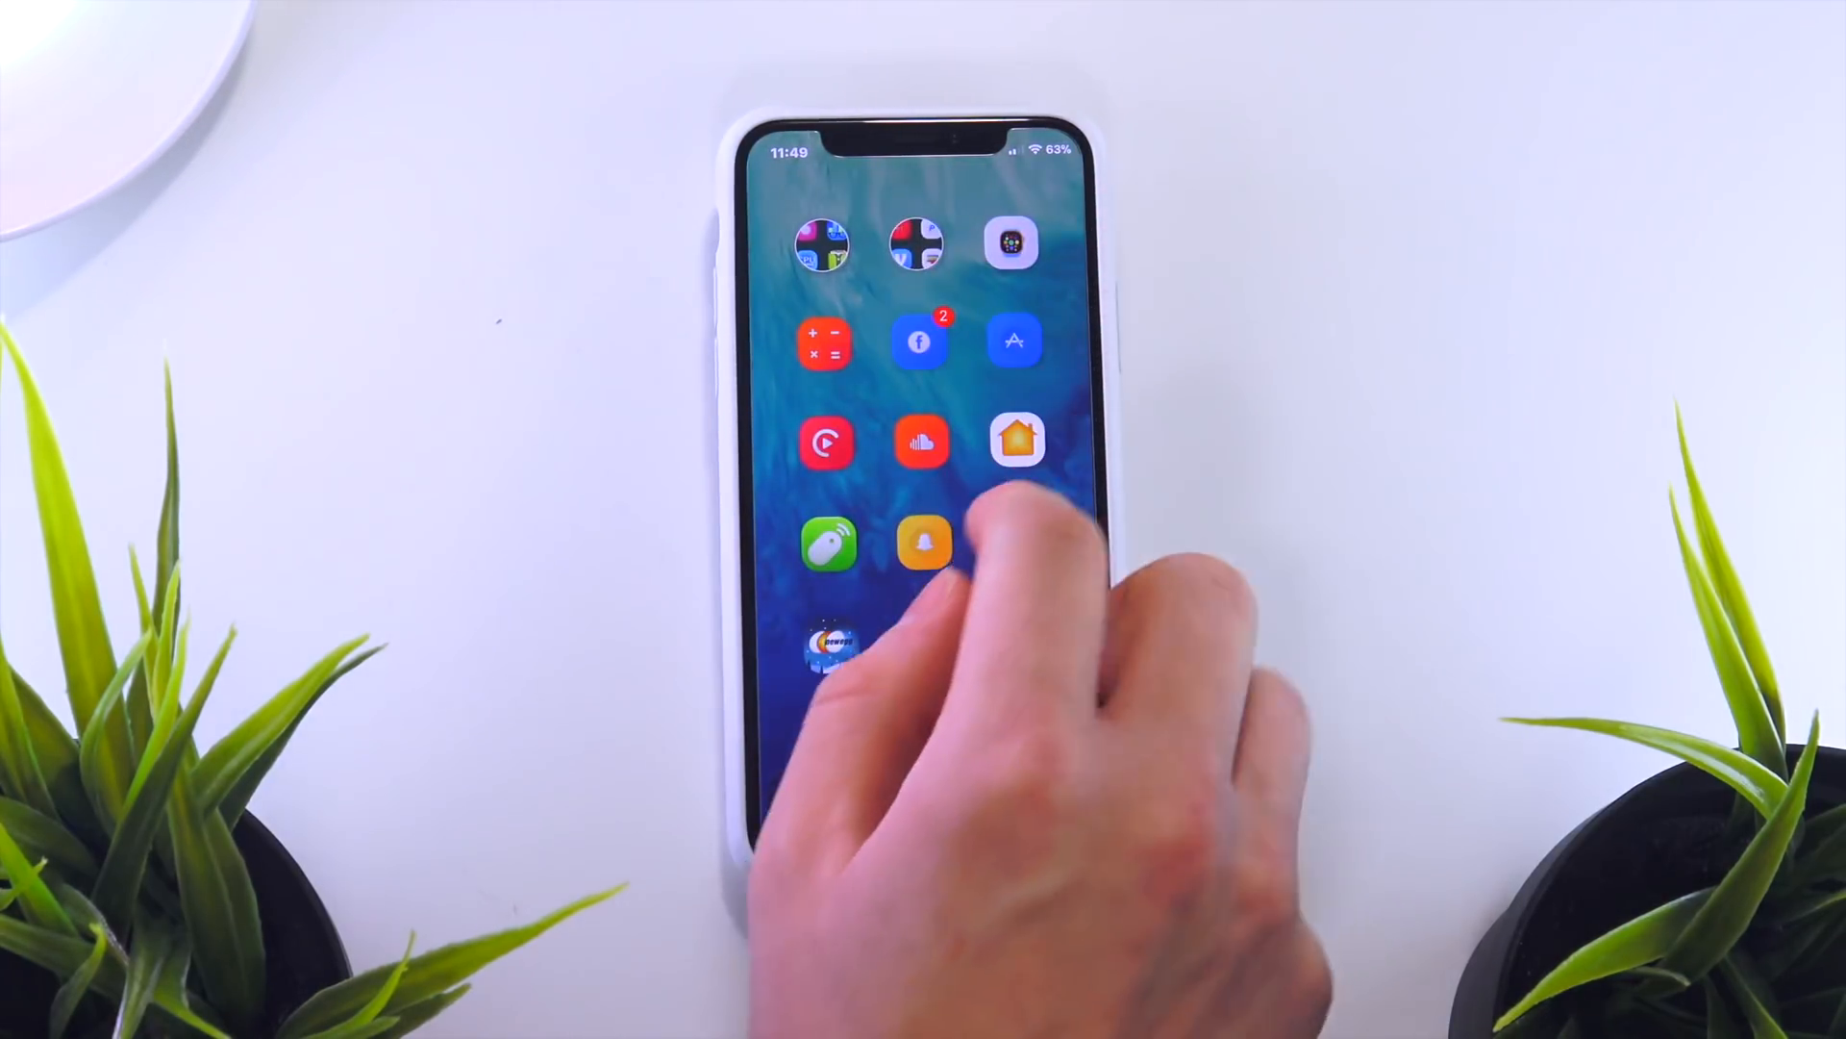
Swipe the home screen to the page with Apple Store, Electra and to.panga.
scroll(left, 3)
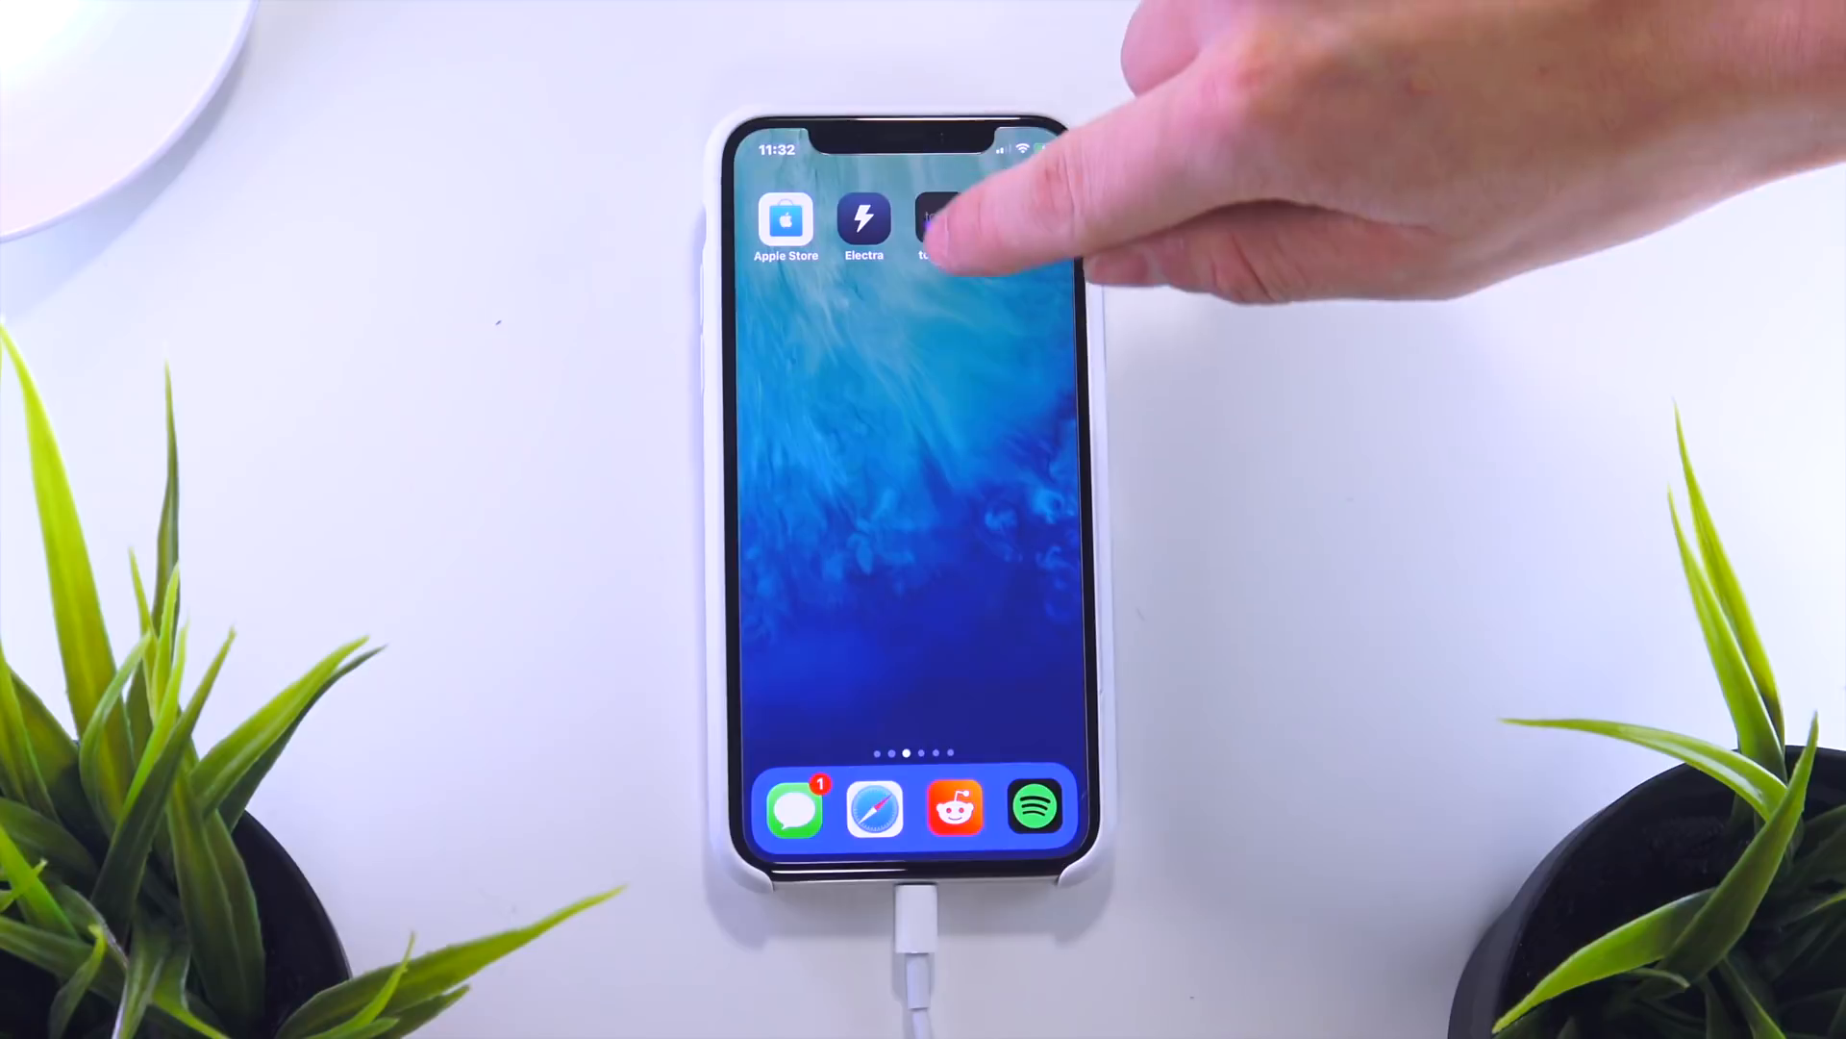
Remove the jailbreak from to.panga again and start the Electra jailbreak.
click(935, 221)
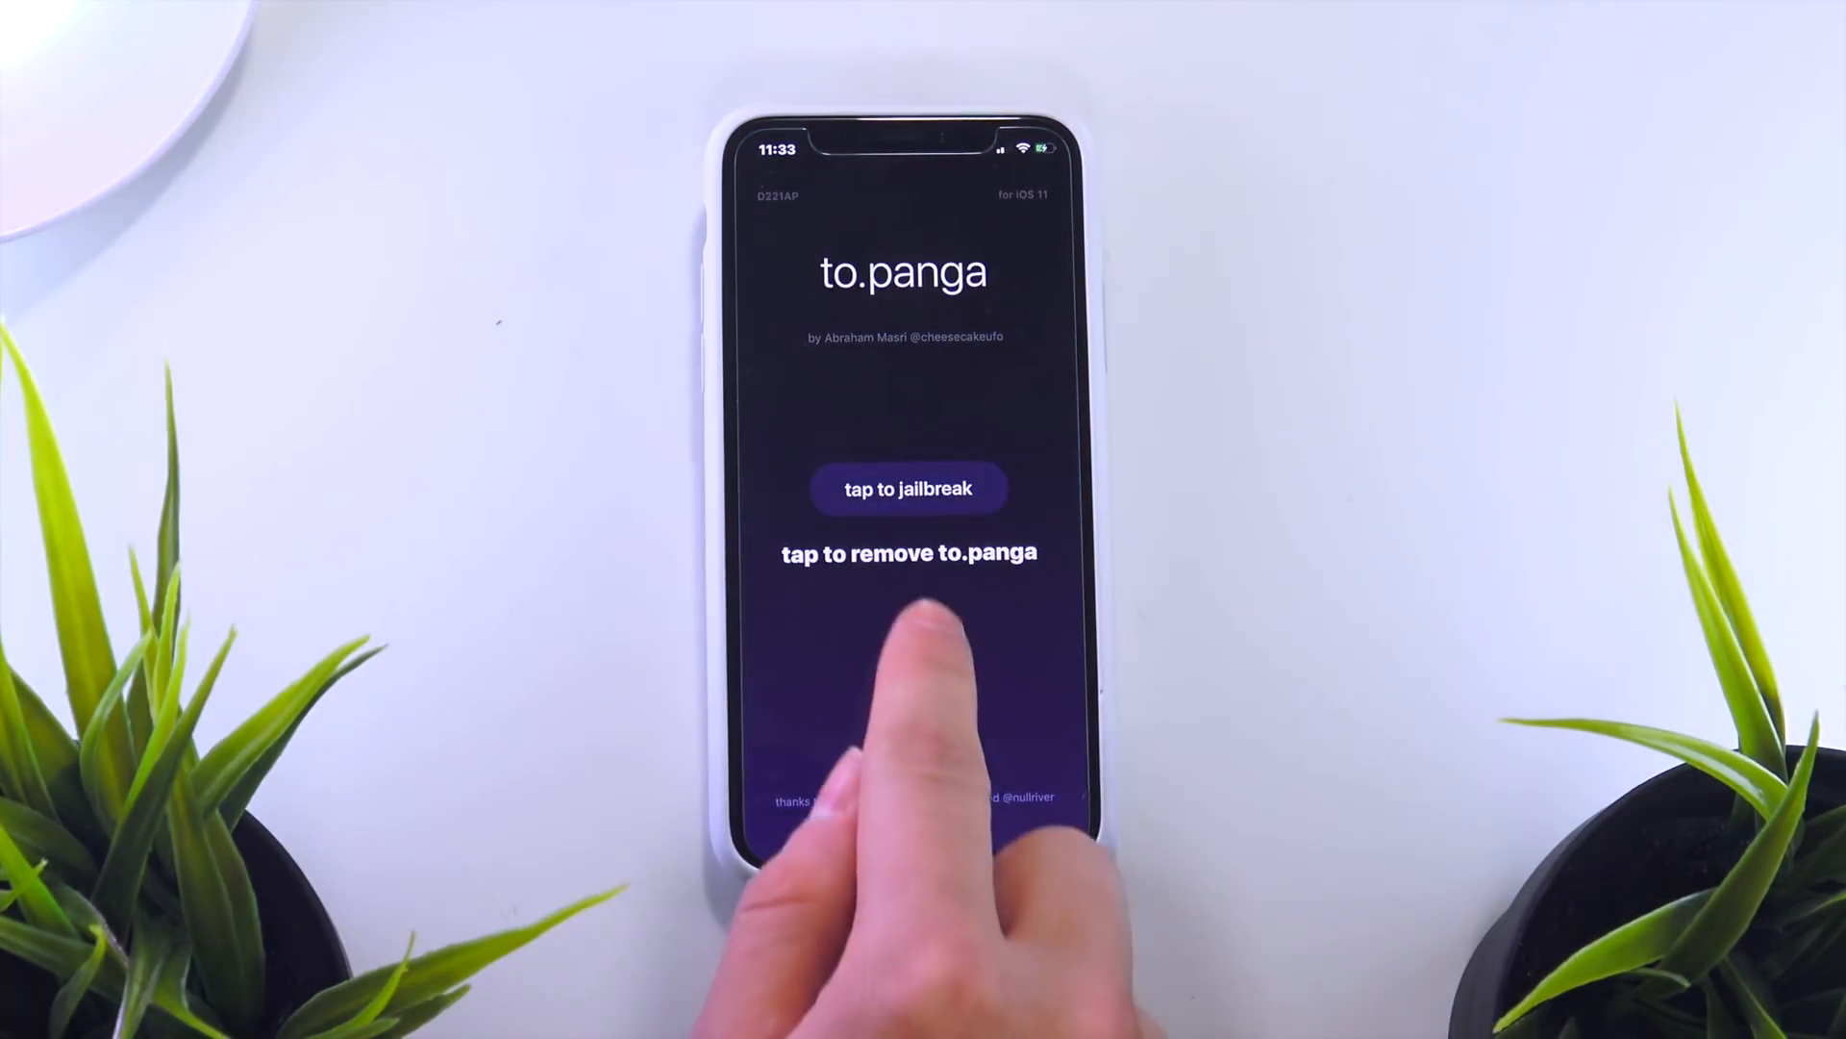
click(906, 554)
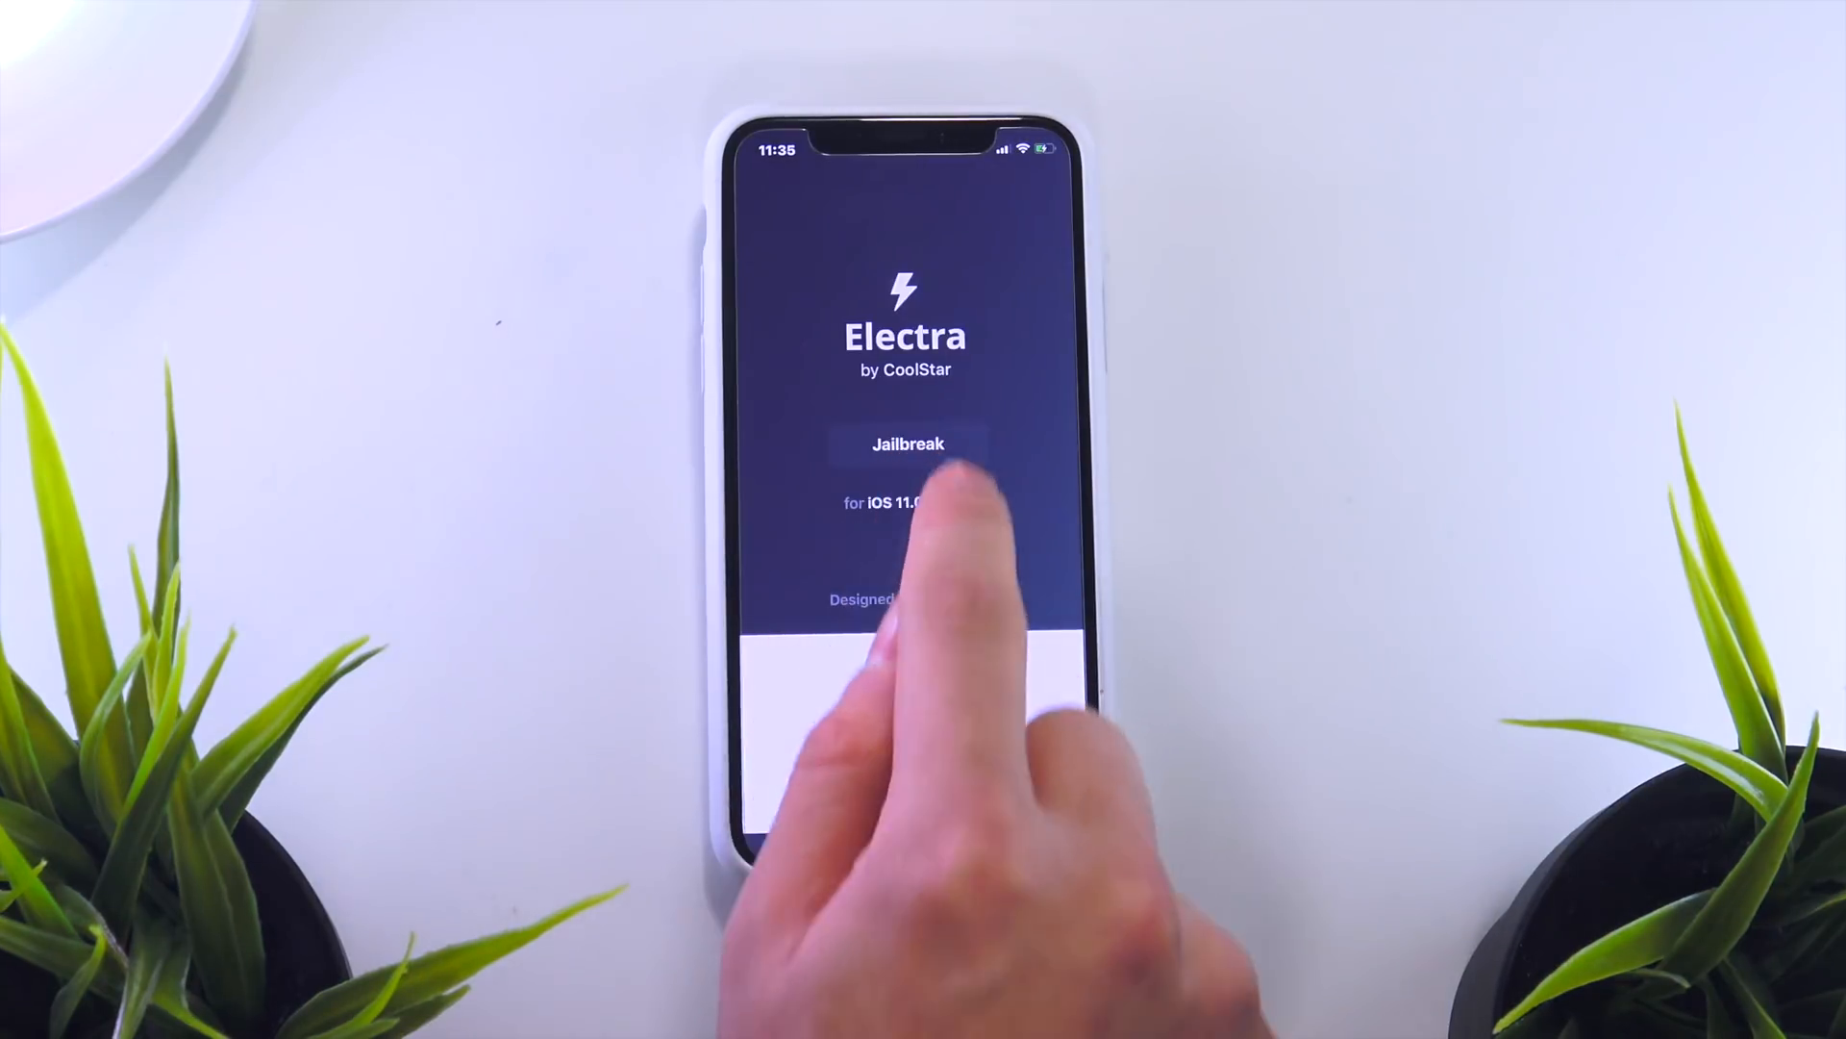
click(905, 445)
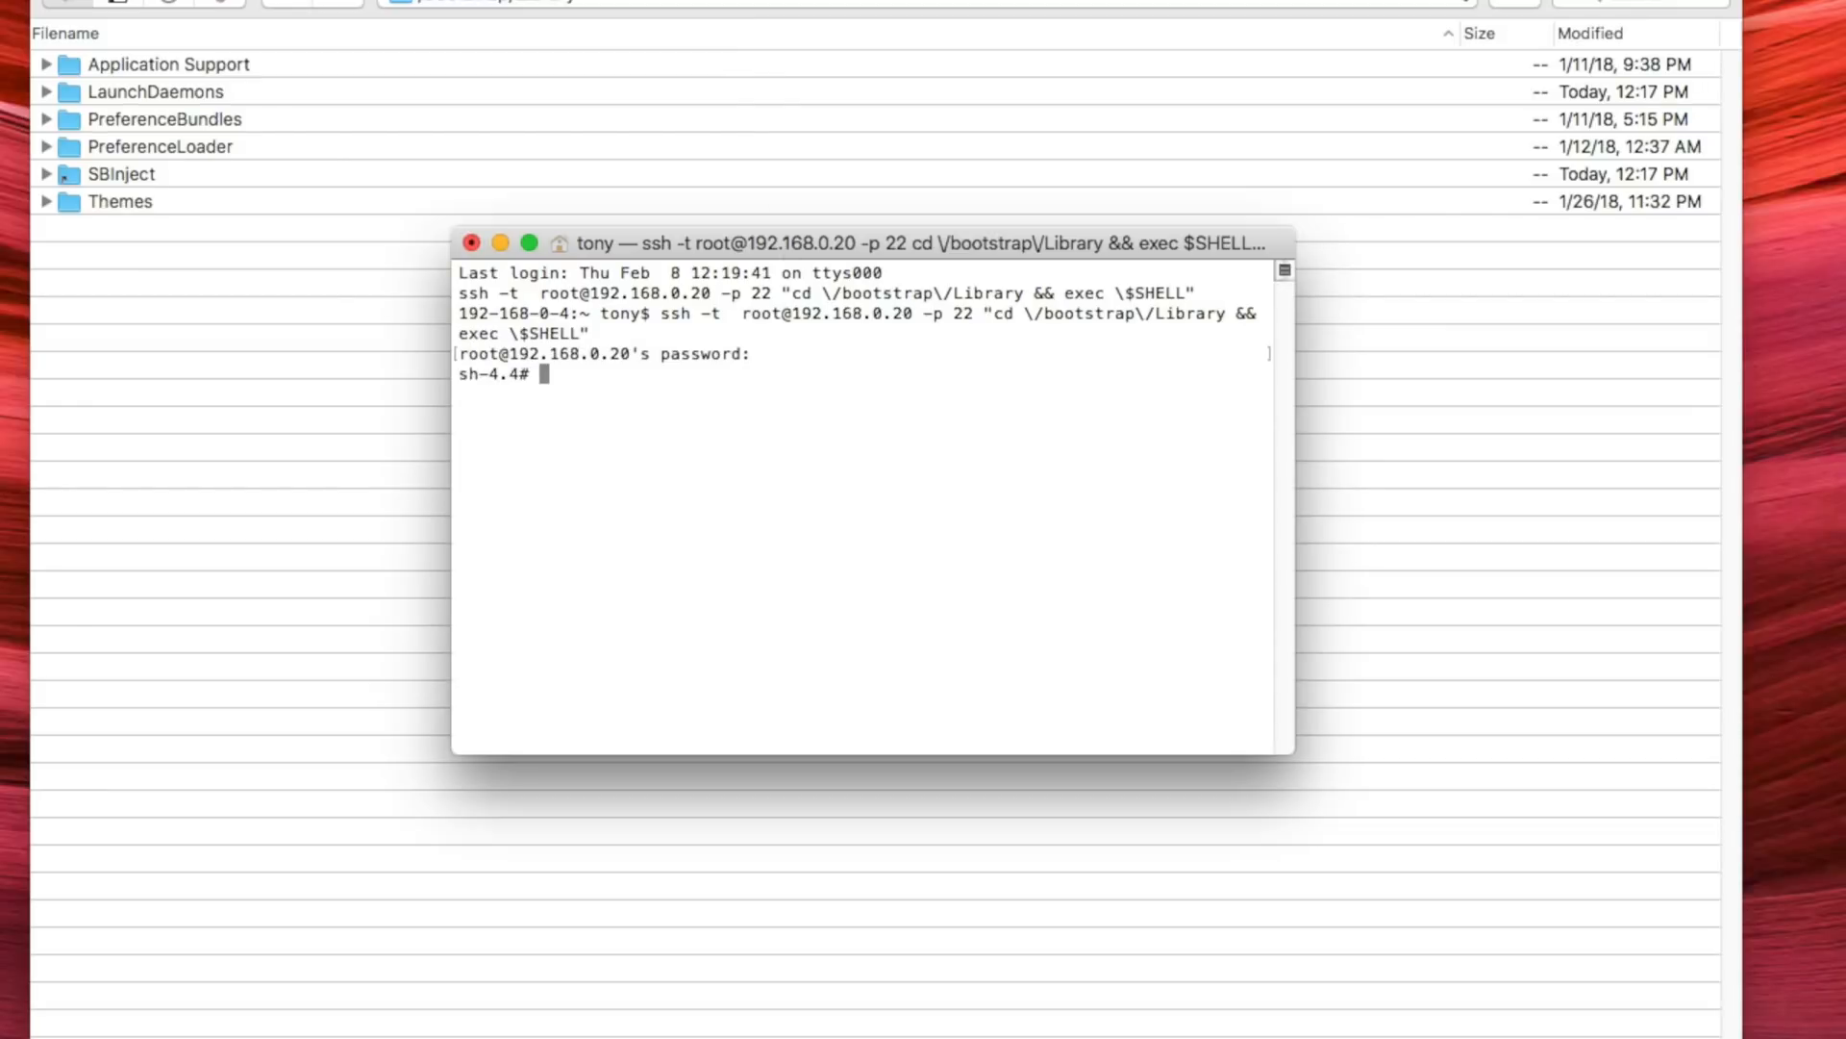
Run uicache, tap remove in to.panga once more and swipe back to the apps page.
text(uicache)
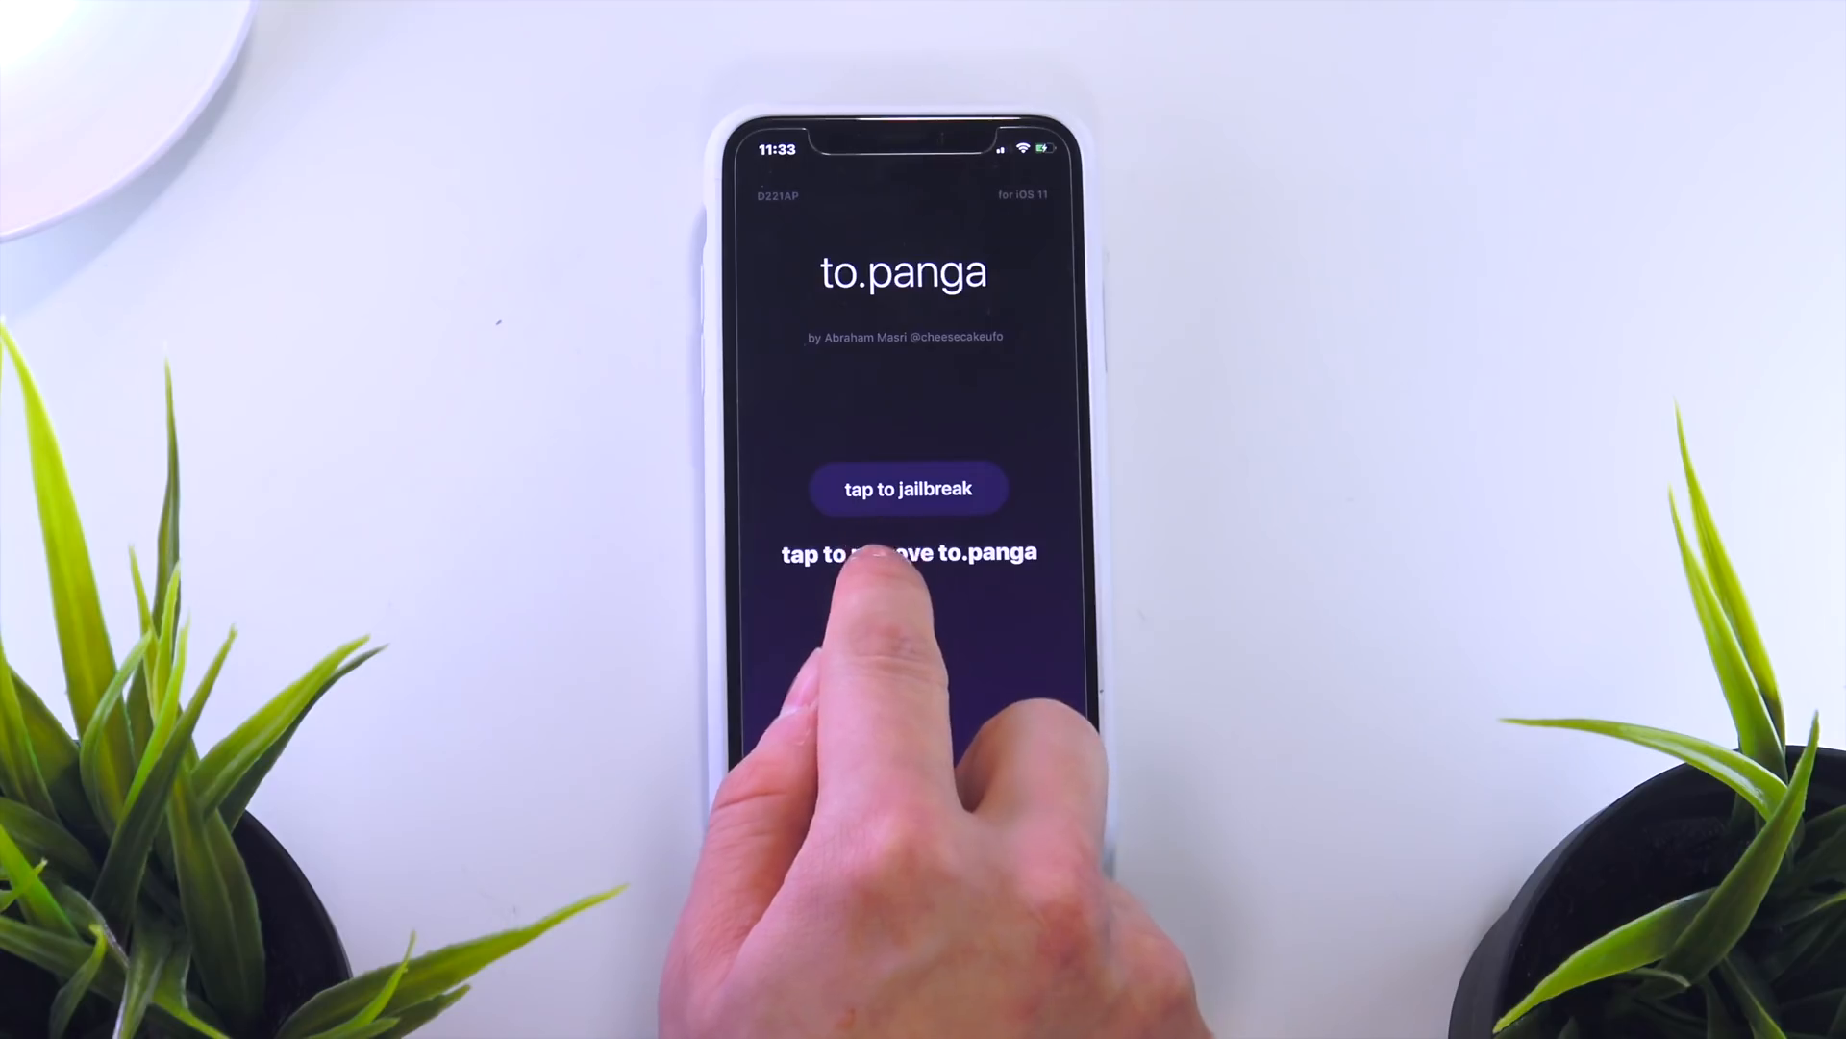
click(906, 552)
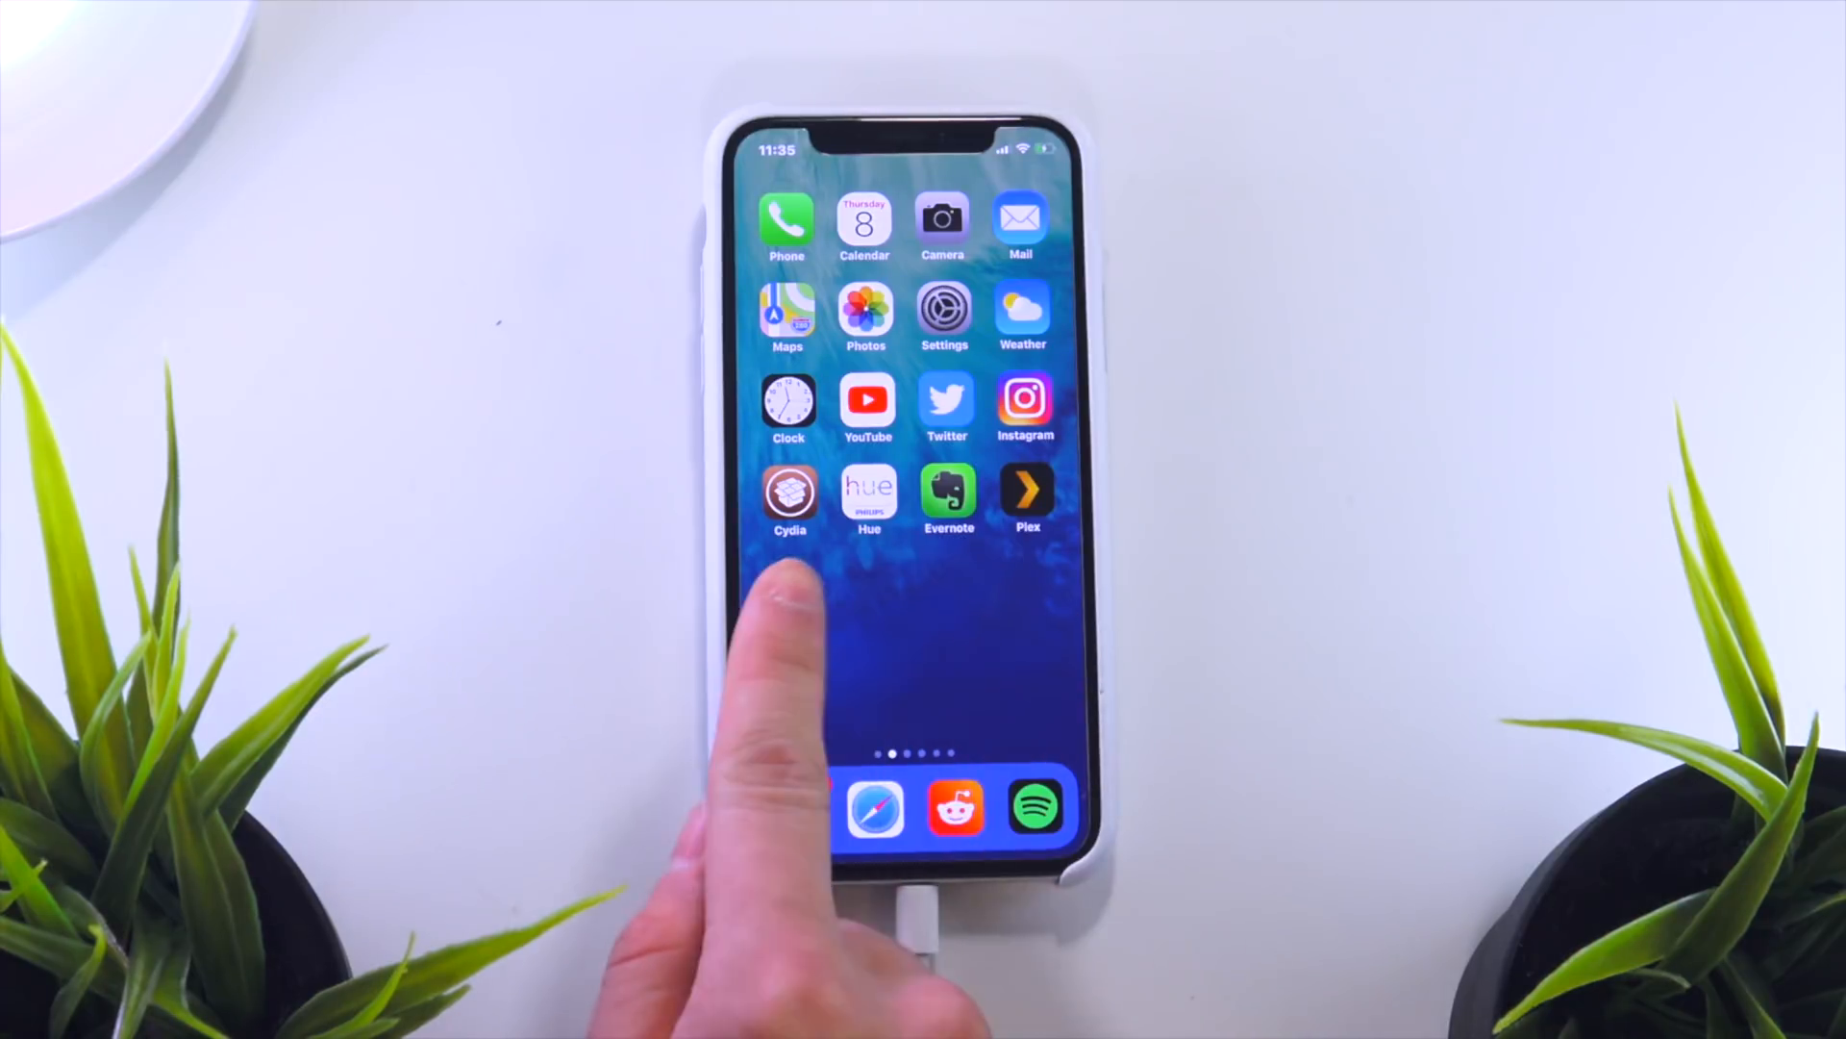
scroll(left, 3)
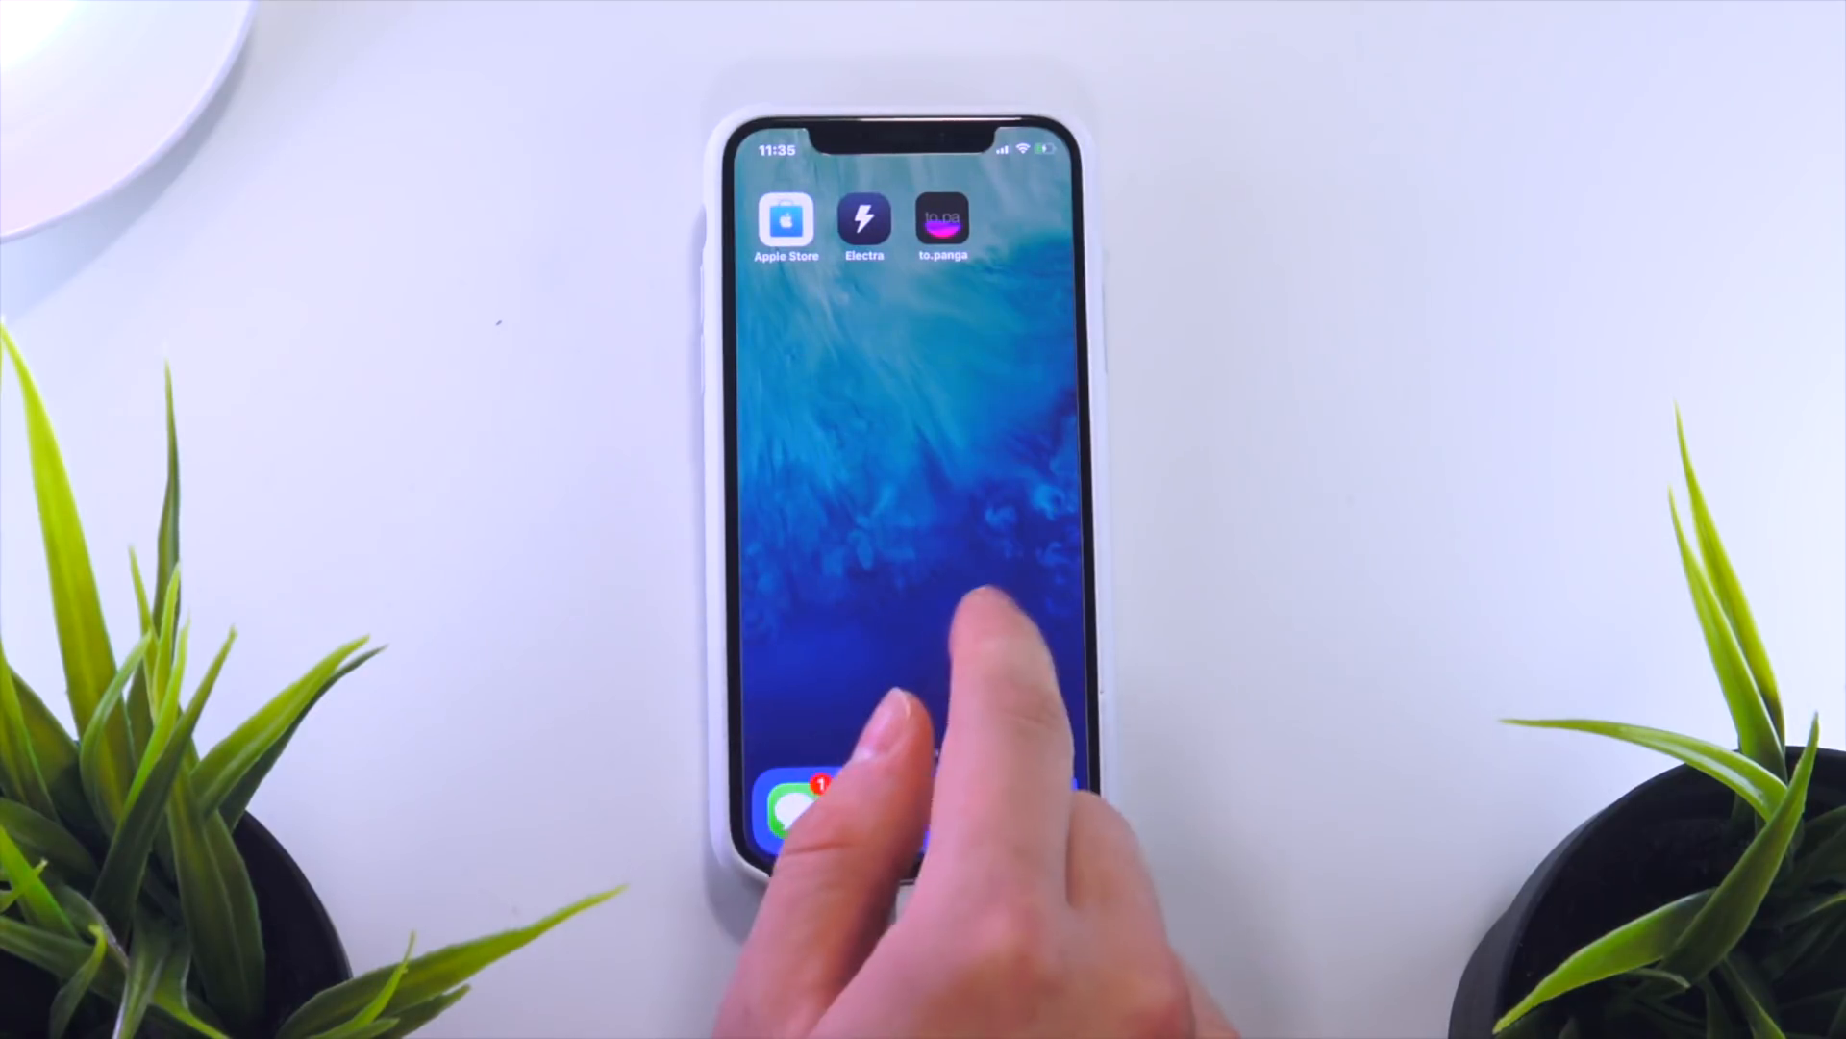